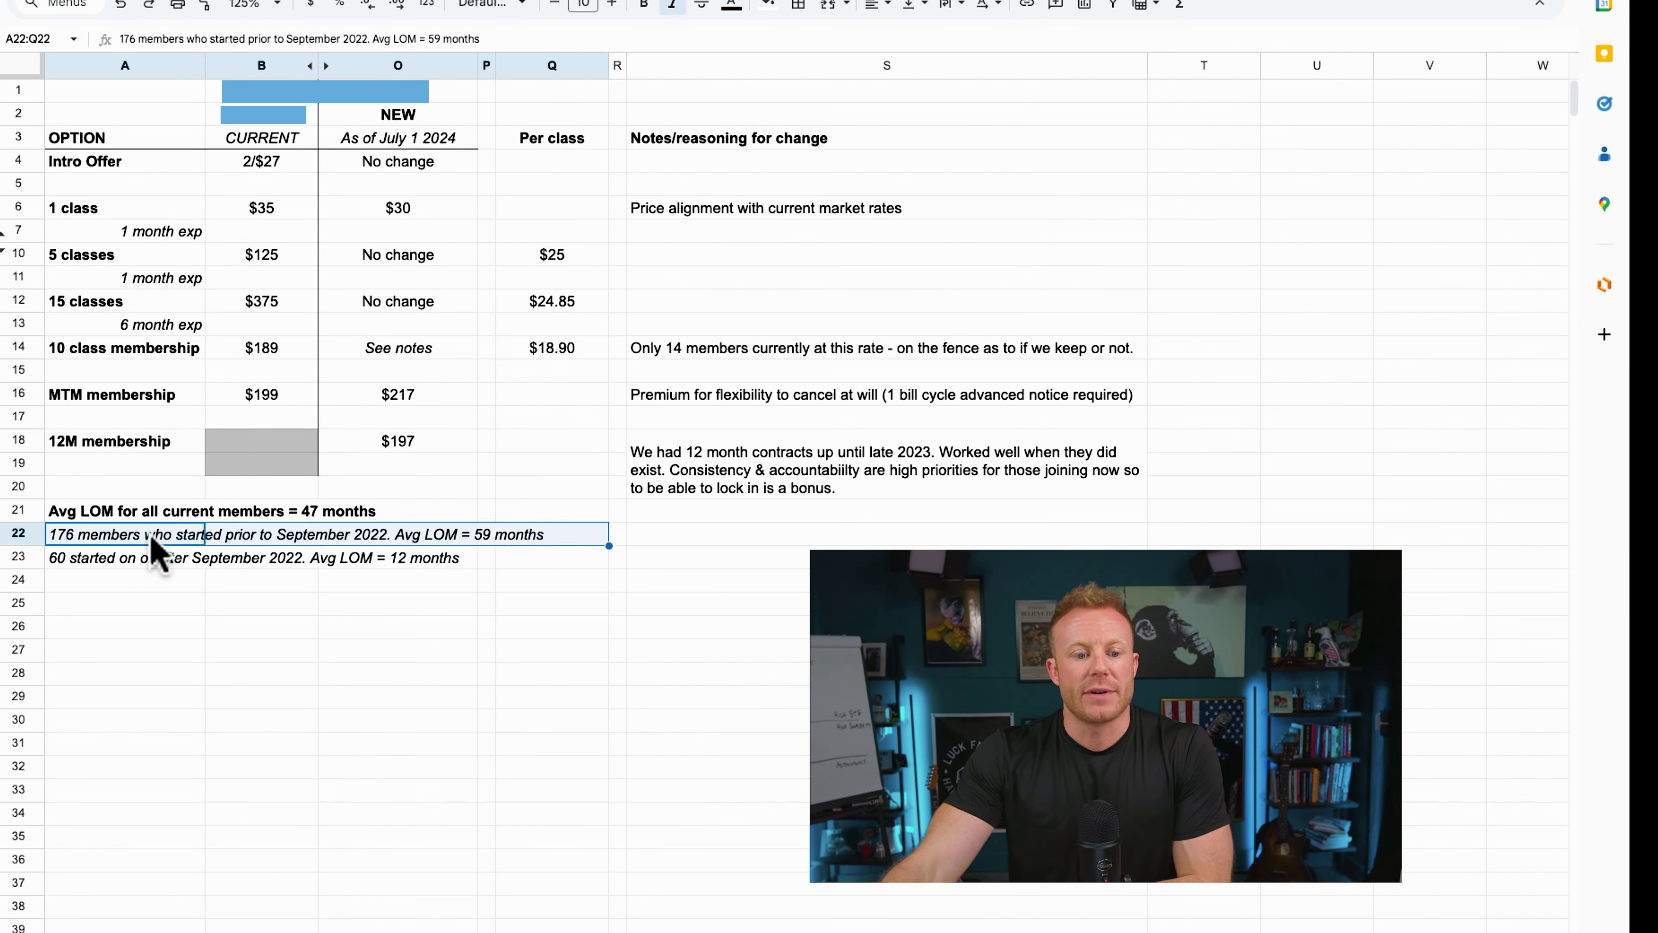
{"action": "mouse_move", "coordinate": [354, 551]}
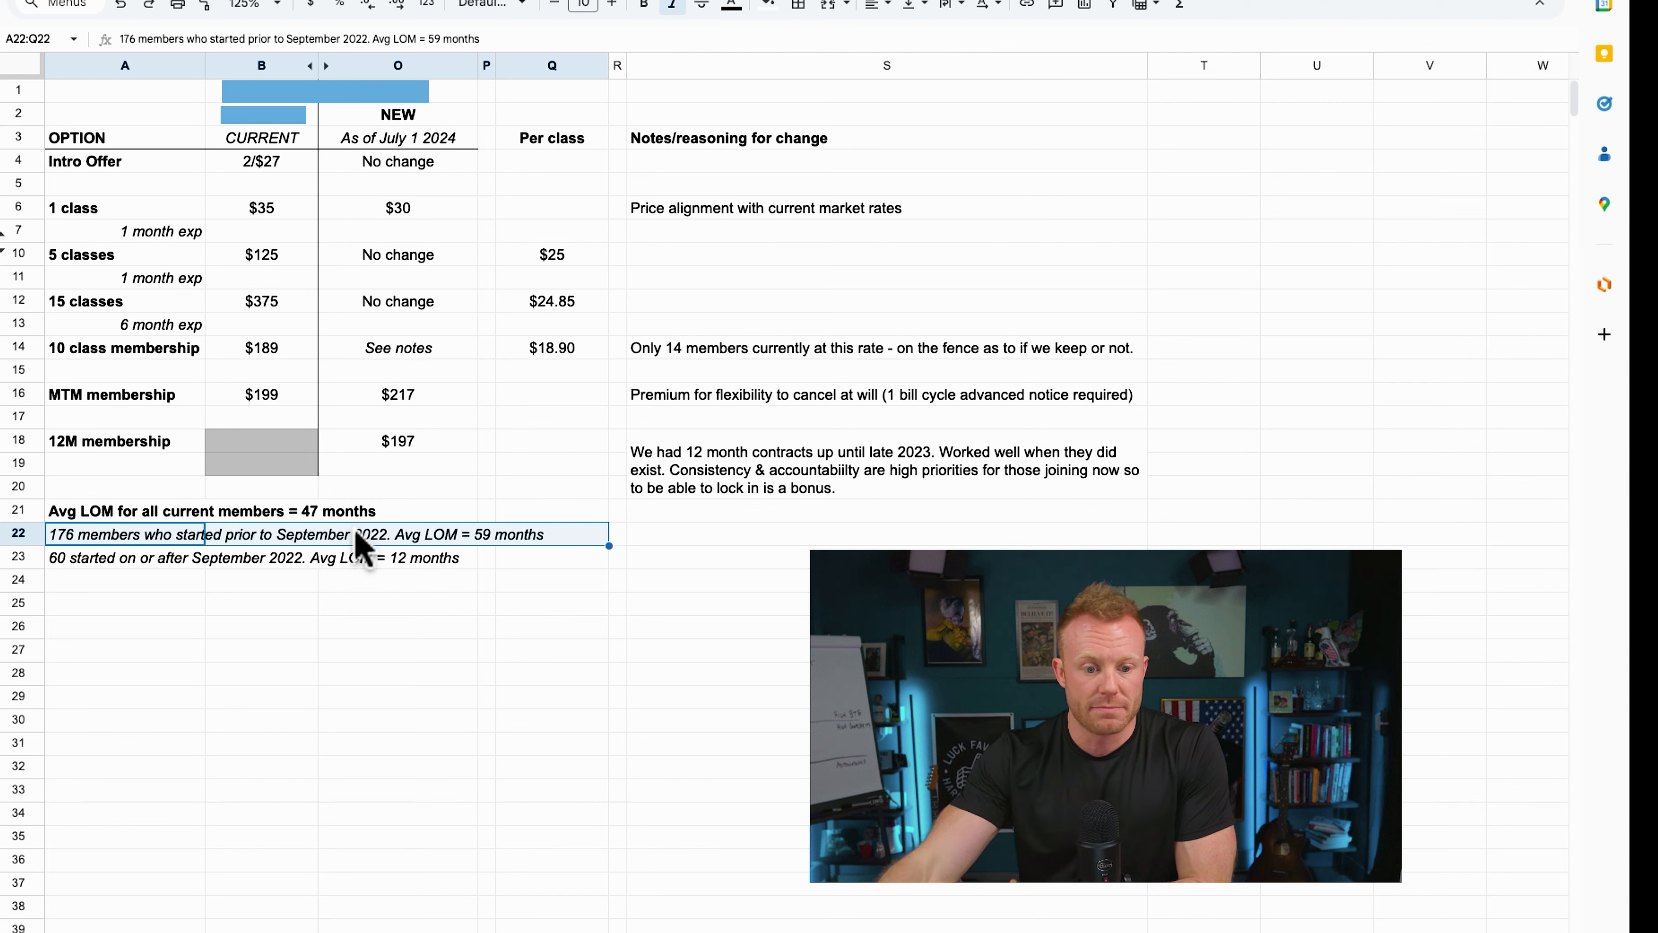
{"action": "mouse_move", "coordinate": [84, 574]}
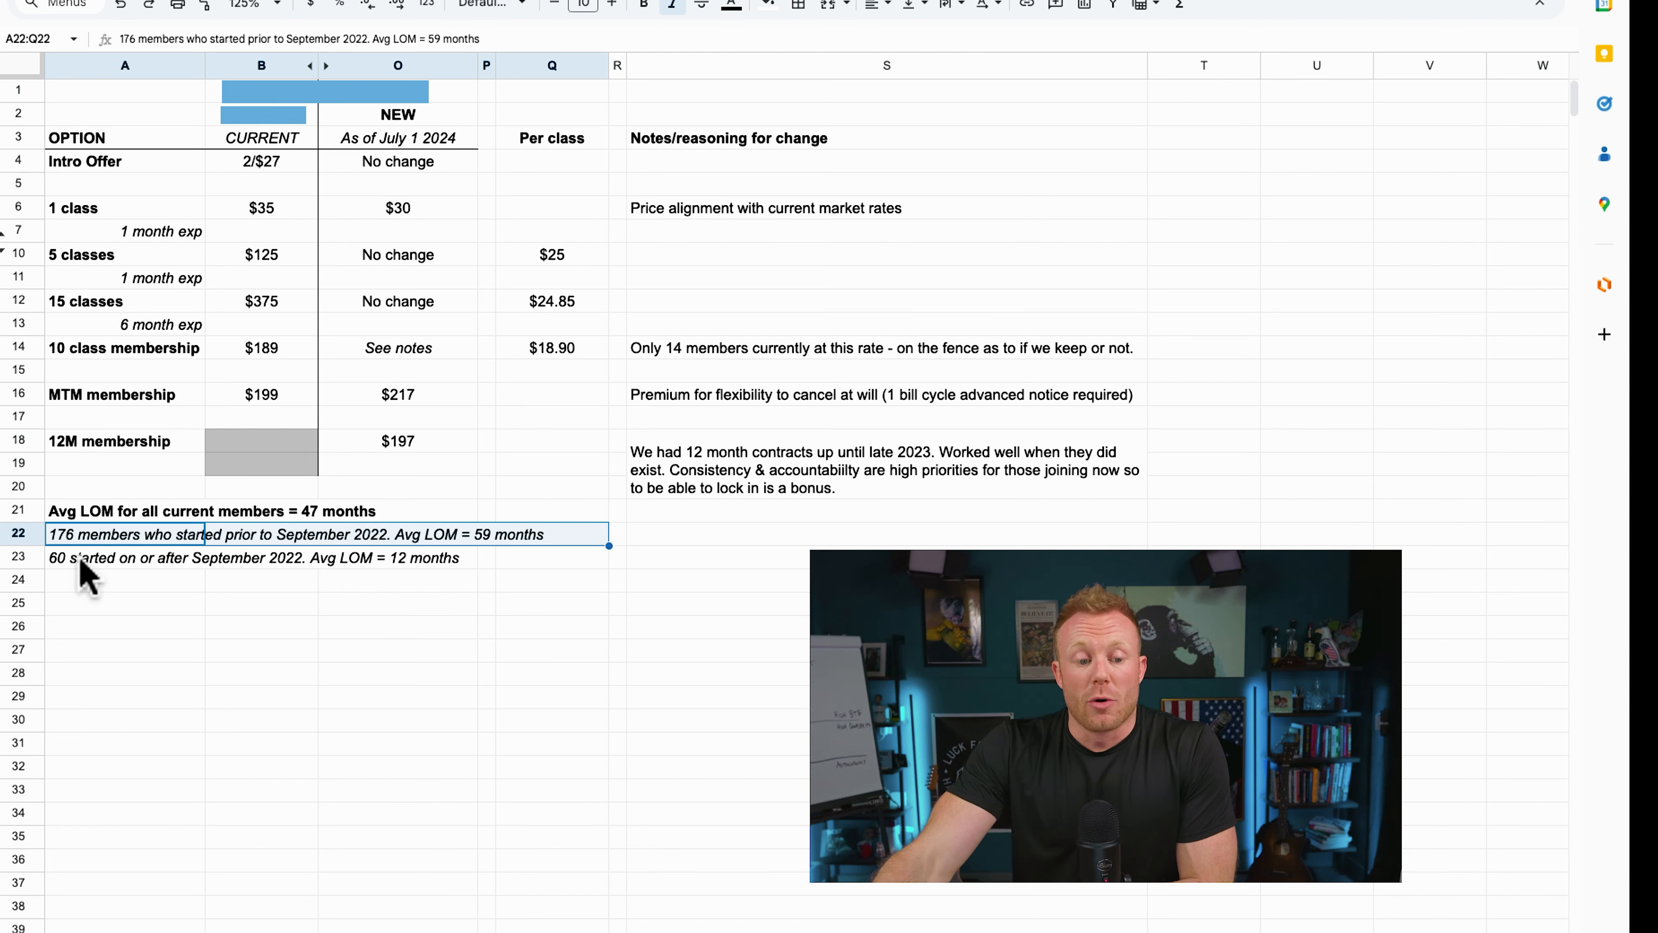
- Zoom the pricing sheet to 150% and select the newer members' note
{"action": "left_click", "coordinate": [124, 557]}
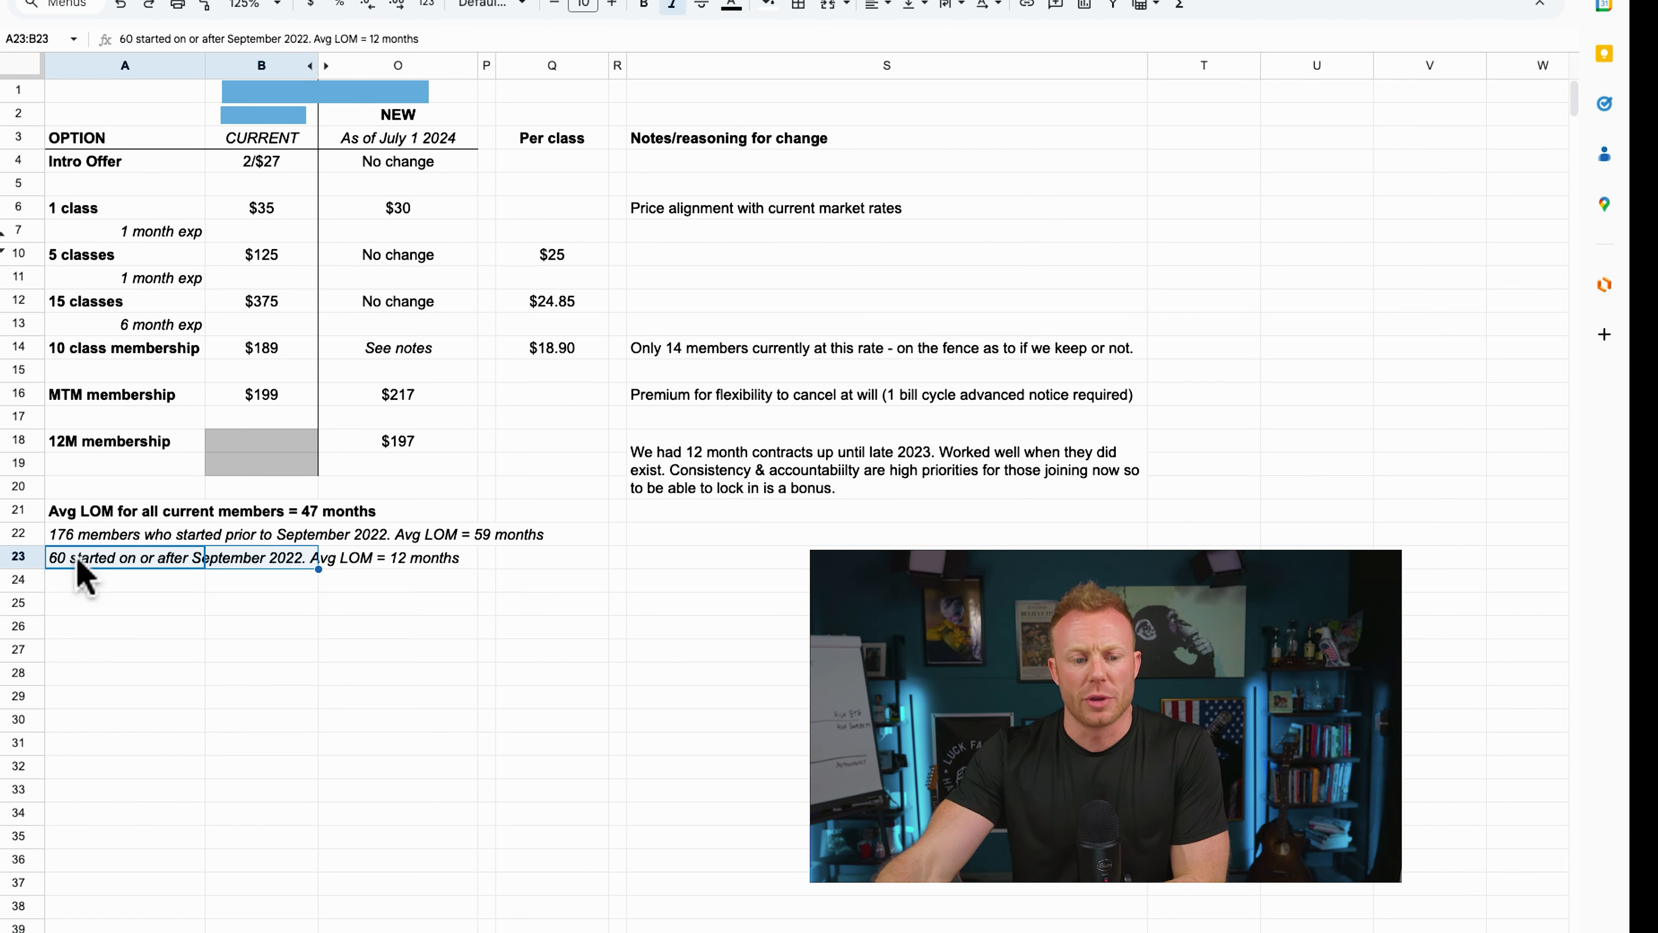
{"action": "left_click", "coordinate": [249, 6]}
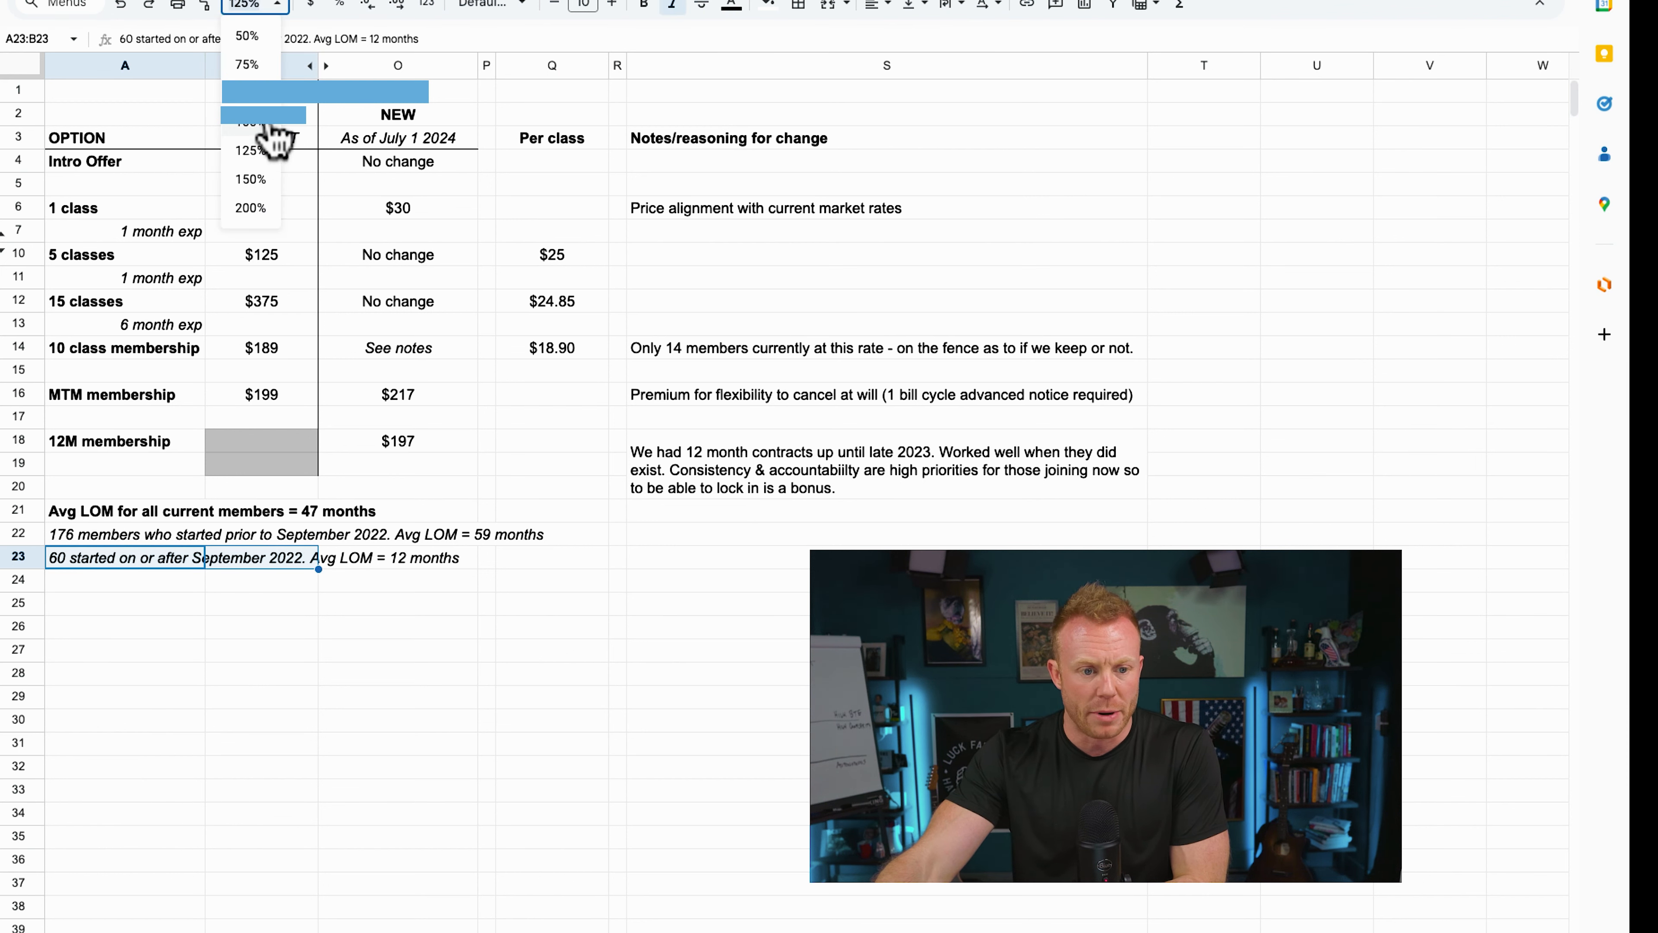
{"action": "left_click", "coordinate": [250, 179]}
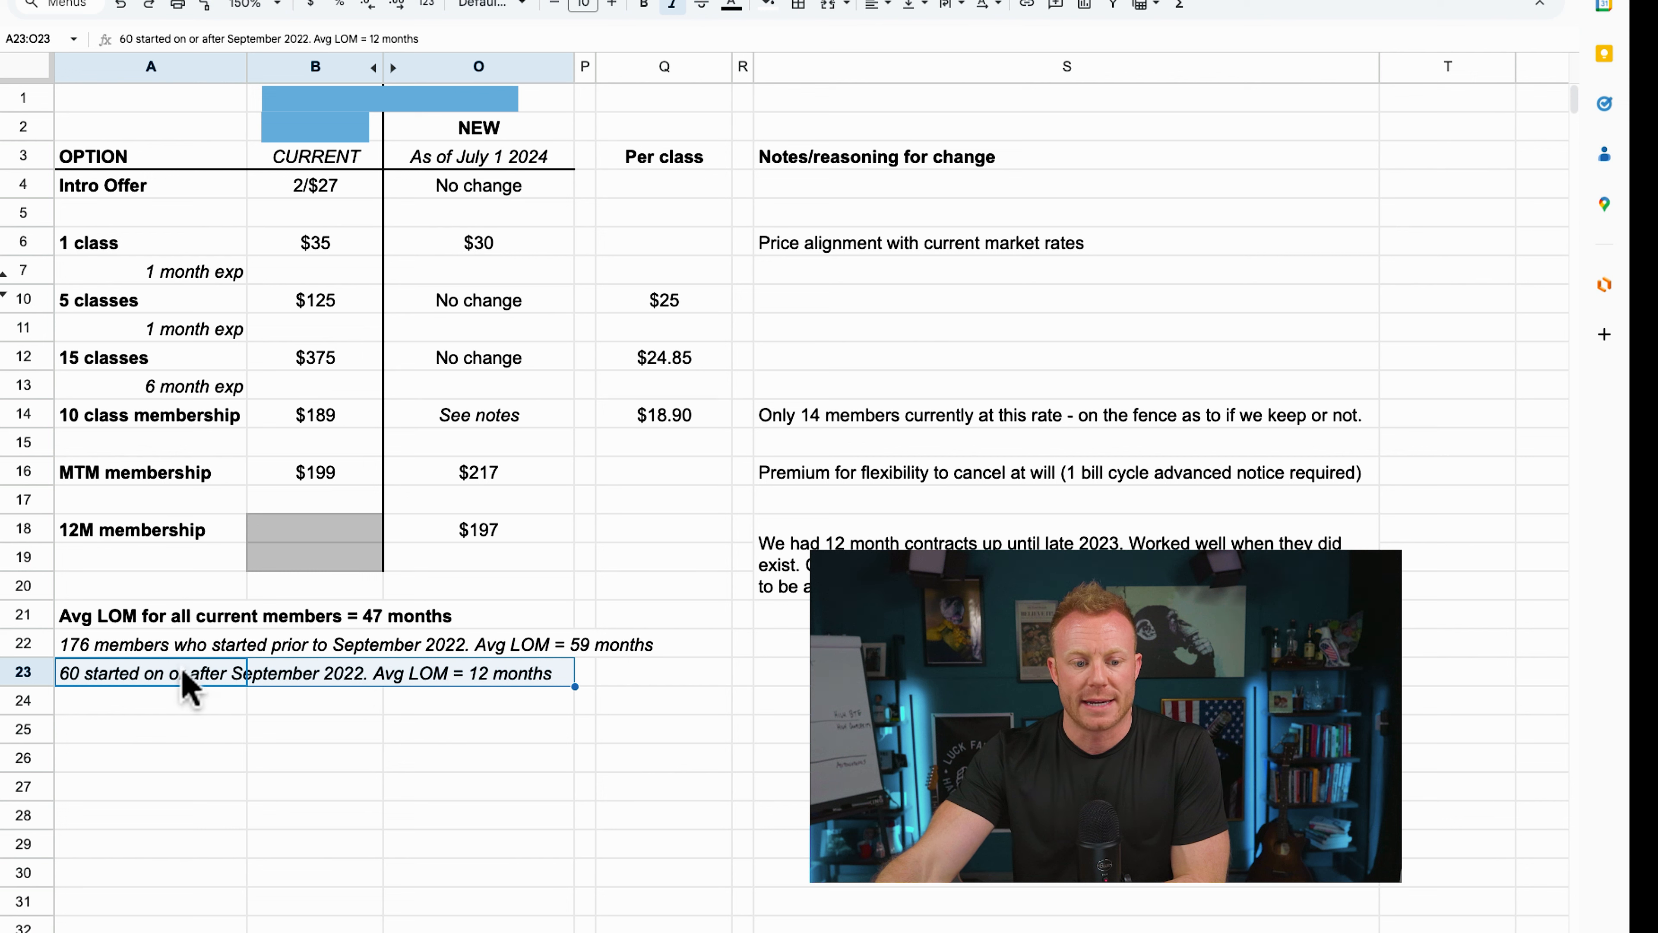
{"action": "left_click", "coordinate": [477, 674]}
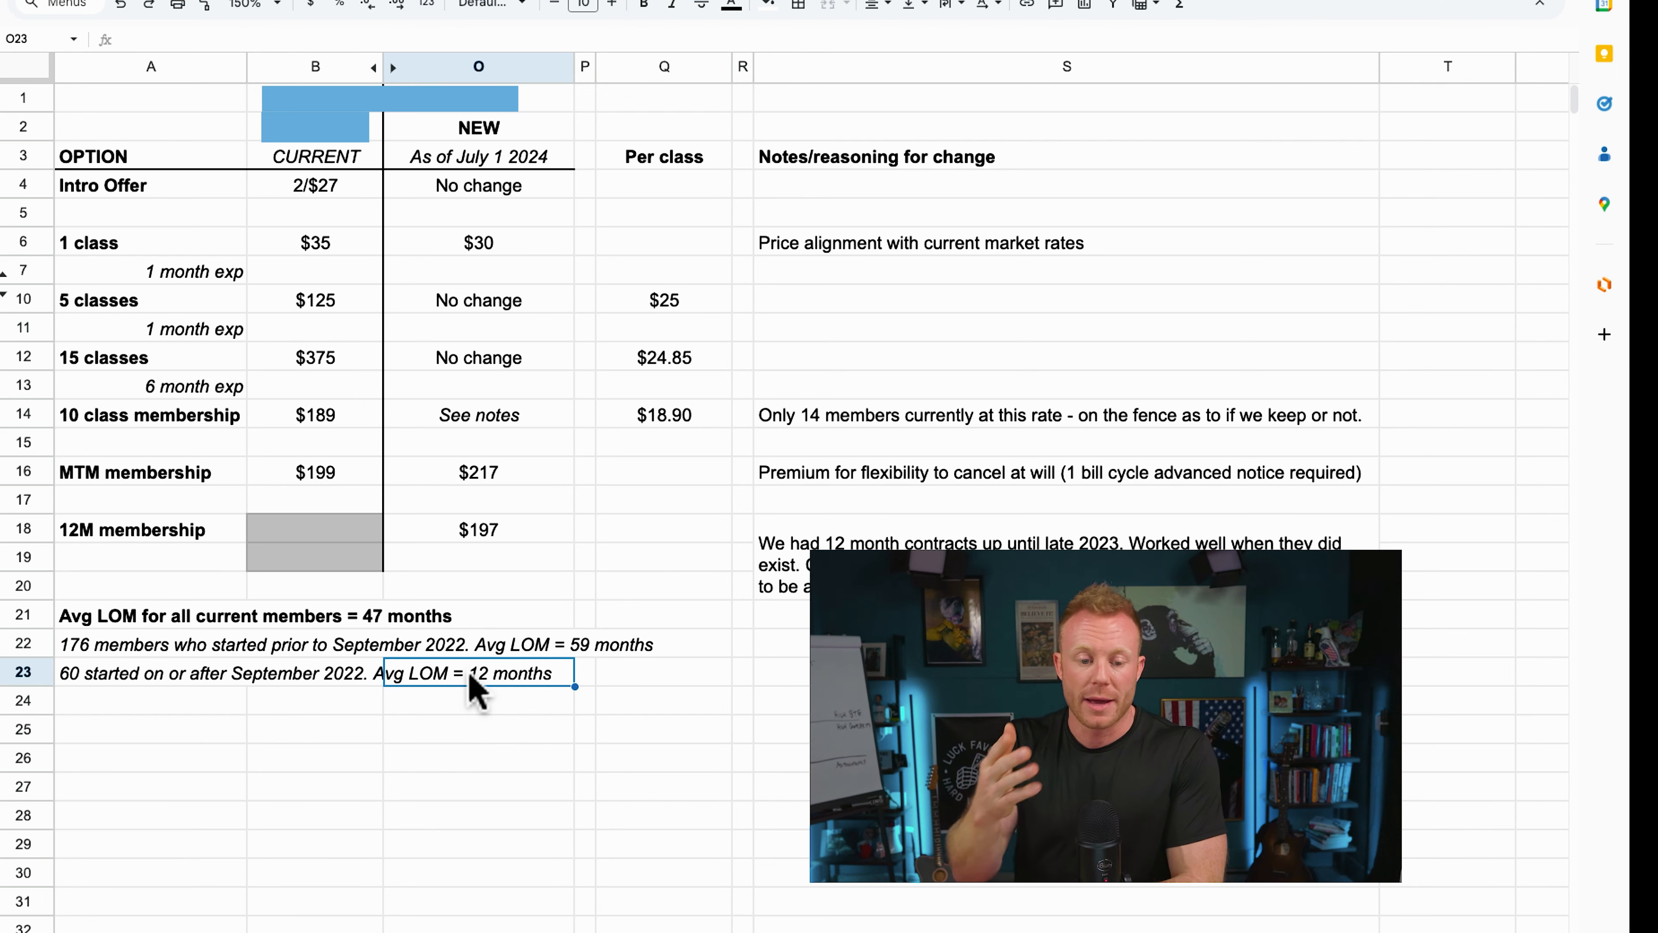
{"action": "scroll", "scroll_direction": "up", "scroll_amount": 3}
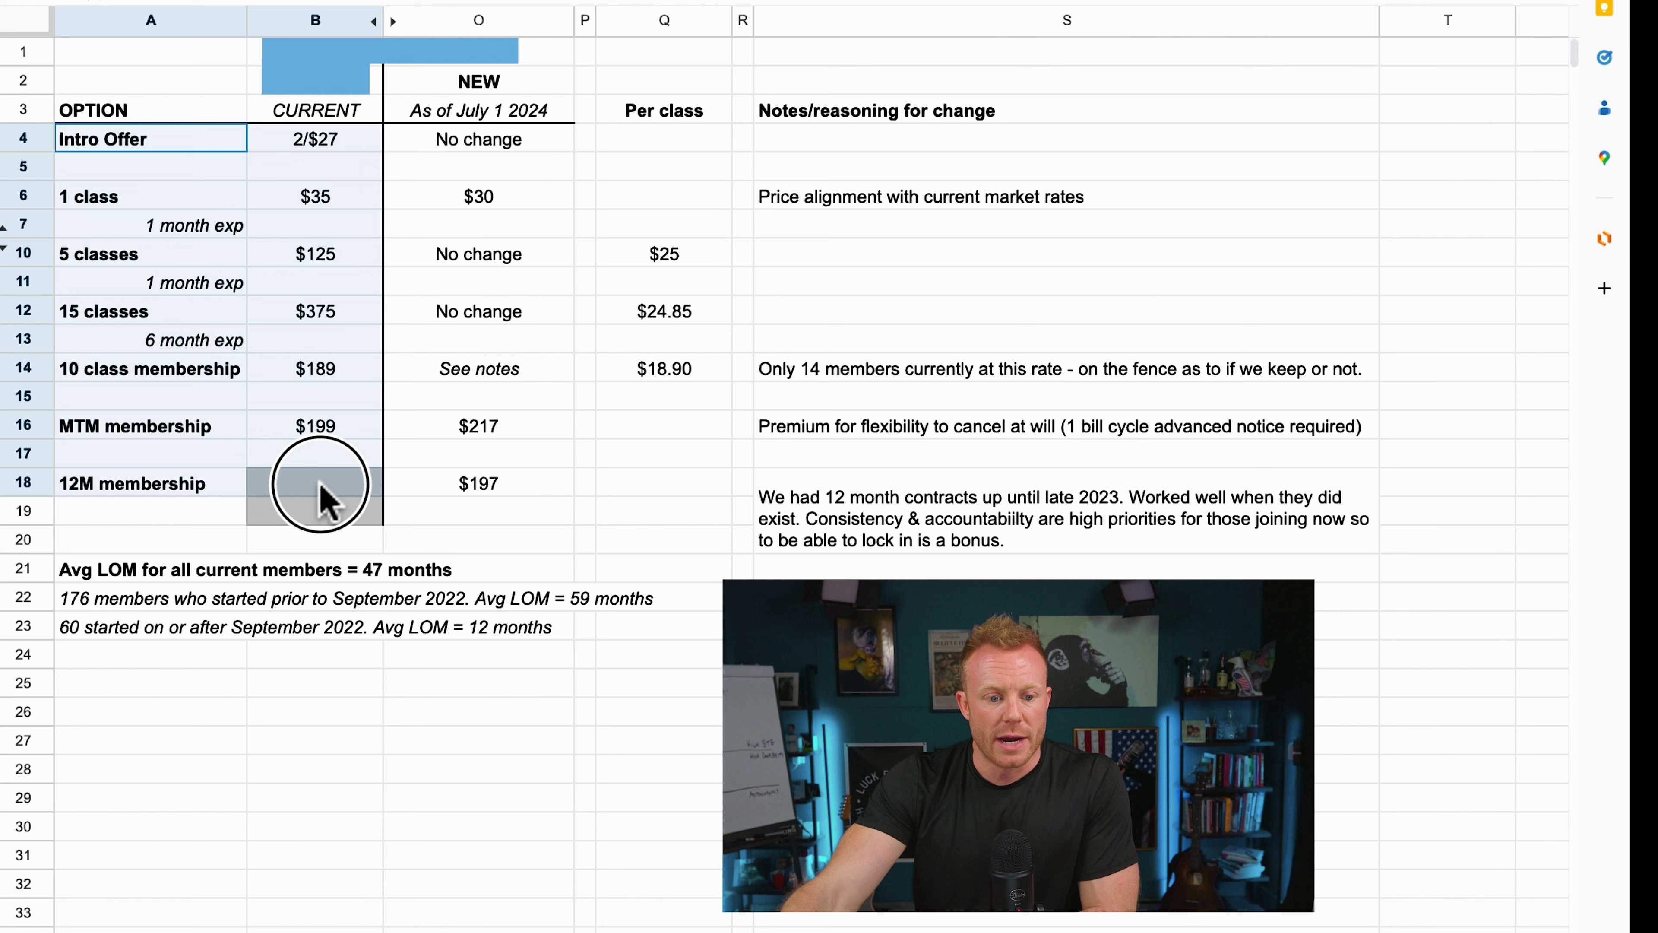
{"action": "left_click", "coordinate": [122, 196]}
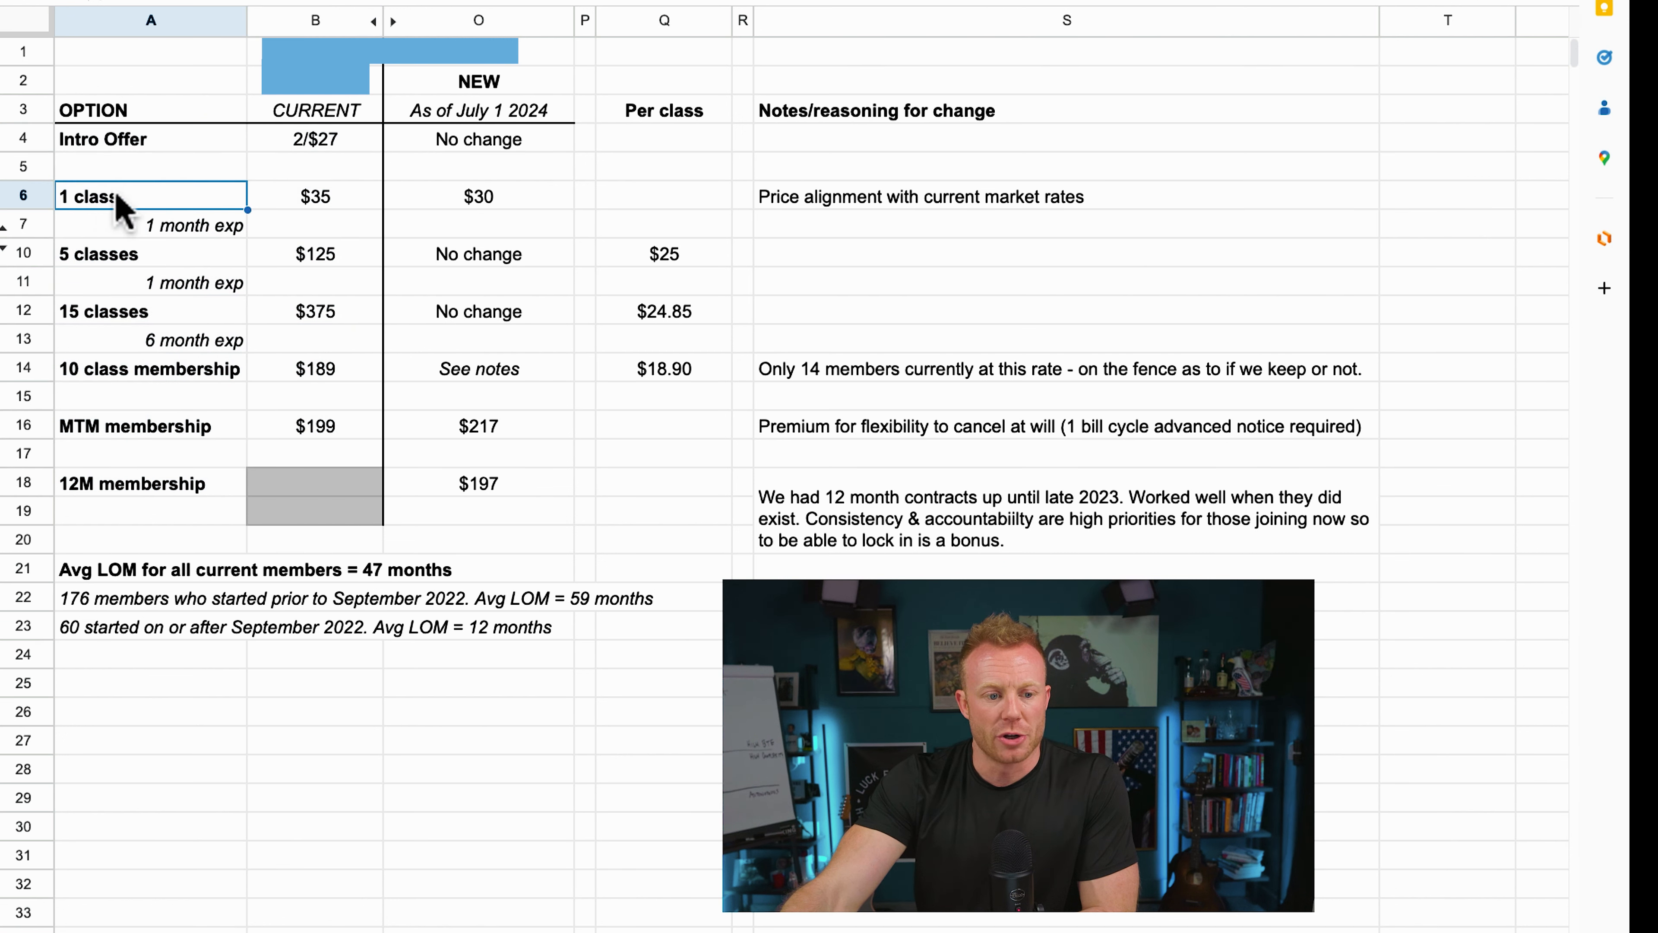
{"action": "left_click", "coordinate": [314, 196]}
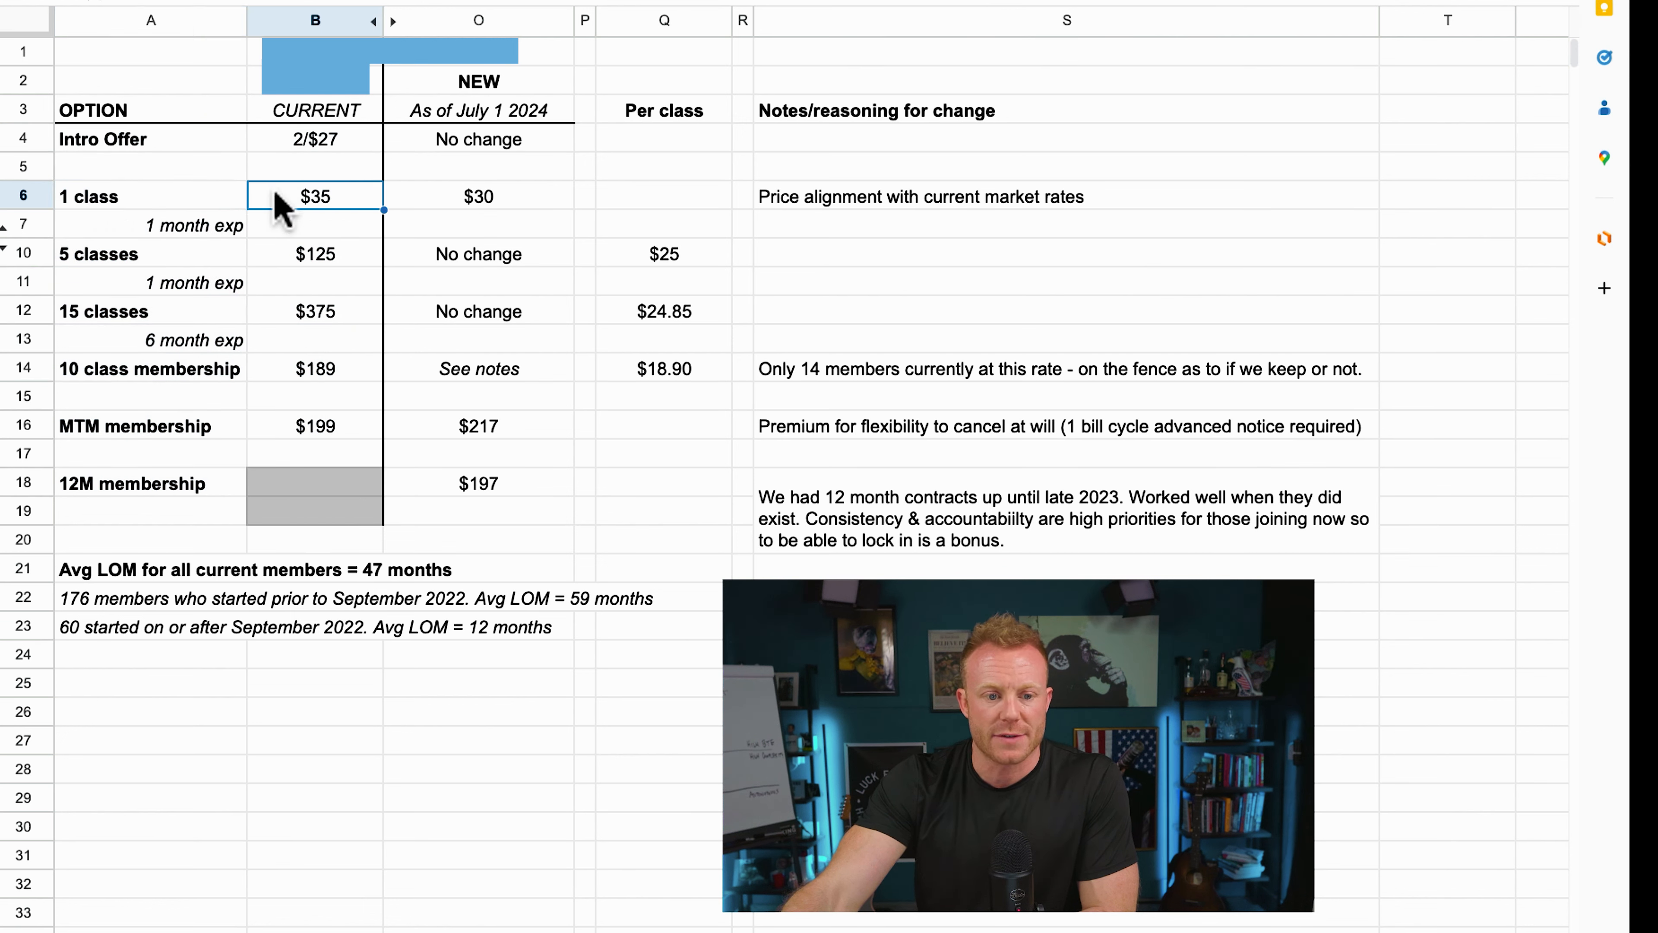
{"action": "left_click", "coordinate": [314, 253]}
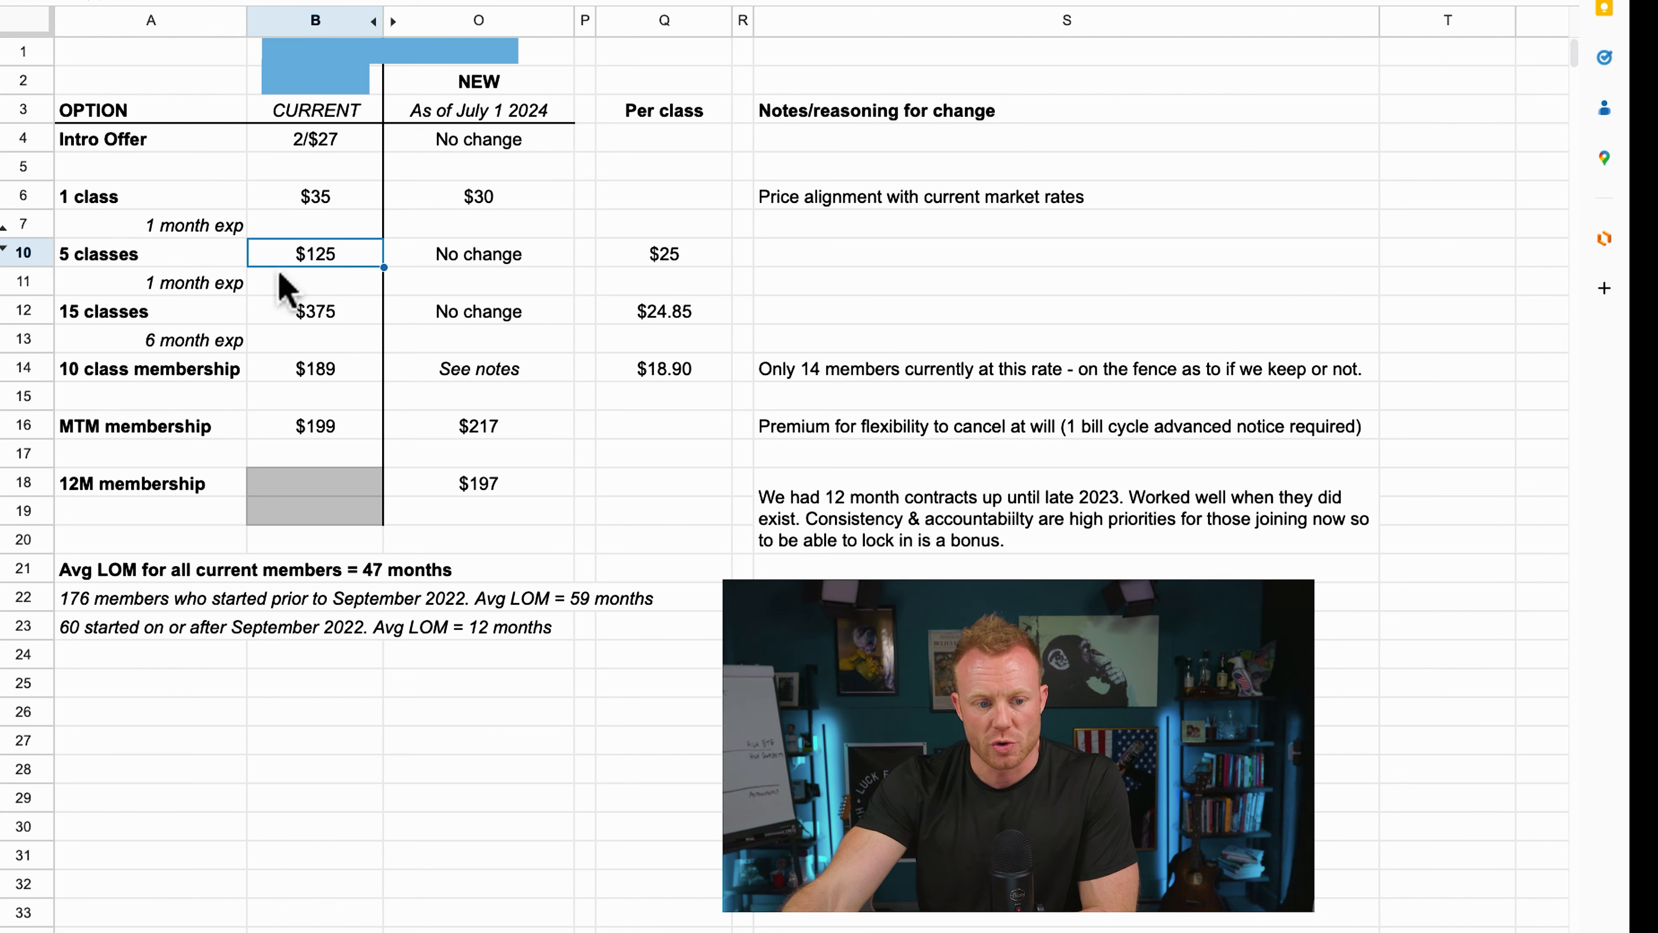
{"action": "left_click", "coordinate": [314, 311]}
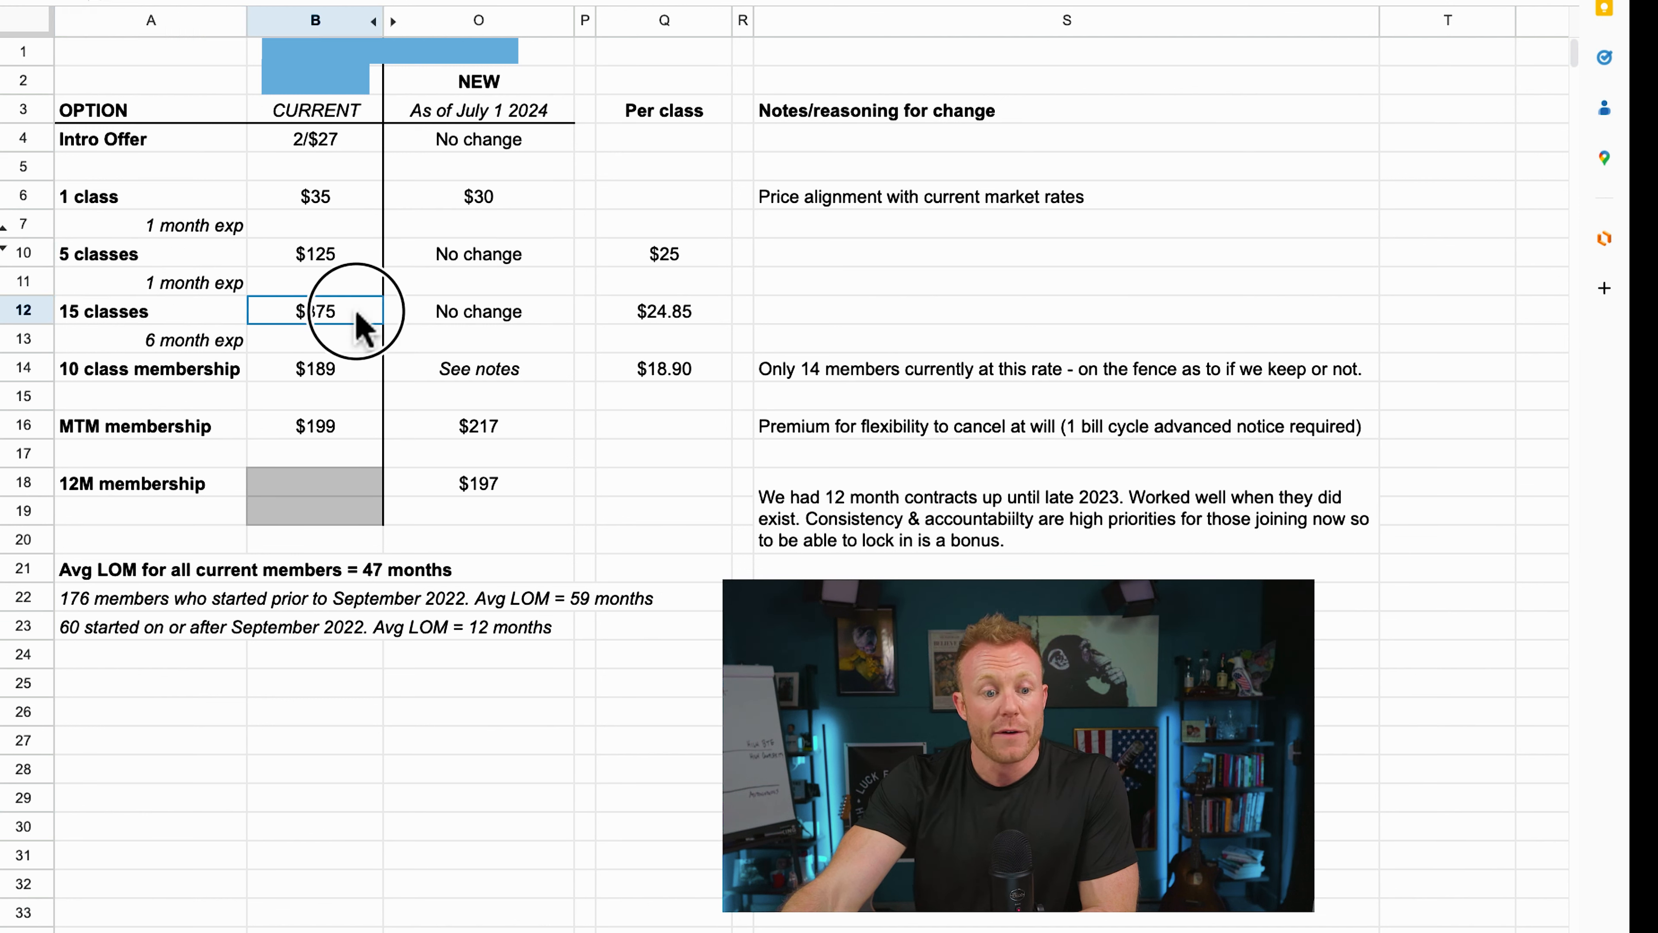
{"action": "left_click", "coordinate": [151, 368]}
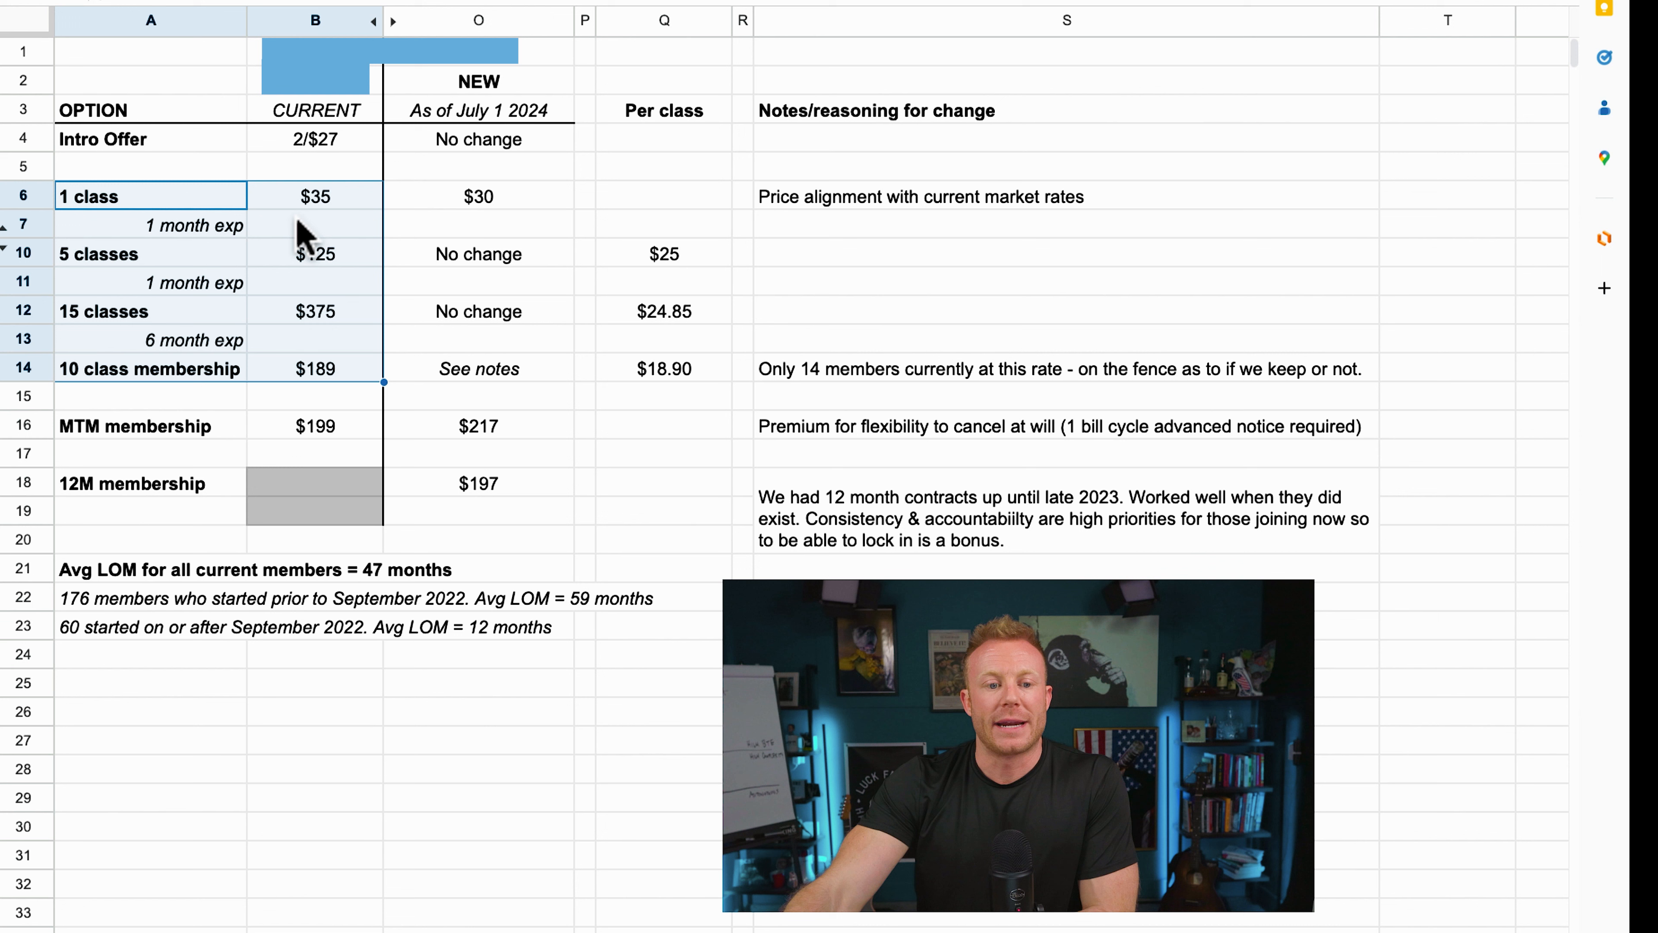
{"action": "mouse_move", "coordinate": [317, 202]}
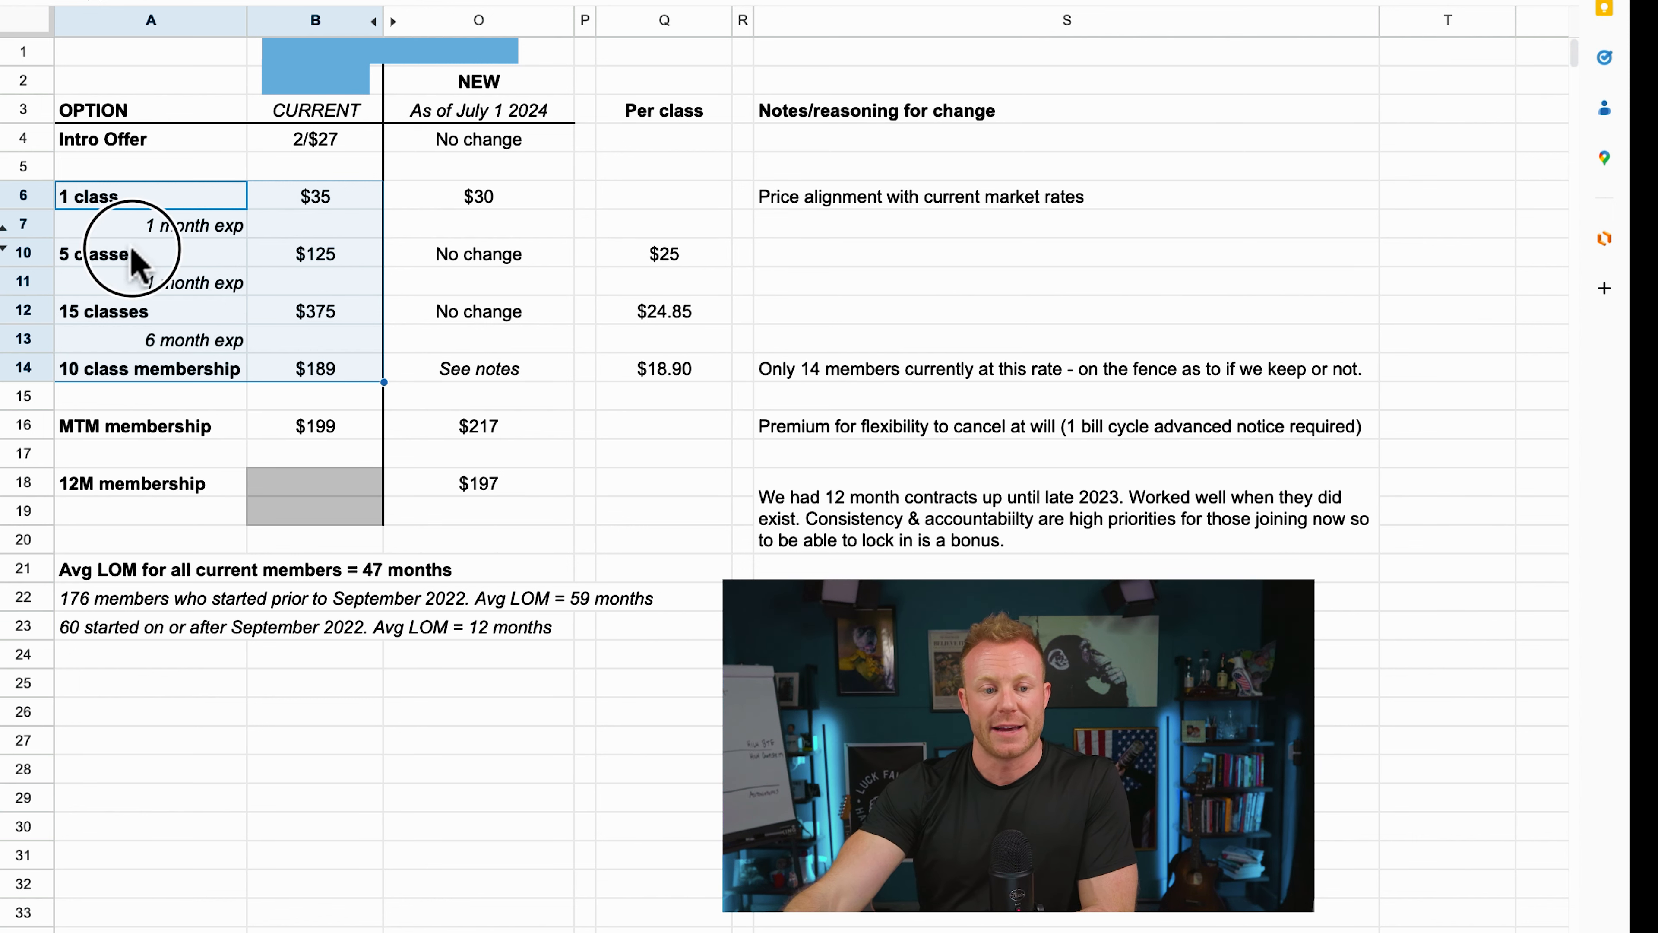
{"action": "left_click", "coordinate": [95, 254]}
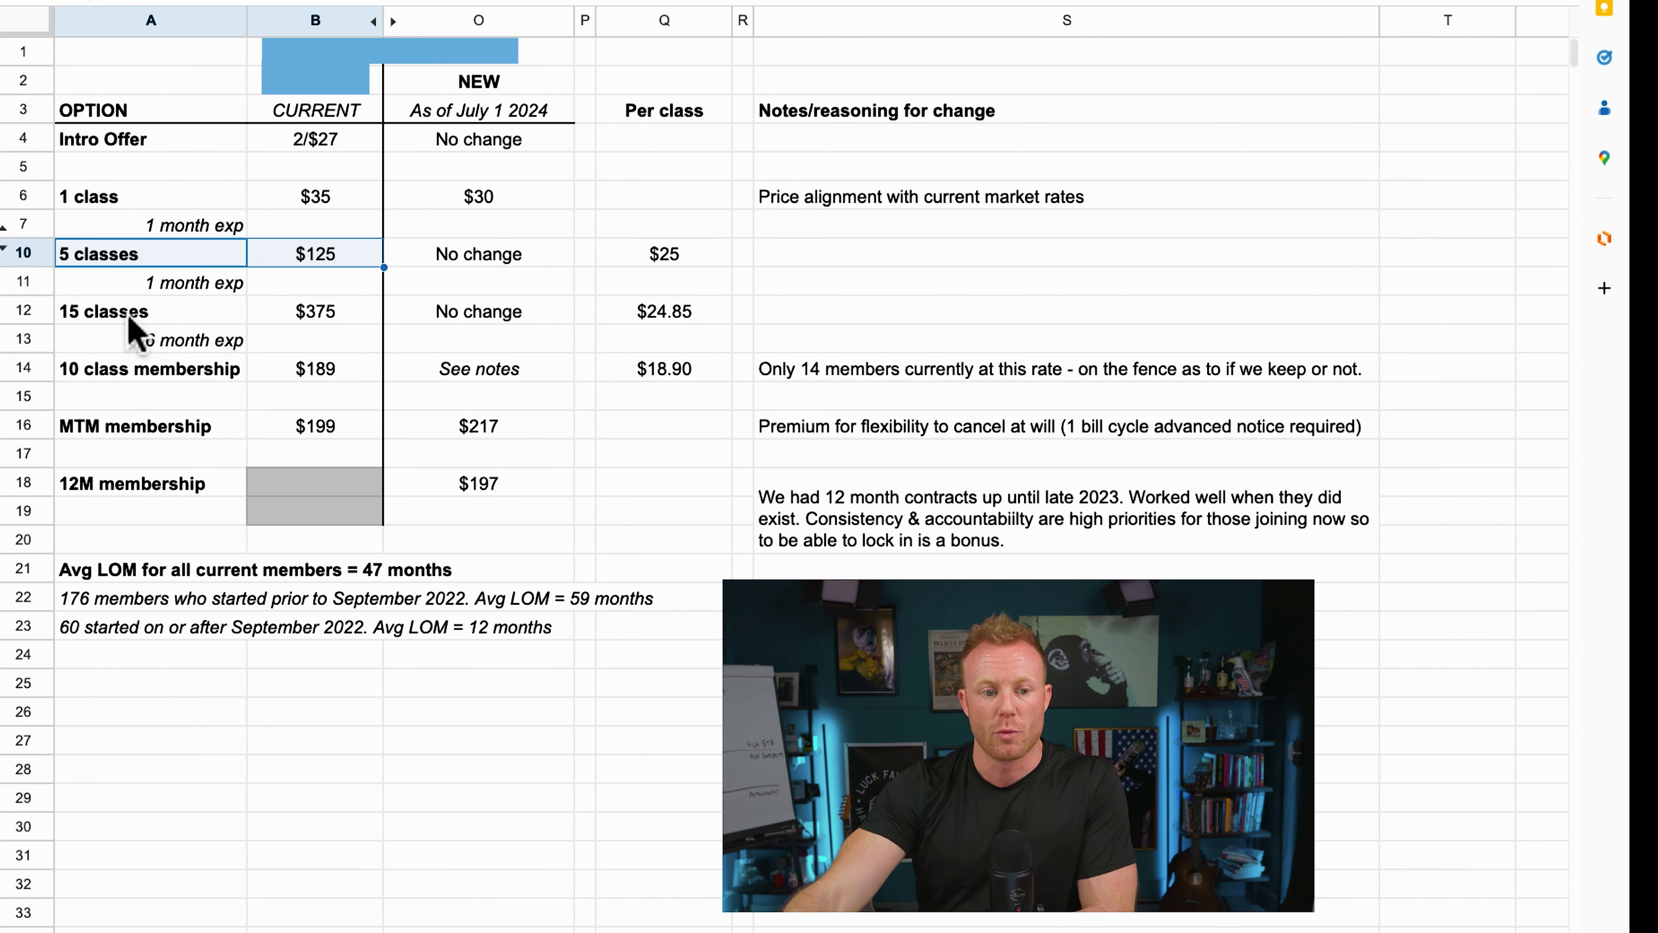
{"action": "left_click", "coordinate": [150, 311]}
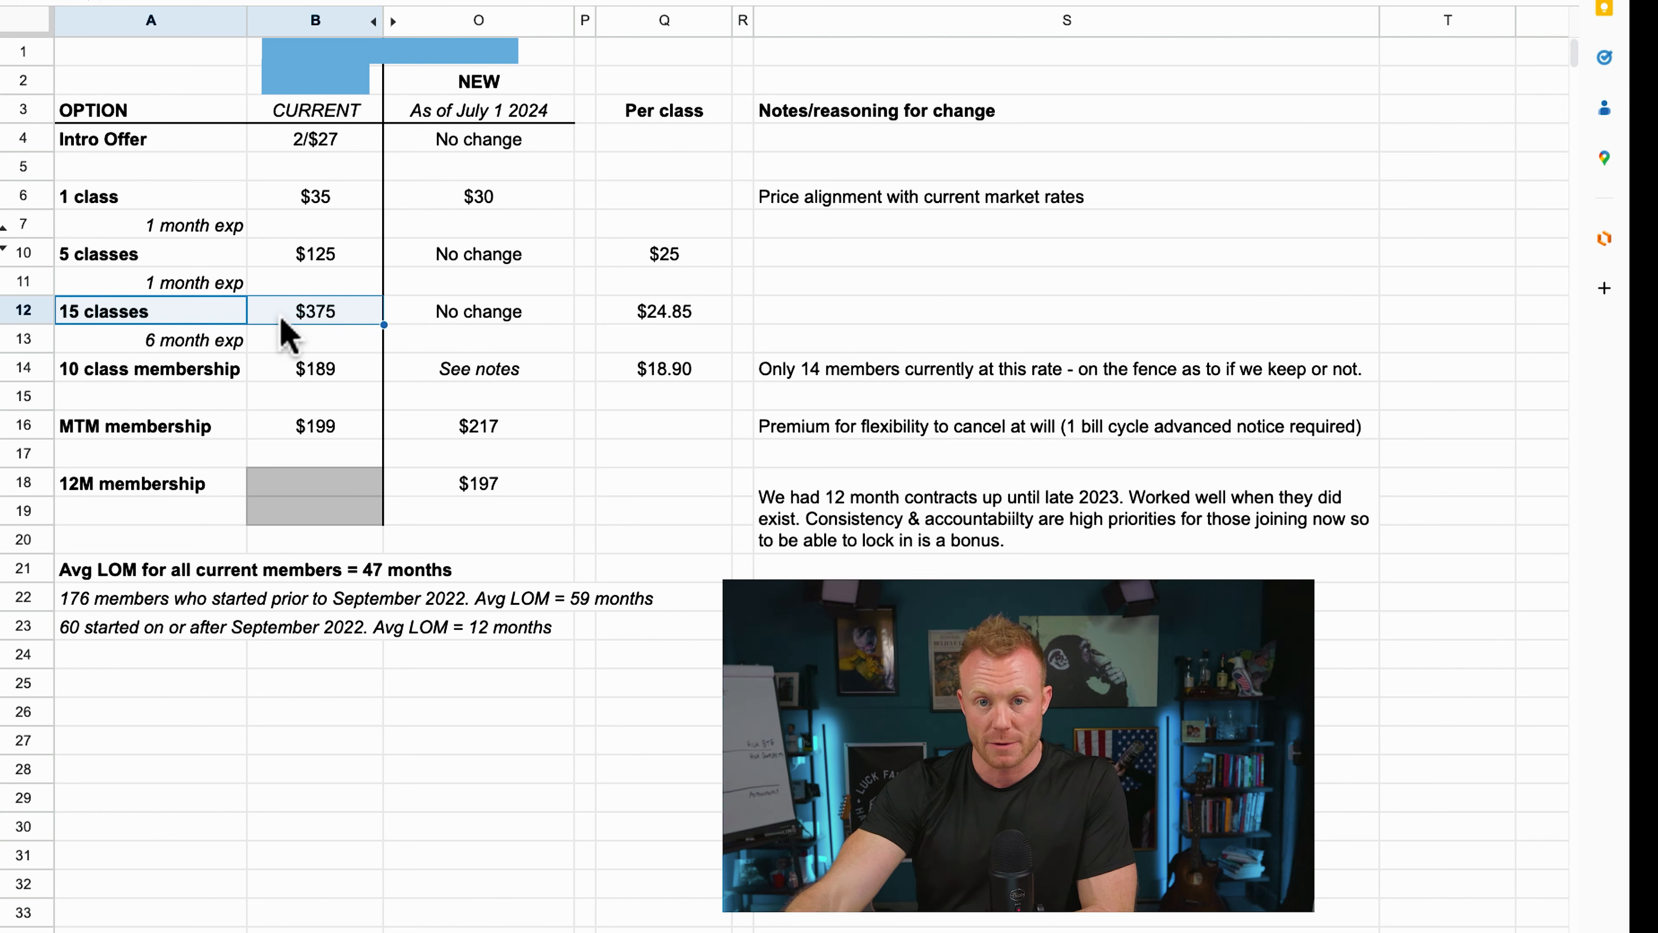
{"action": "left_click", "coordinate": [150, 197]}
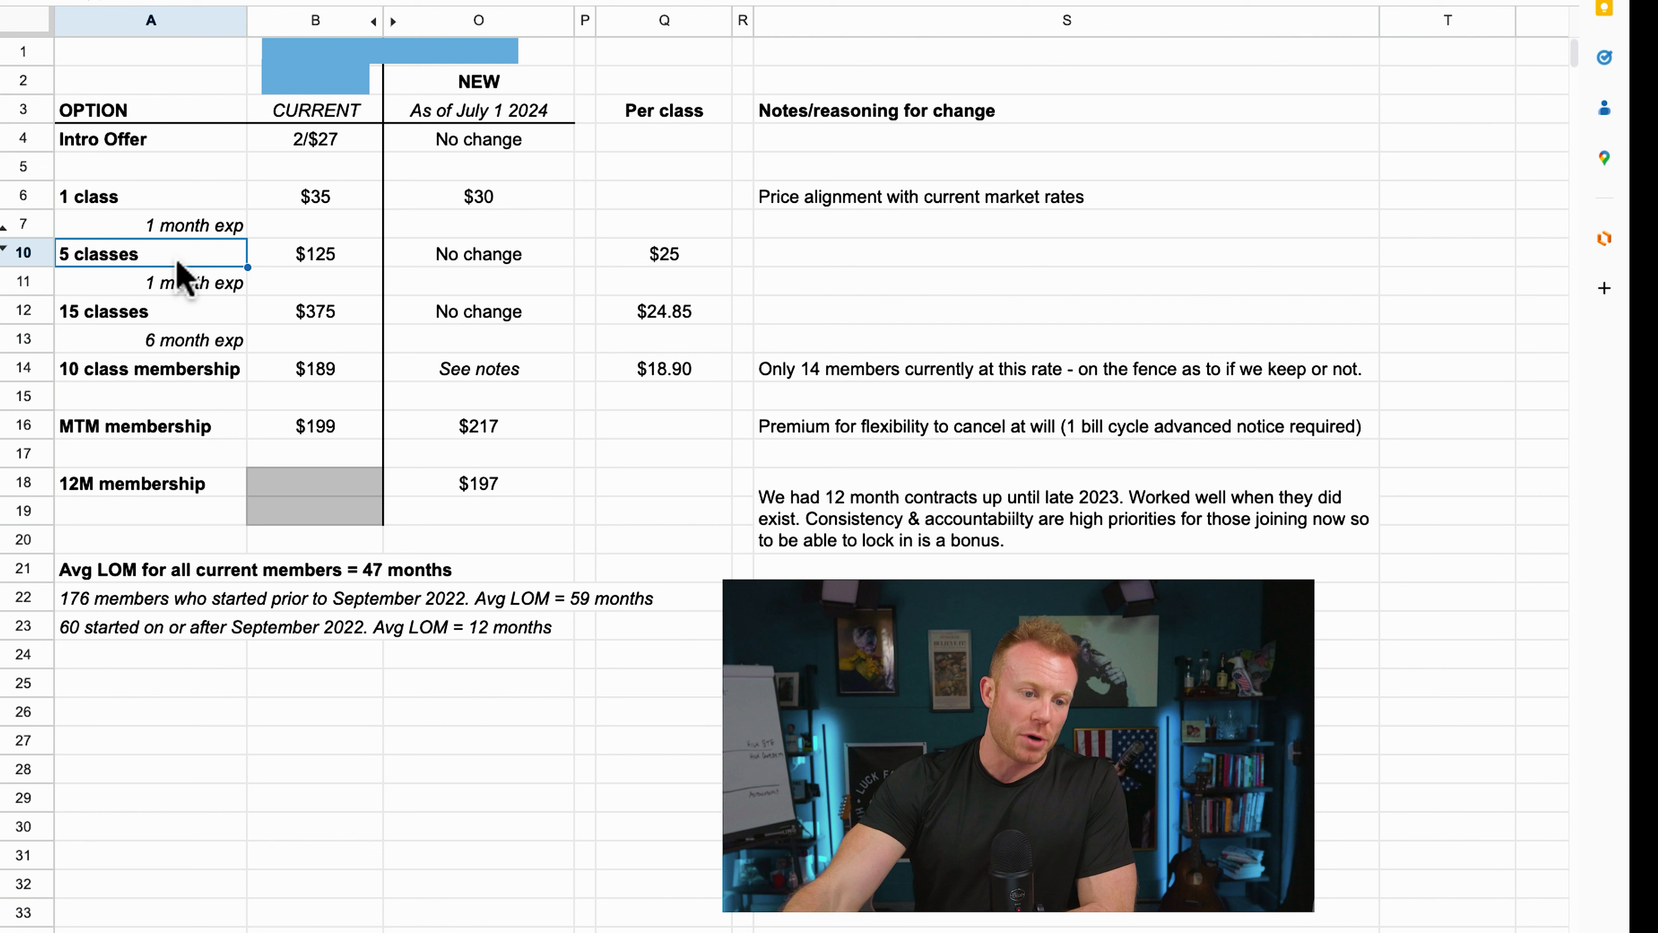
{"action": "left_click", "coordinate": [150, 311]}
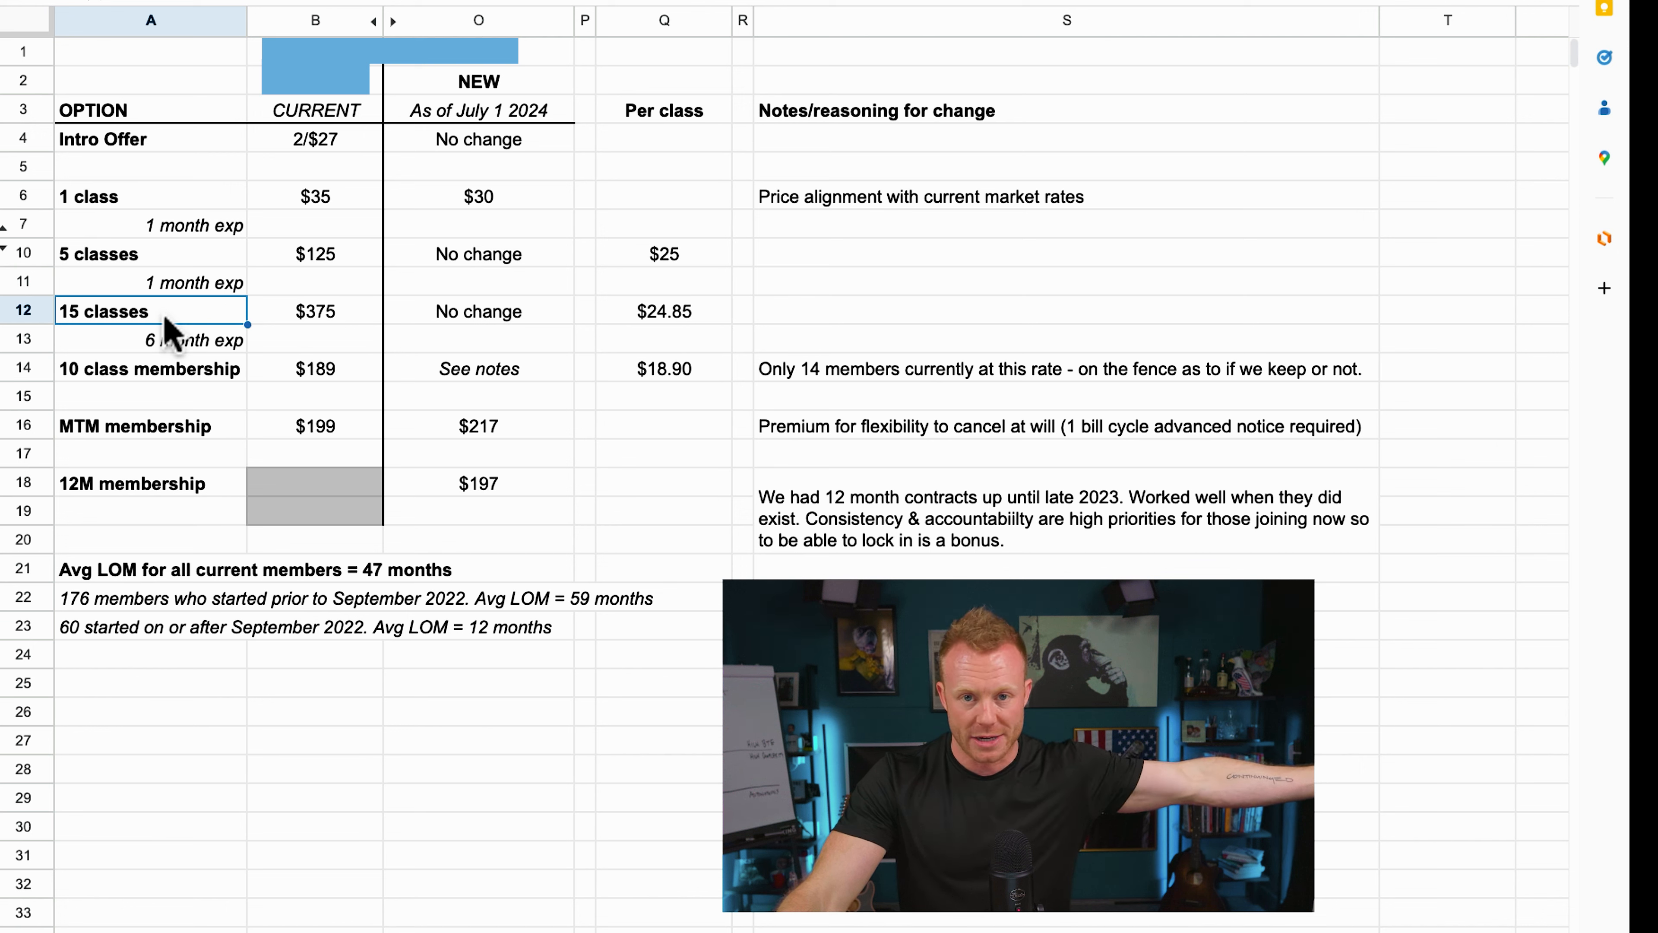
{"action": "mouse_move", "coordinate": [666, 328]}
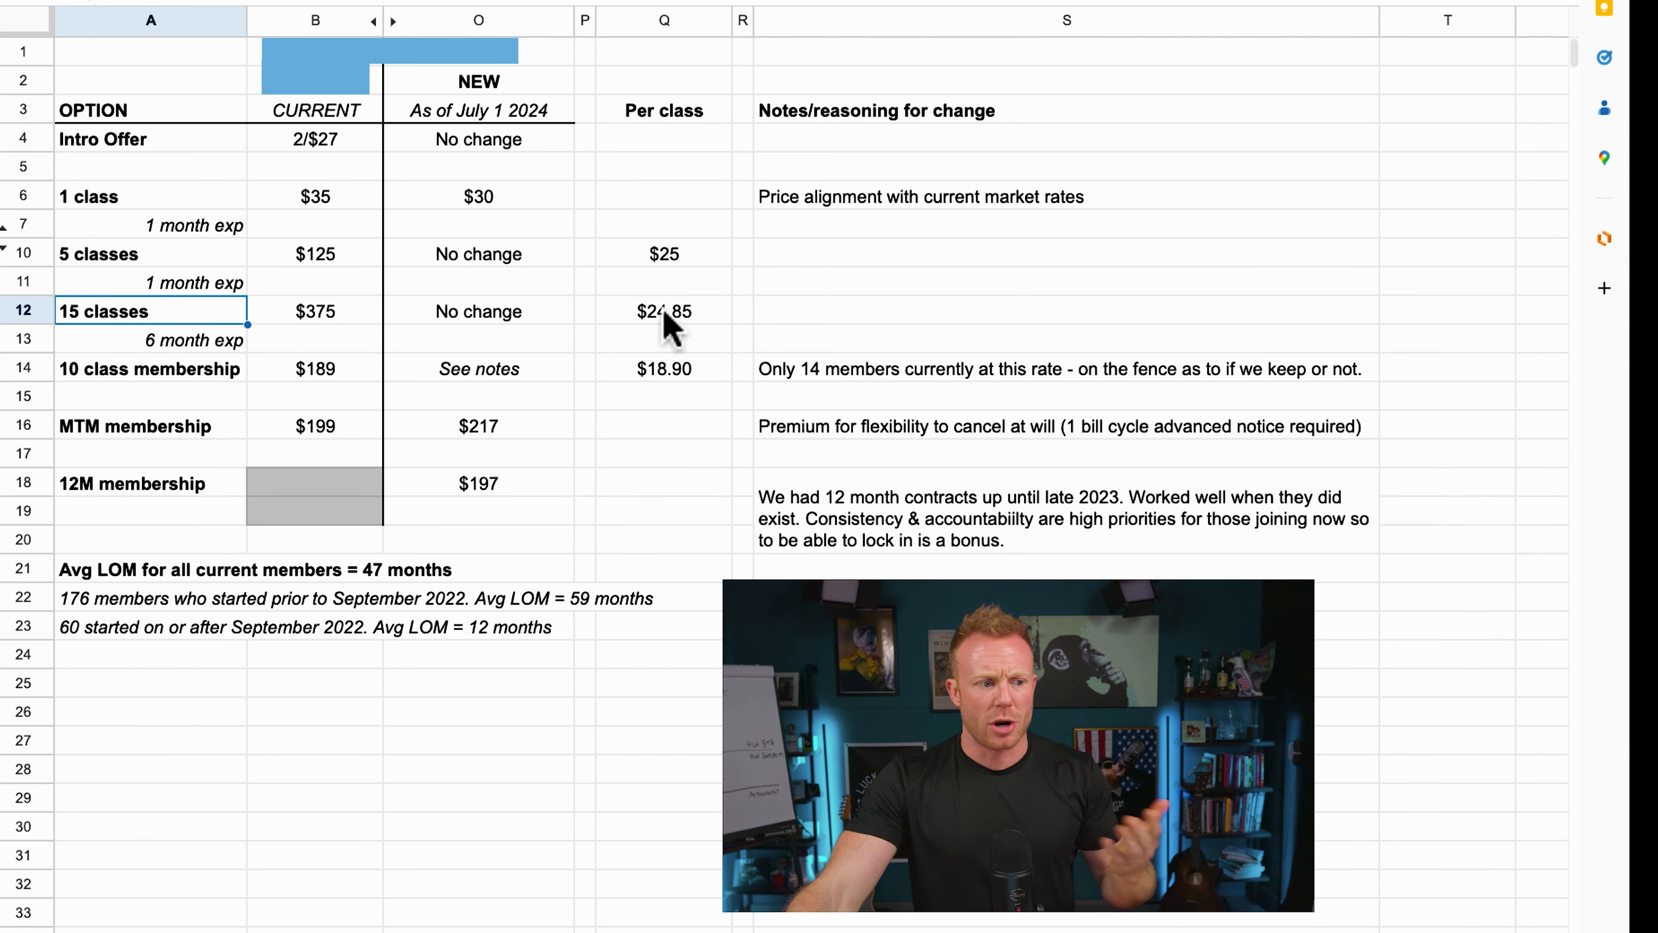
{"action": "mouse_move", "coordinate": [668, 326]}
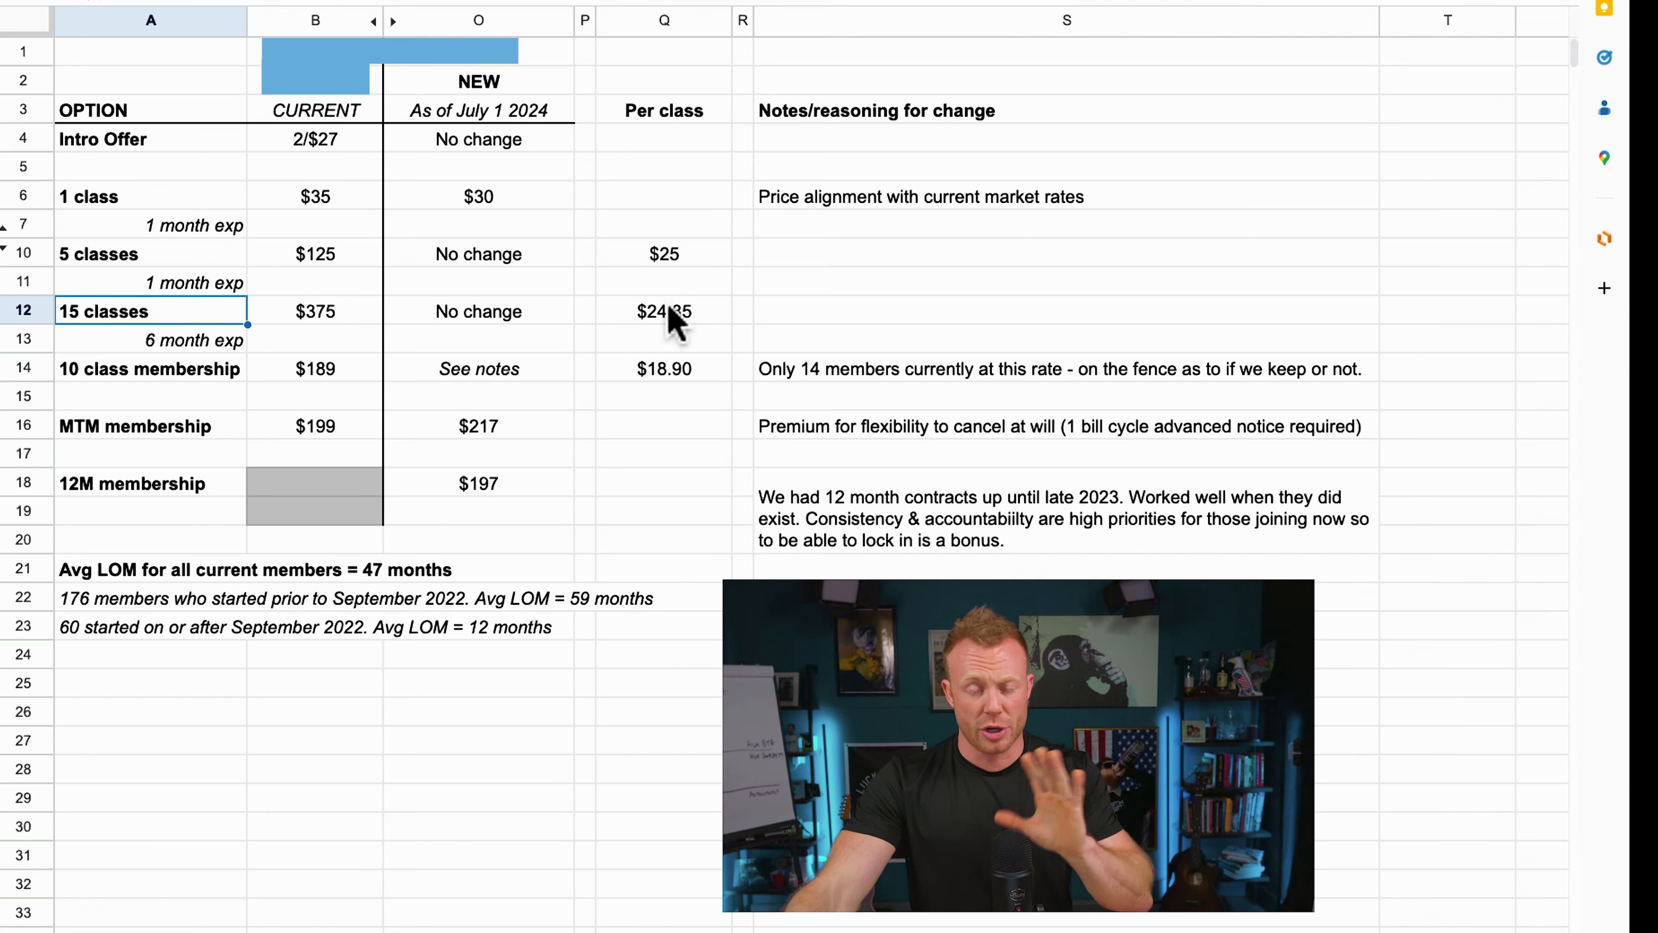
{"action": "mouse_move", "coordinate": [137, 275]}
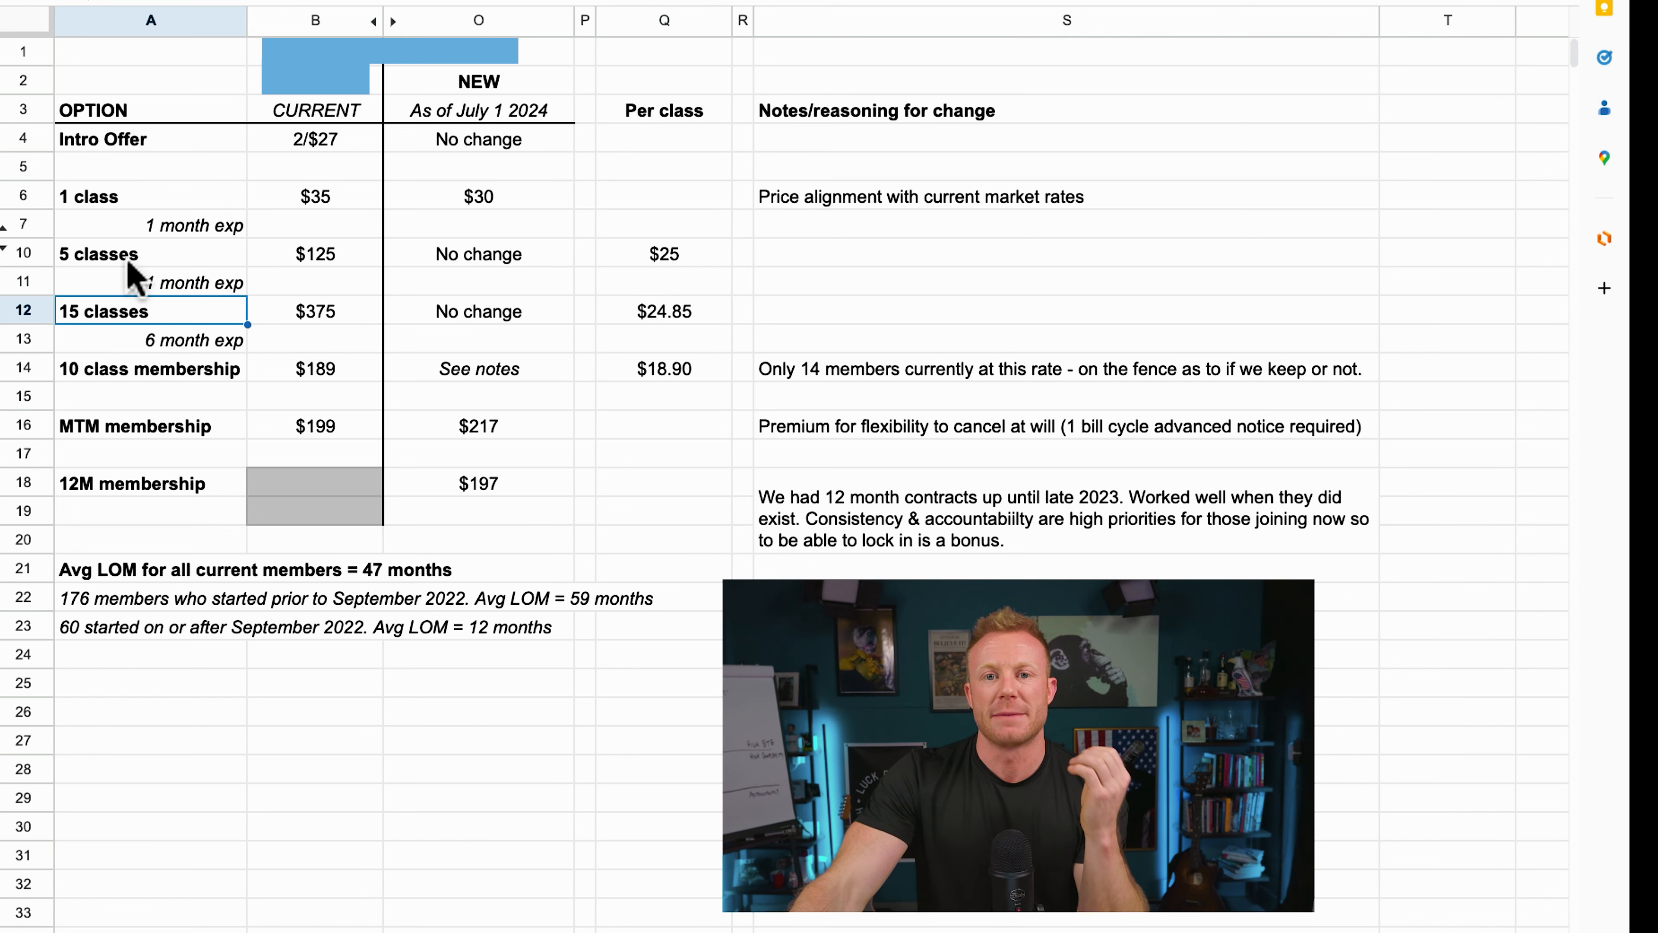
{"action": "mouse_move", "coordinate": [85, 201]}
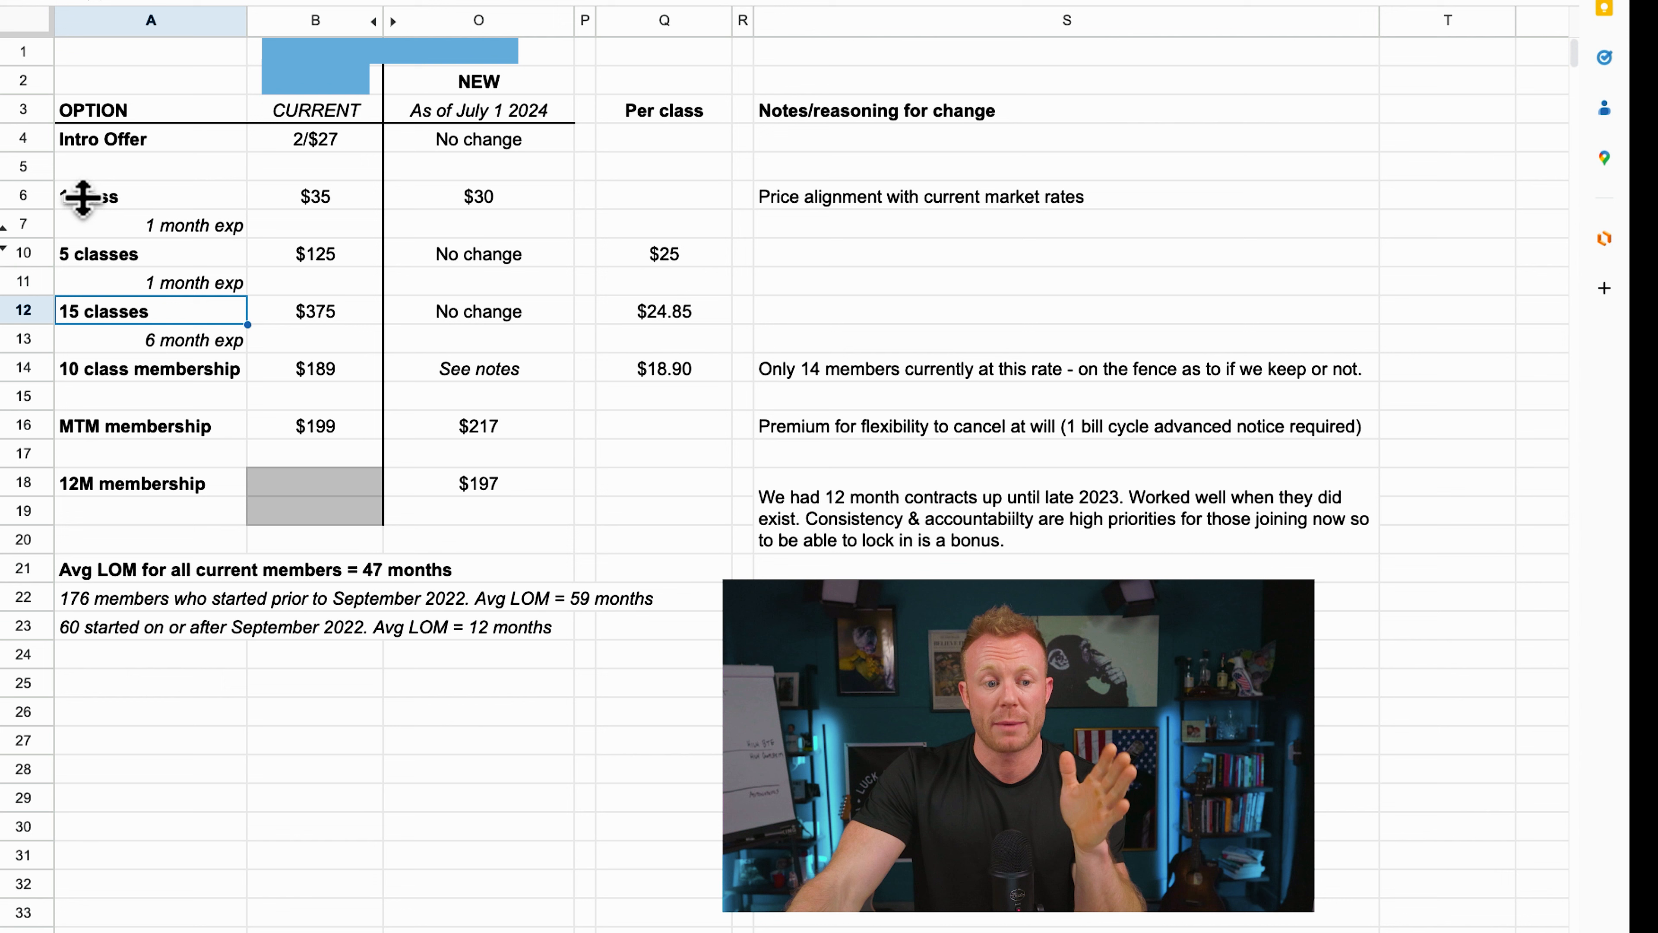
{"action": "left_click", "coordinate": [478, 196]}
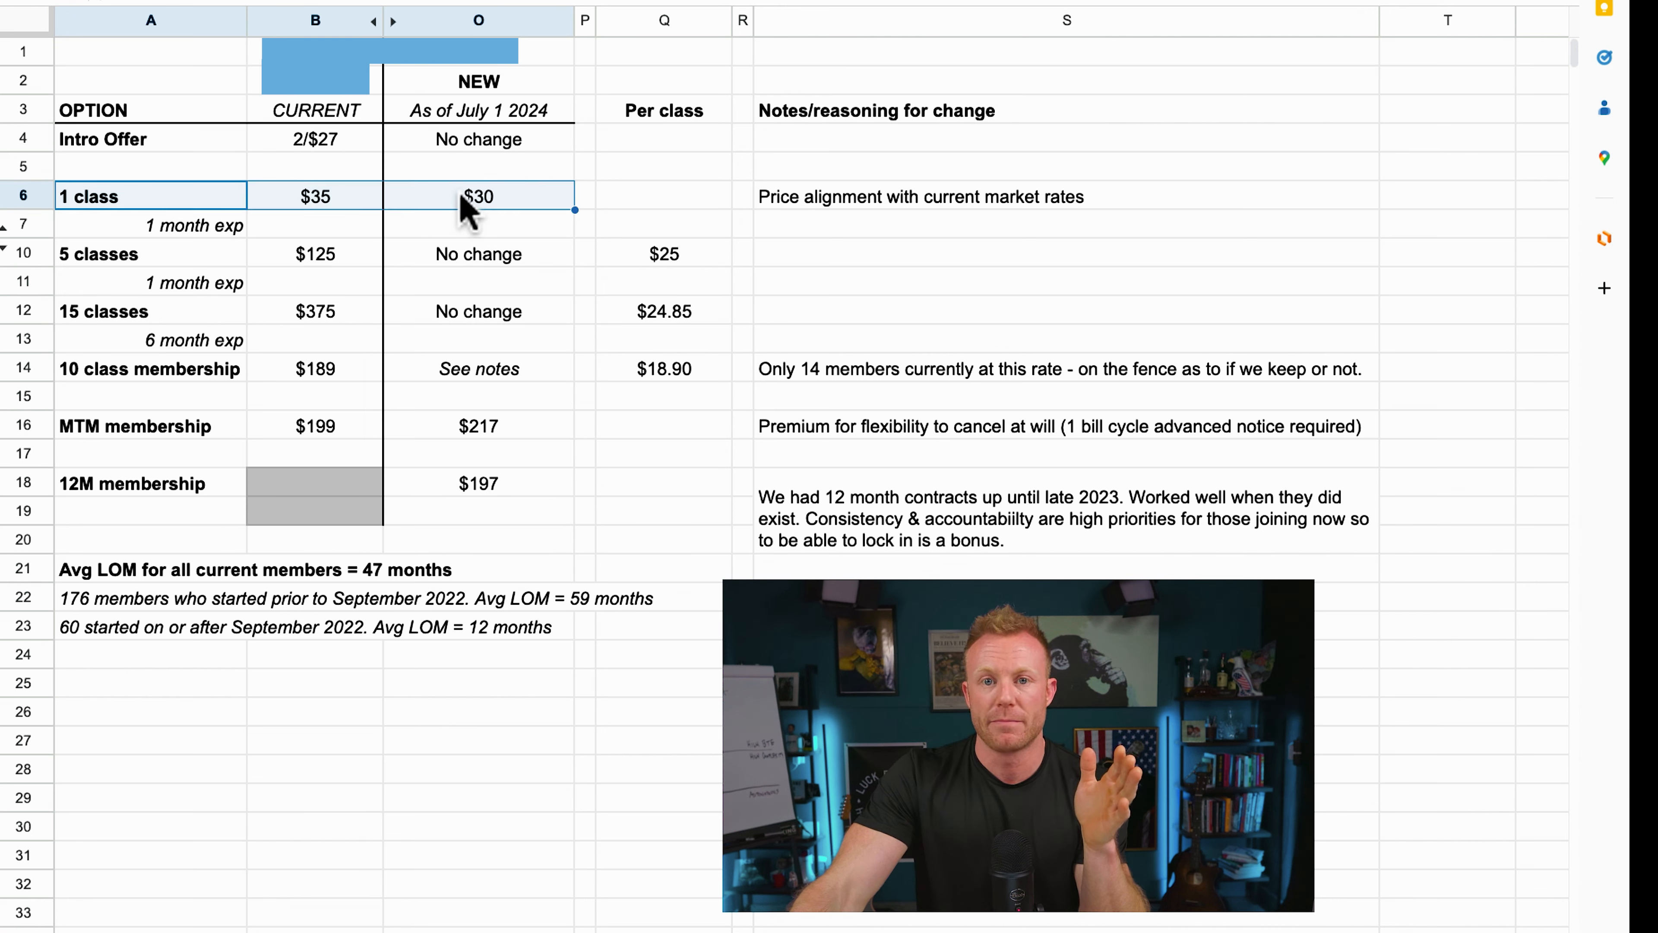
{"action": "left_click", "coordinate": [151, 225]}
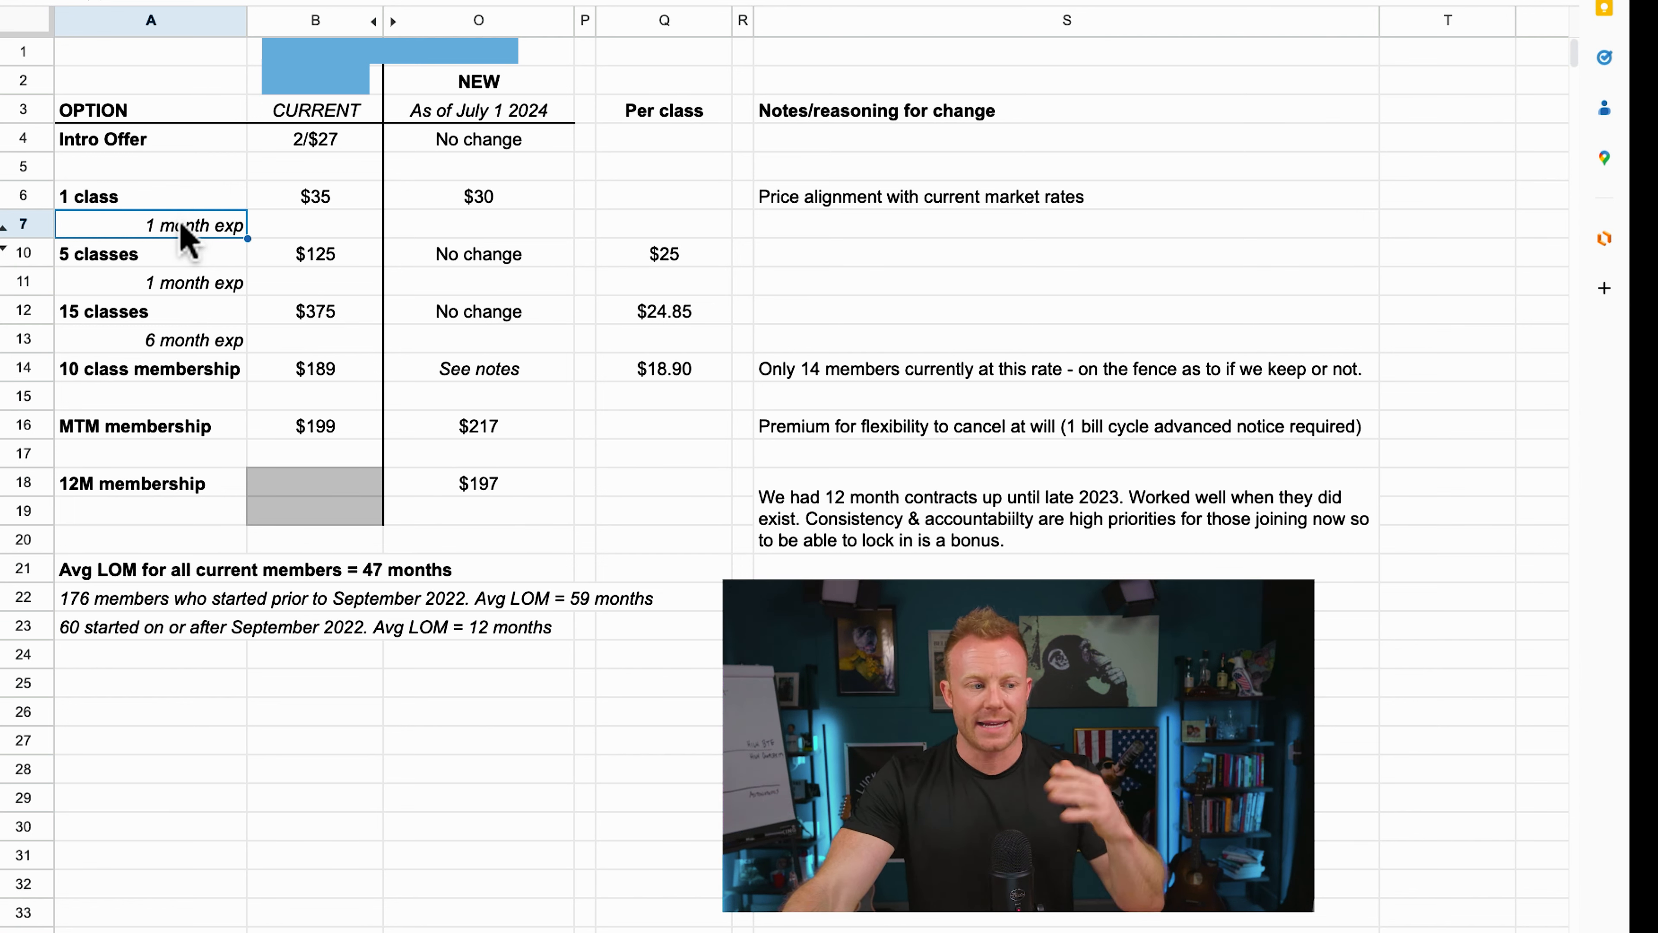
{"action": "mouse_move", "coordinate": [105, 267]}
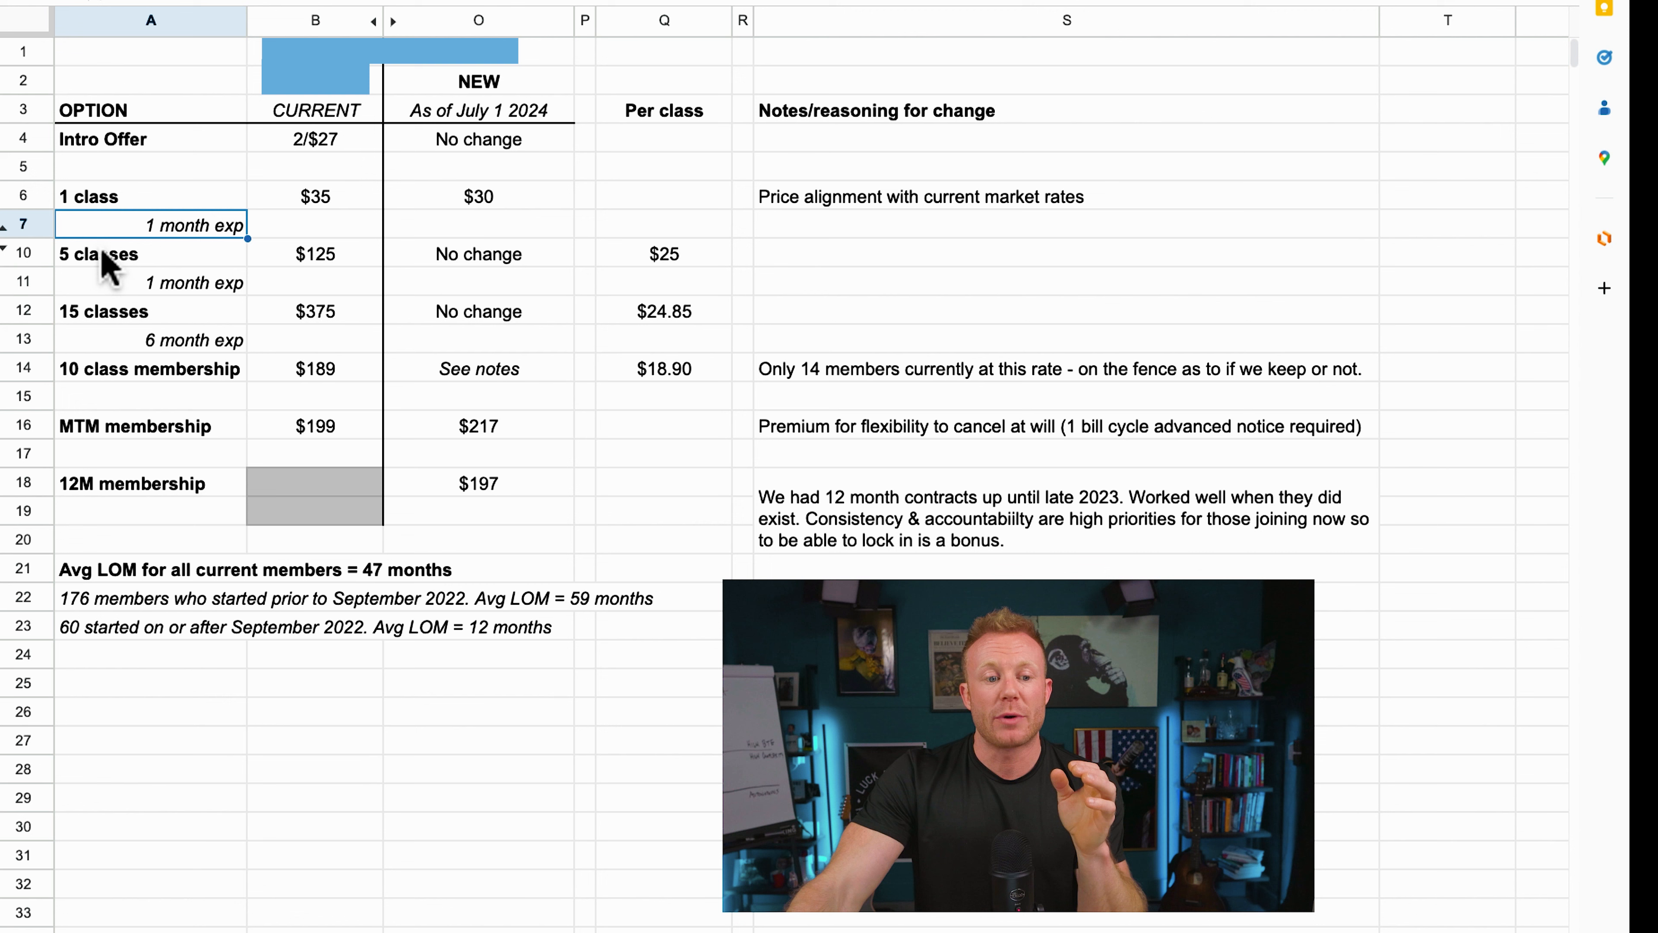
{"action": "left_click", "coordinate": [100, 254]}
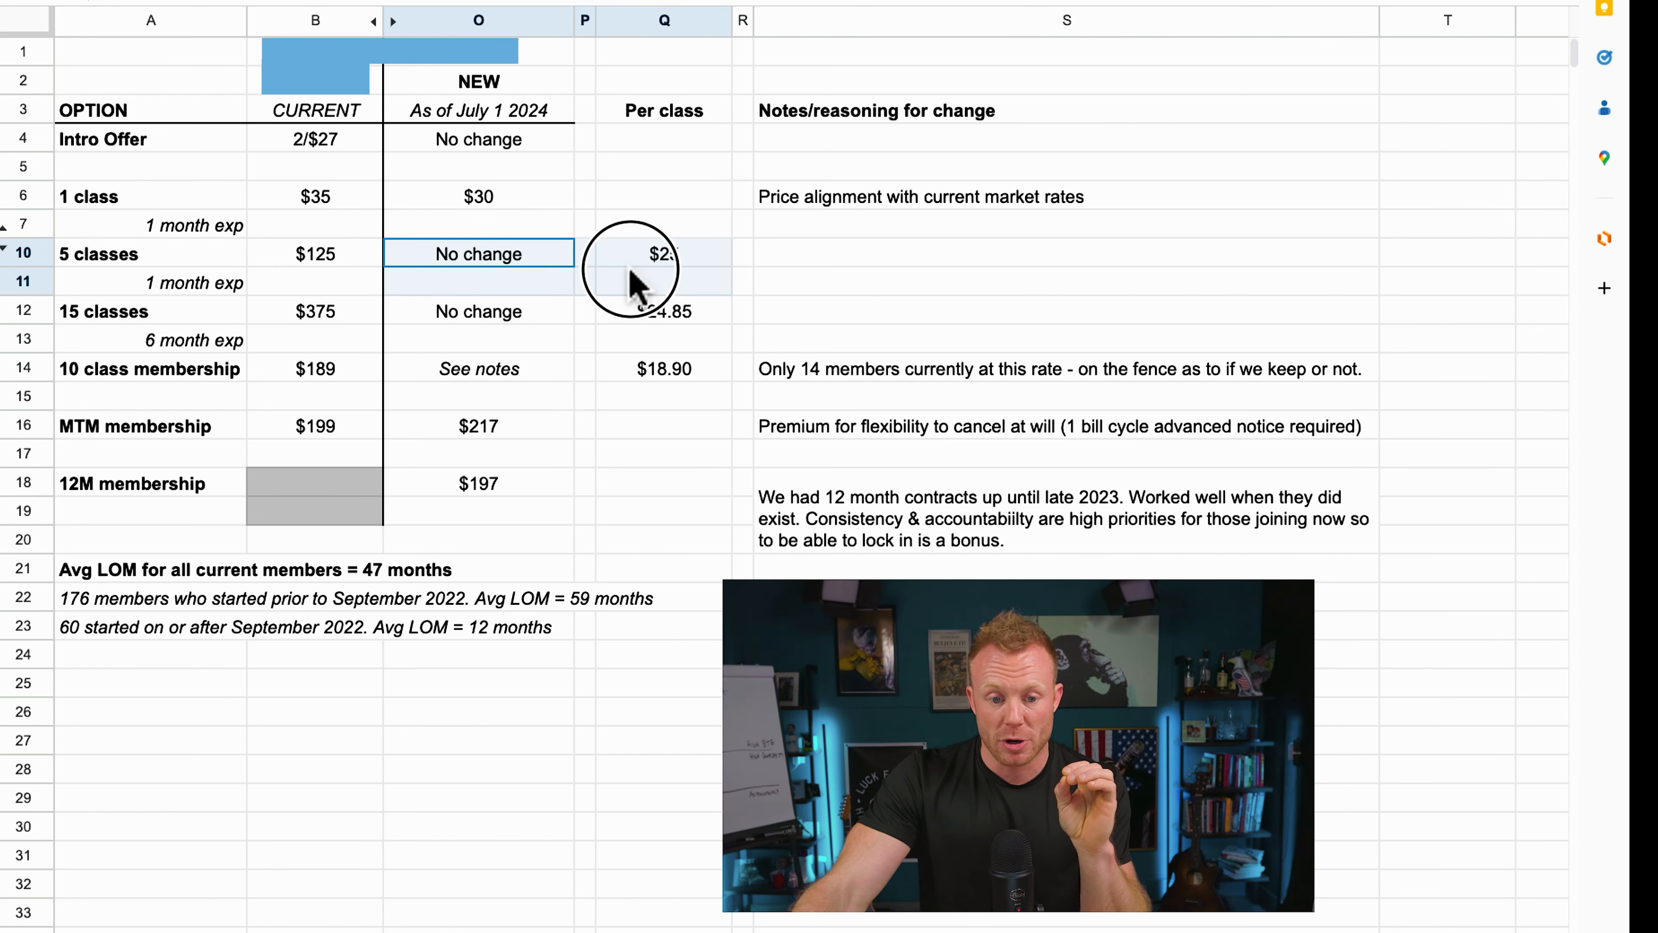
{"action": "left_click", "coordinate": [150, 254]}
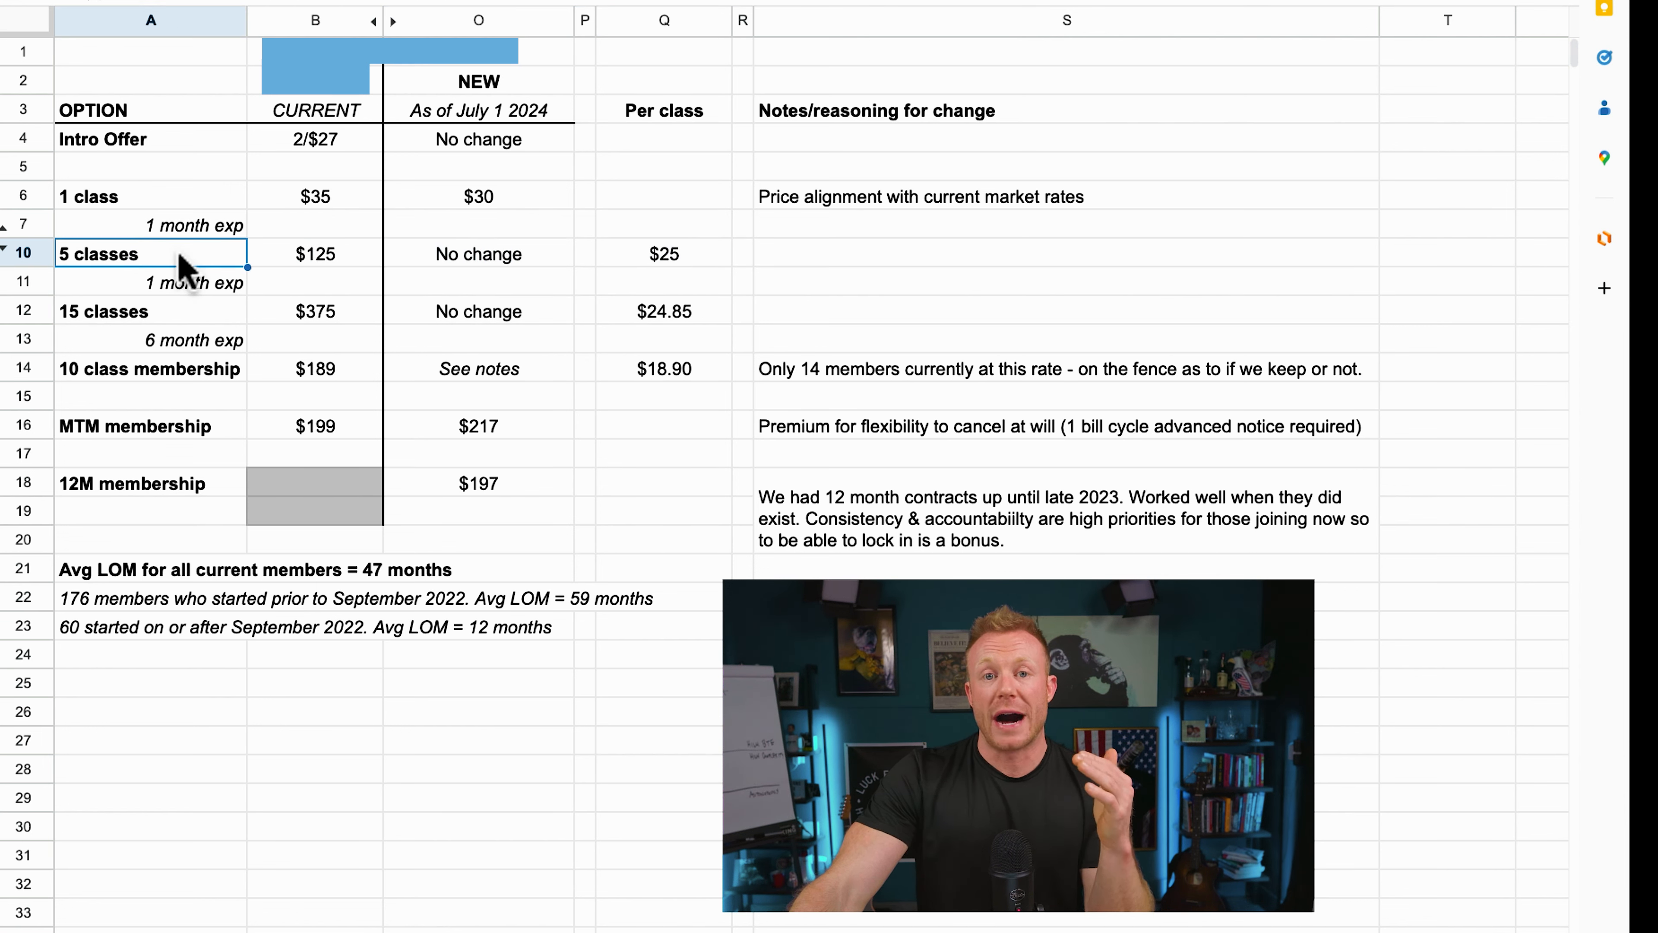
{"action": "mouse_move", "coordinate": [159, 244]}
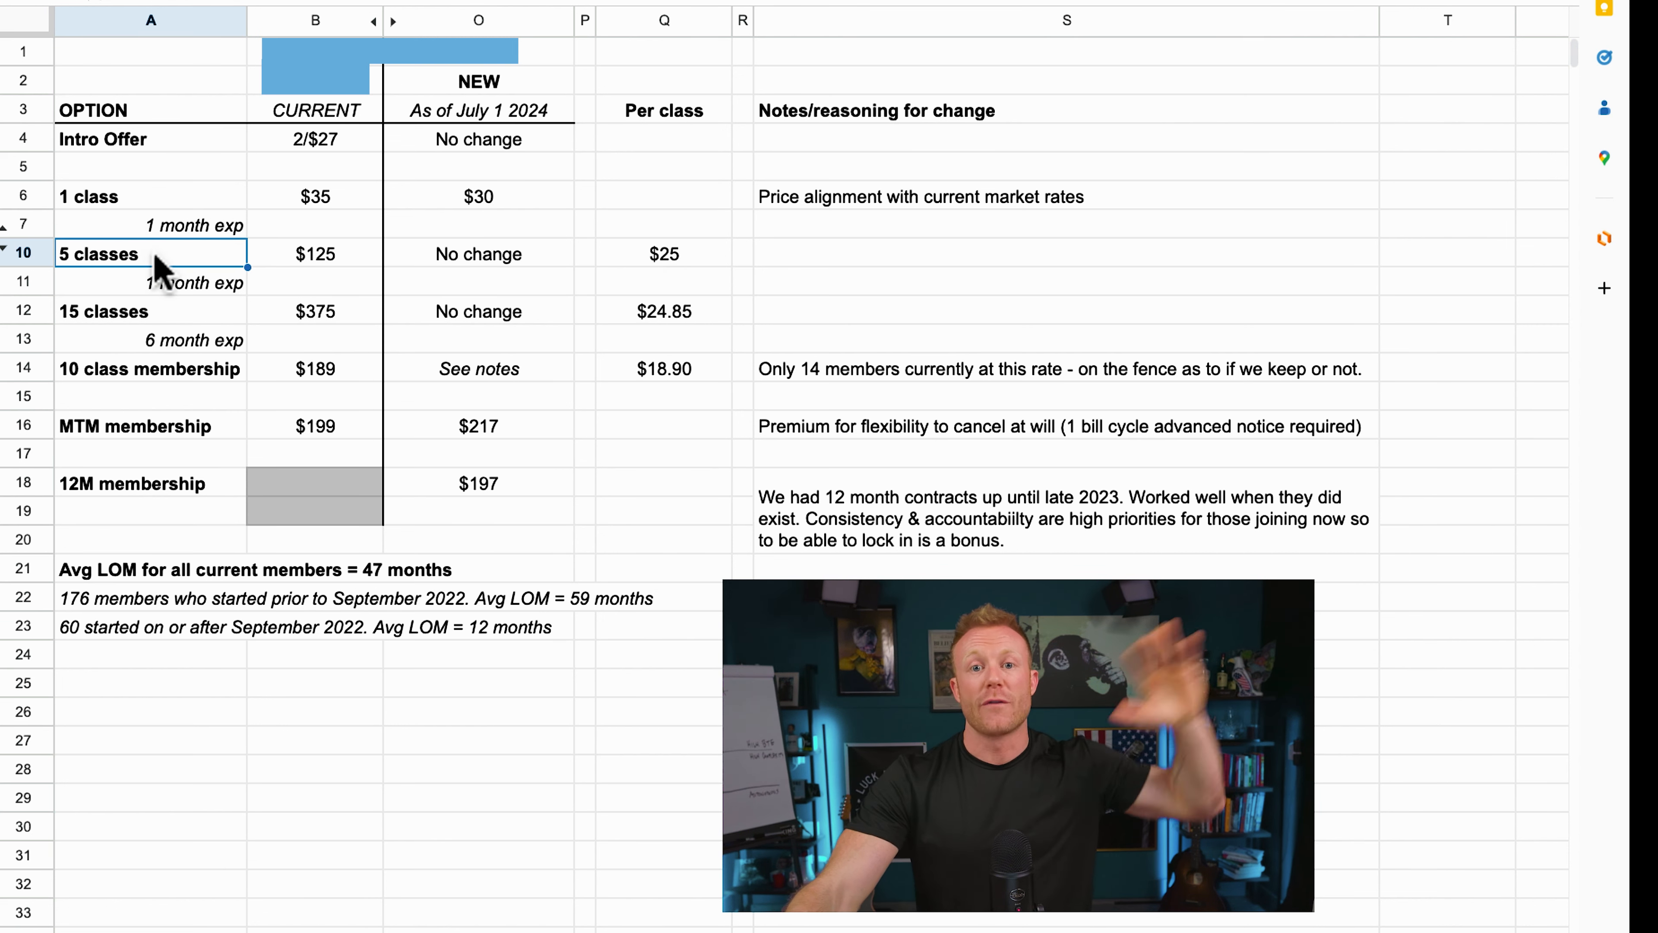
{"action": "mouse_move", "coordinate": [656, 269]}
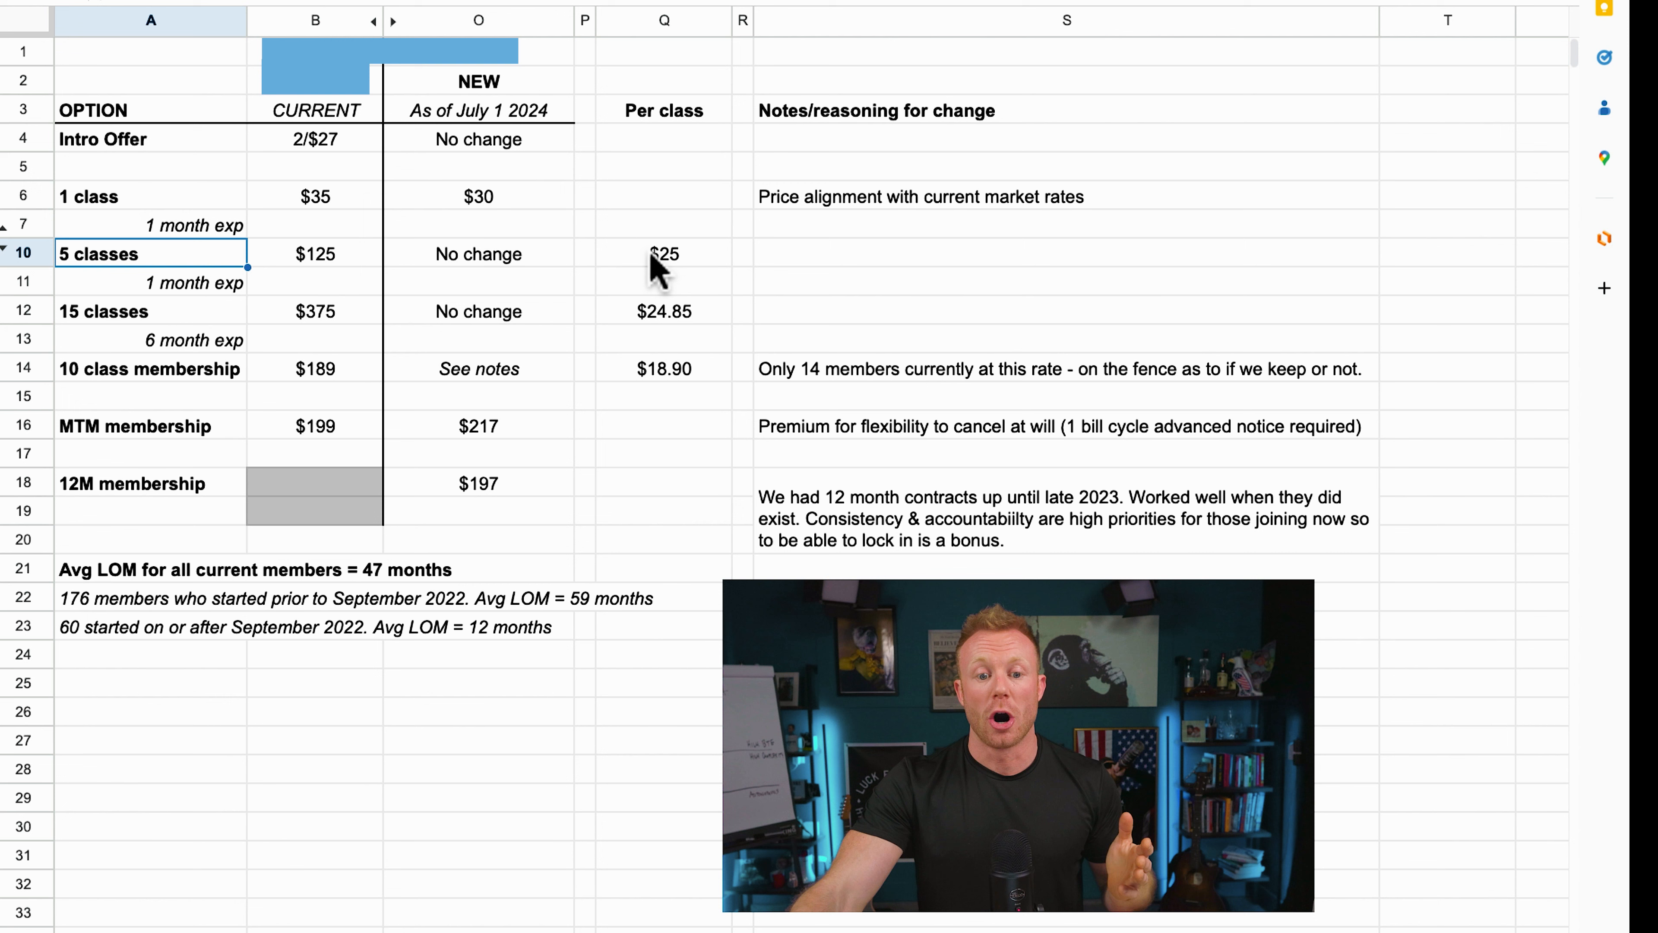
{"action": "mouse_move", "coordinate": [105, 275]}
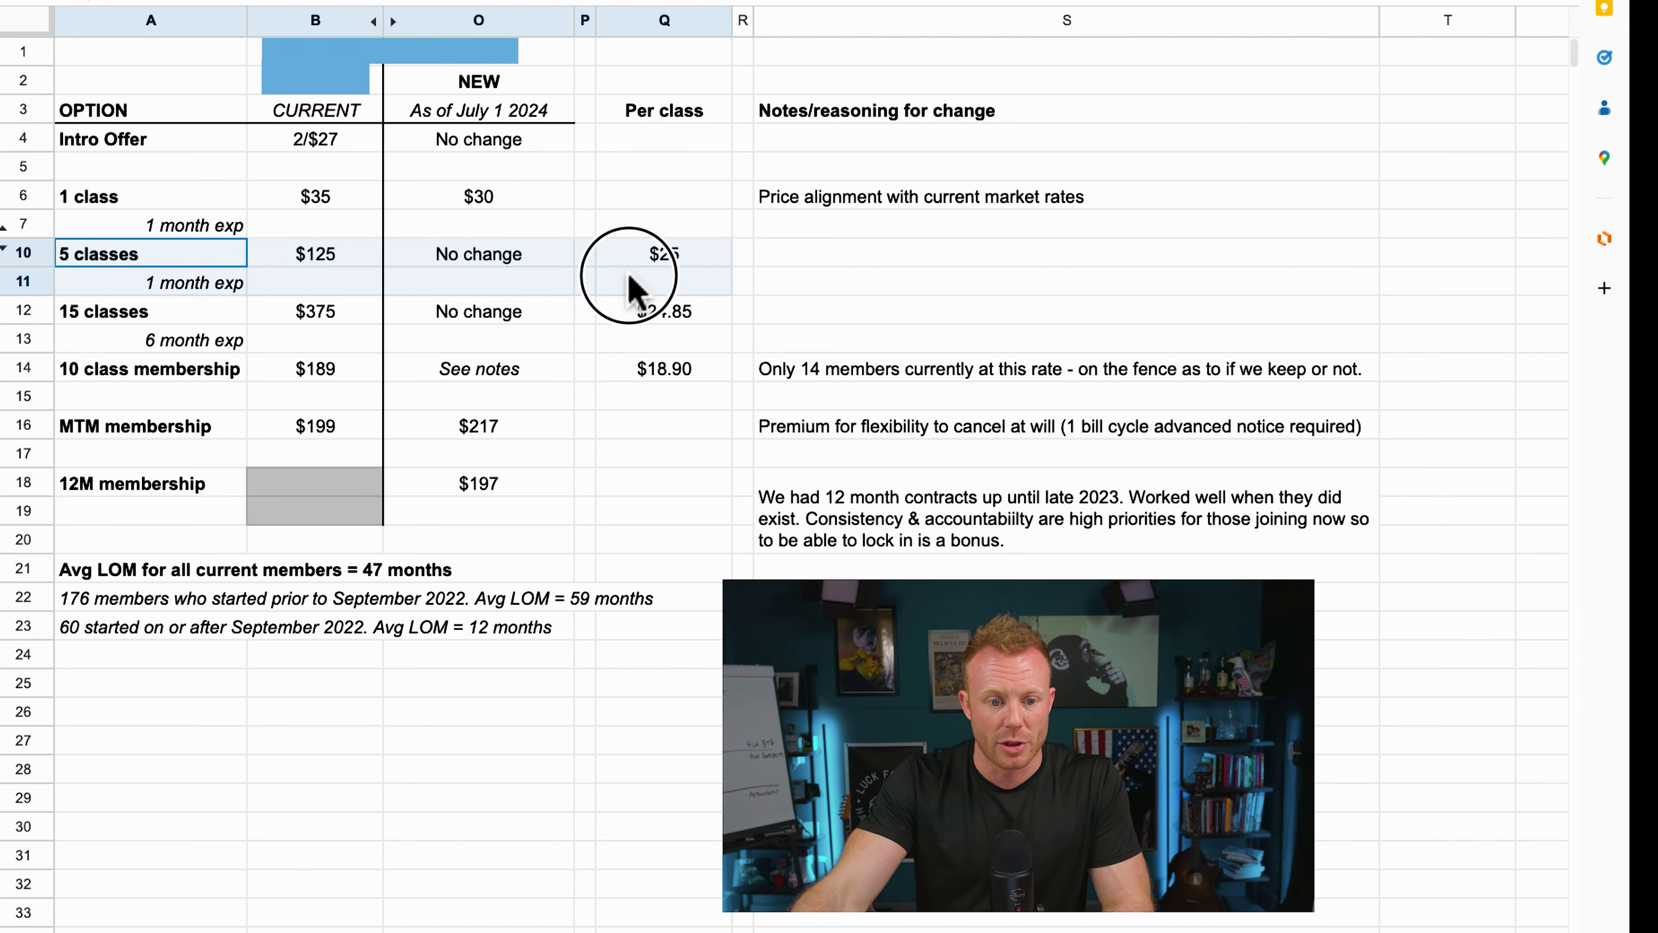
{"action": "left_click", "coordinate": [102, 310]}
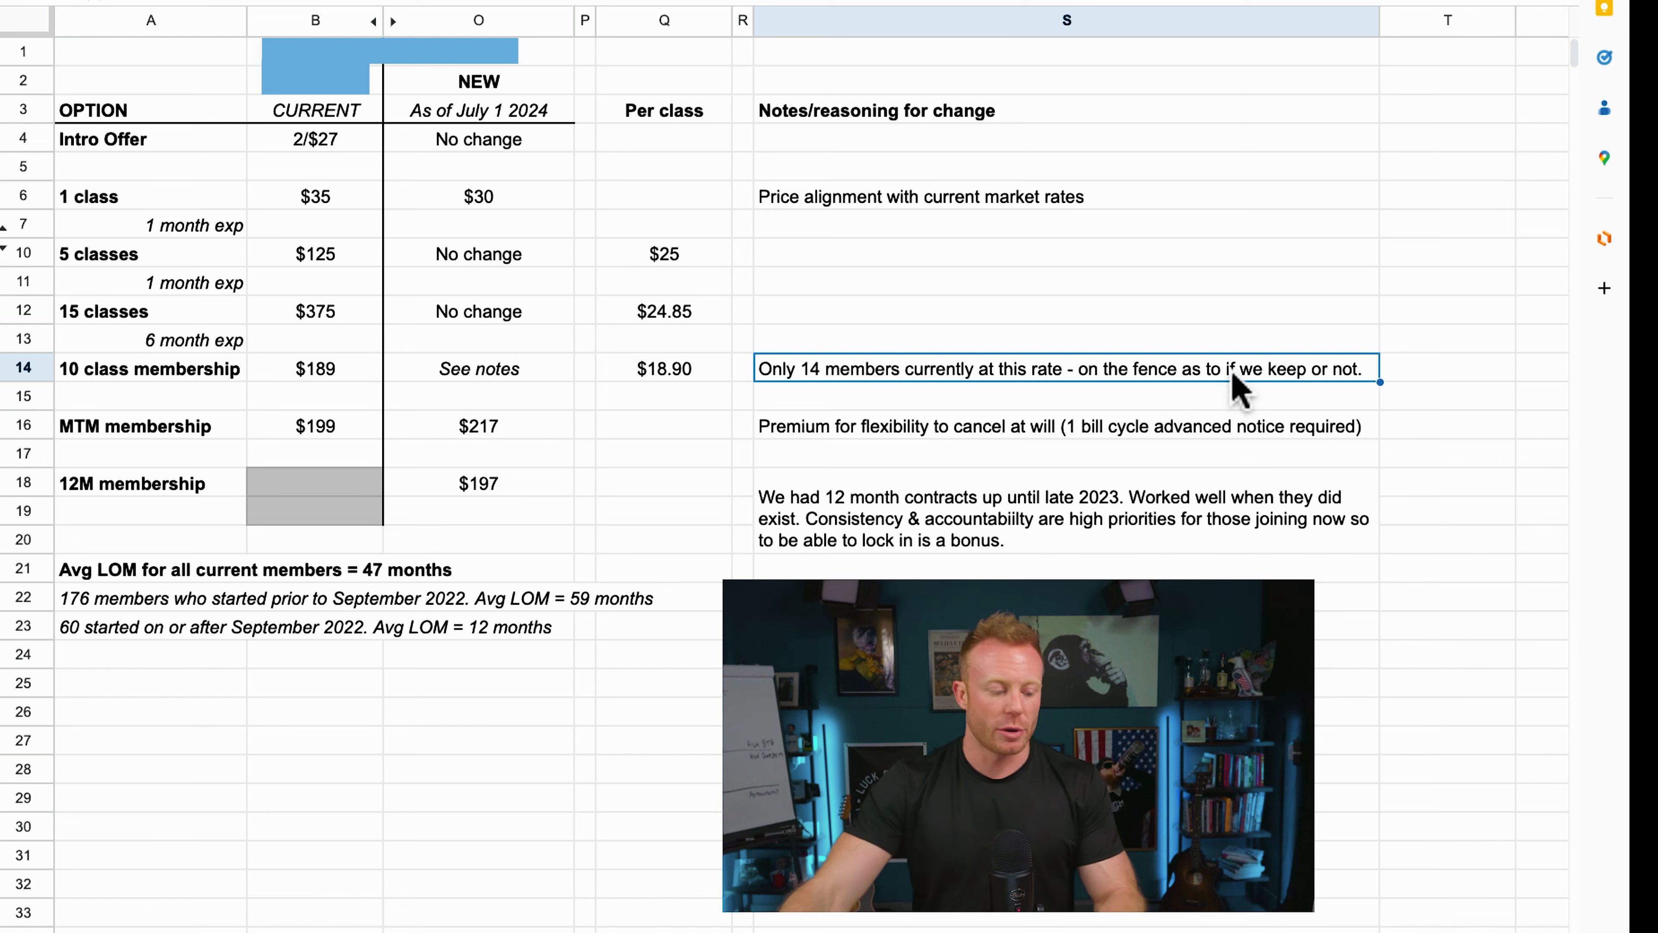
{"action": "mouse_move", "coordinate": [1130, 455]}
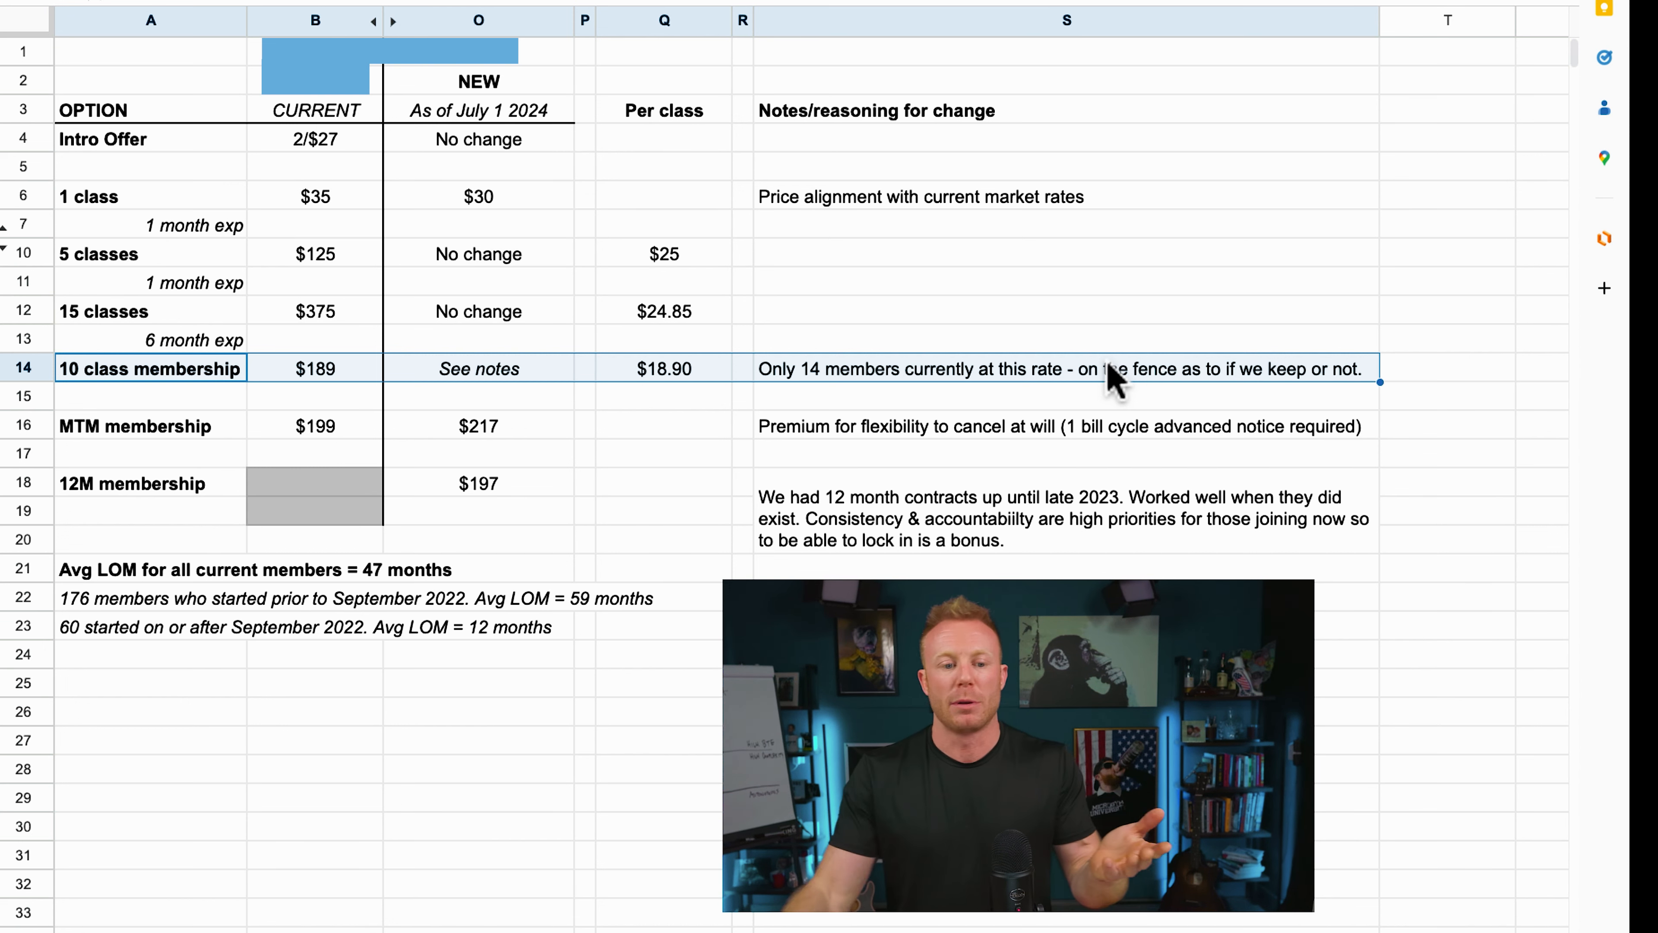
{"action": "mouse_move", "coordinate": [222, 428]}
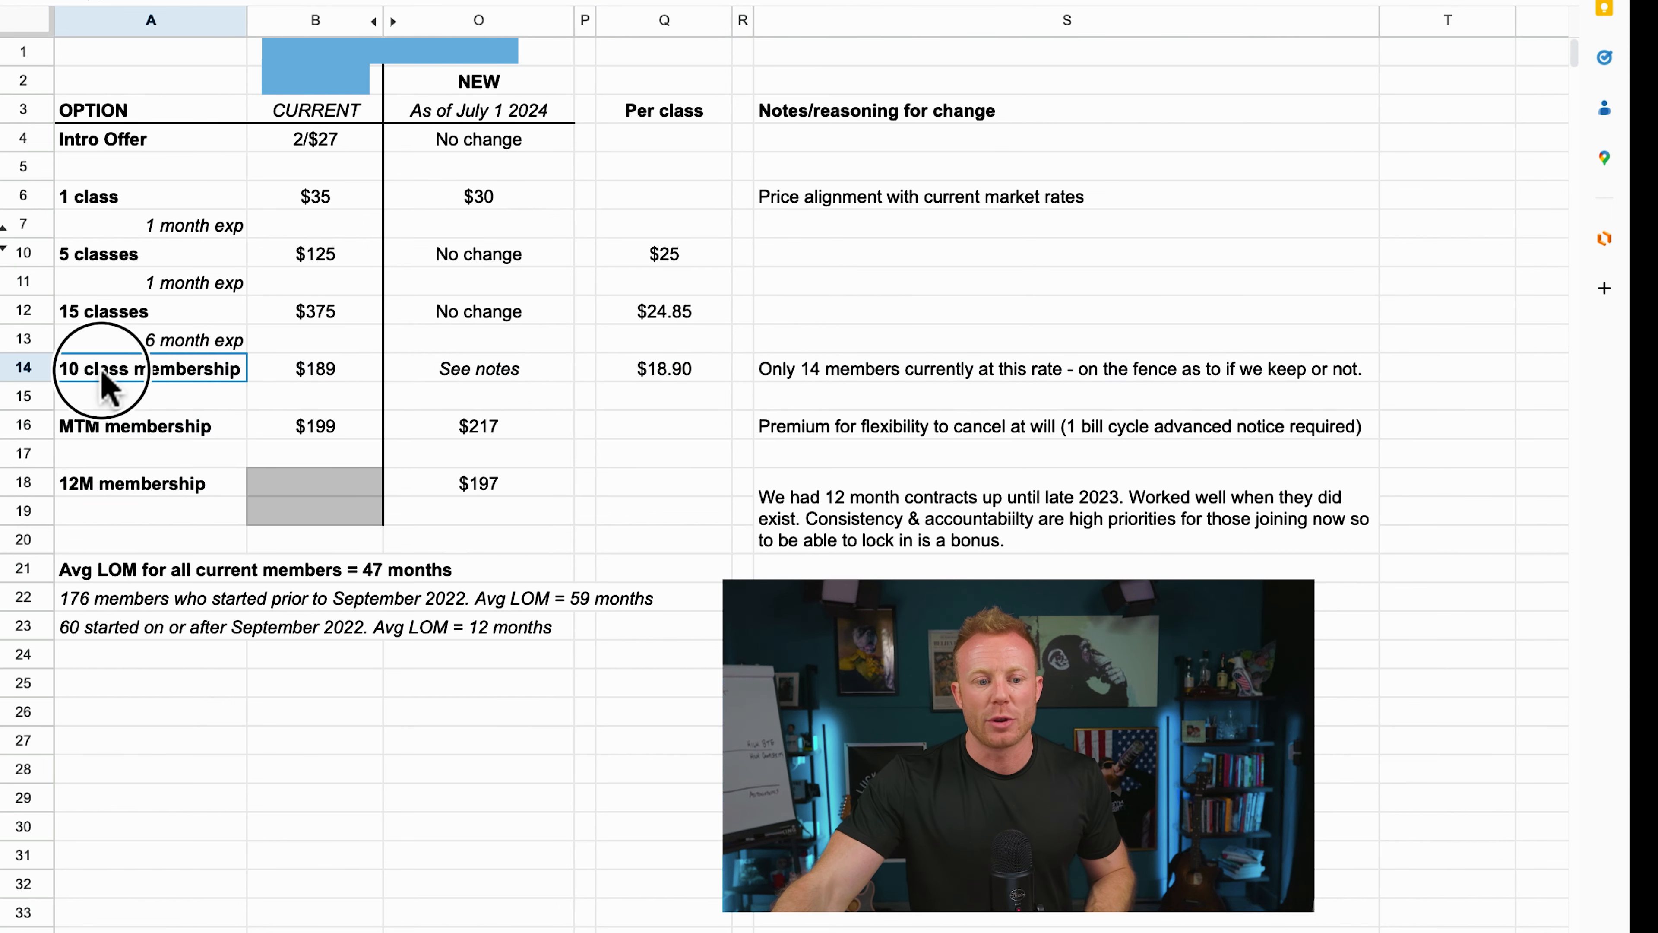
{"action": "mouse_move", "coordinate": [227, 381]}
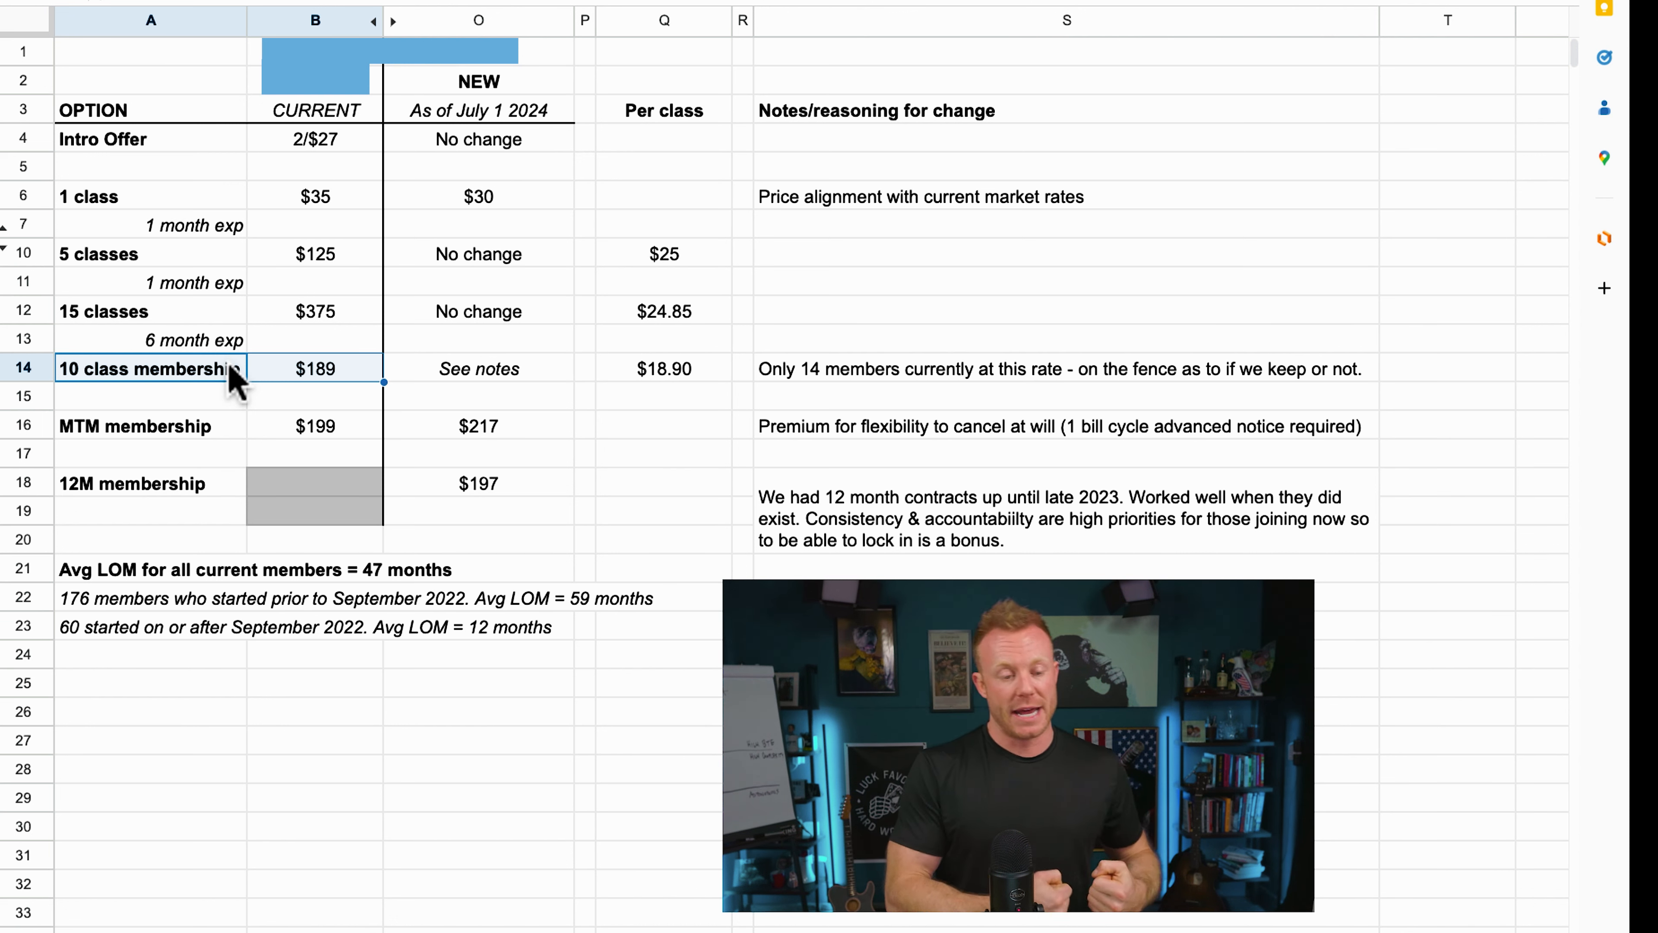
{"action": "mouse_move", "coordinate": [146, 452]}
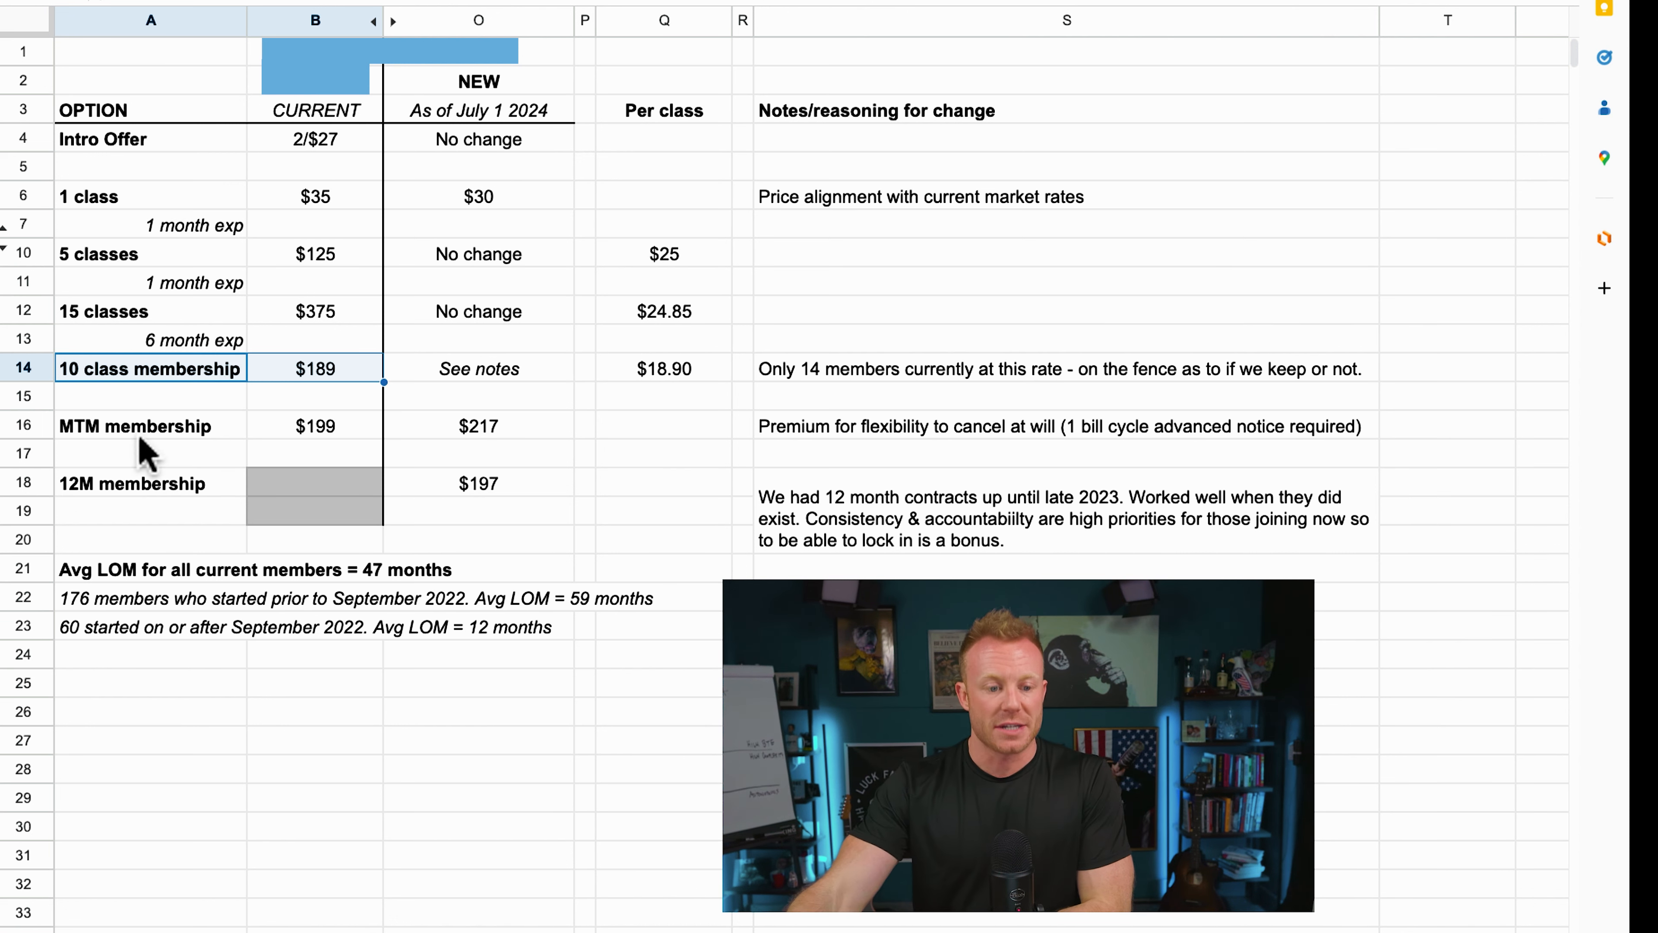
{"action": "left_click", "coordinate": [151, 425]}
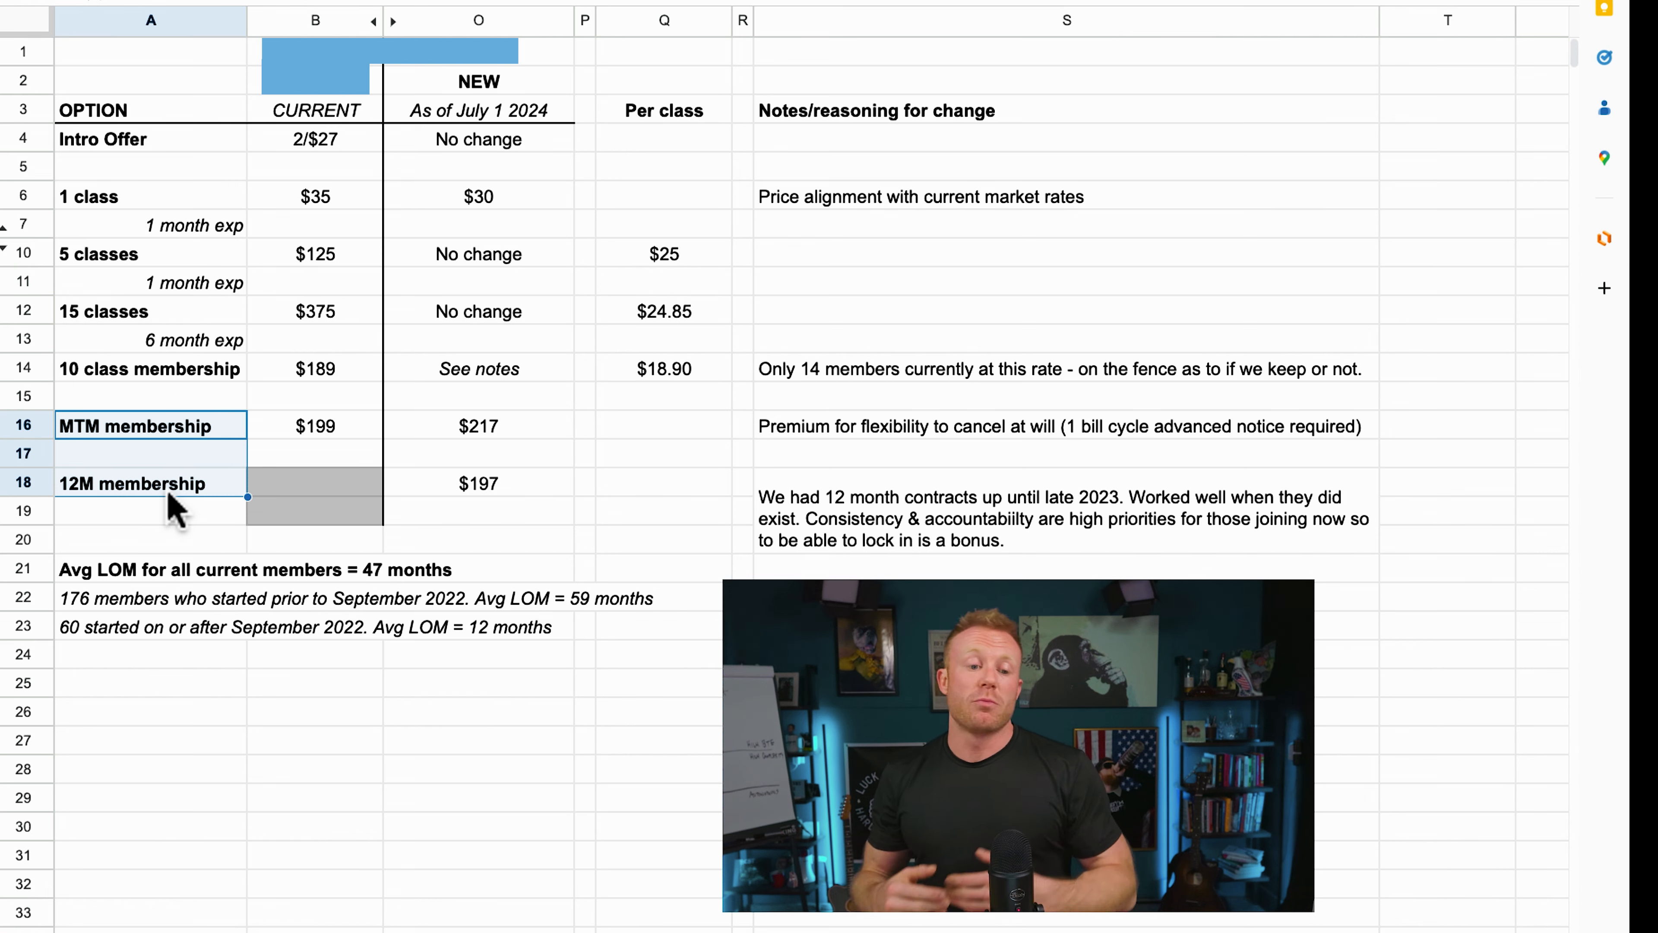
{"action": "mouse_move", "coordinate": [206, 439]}
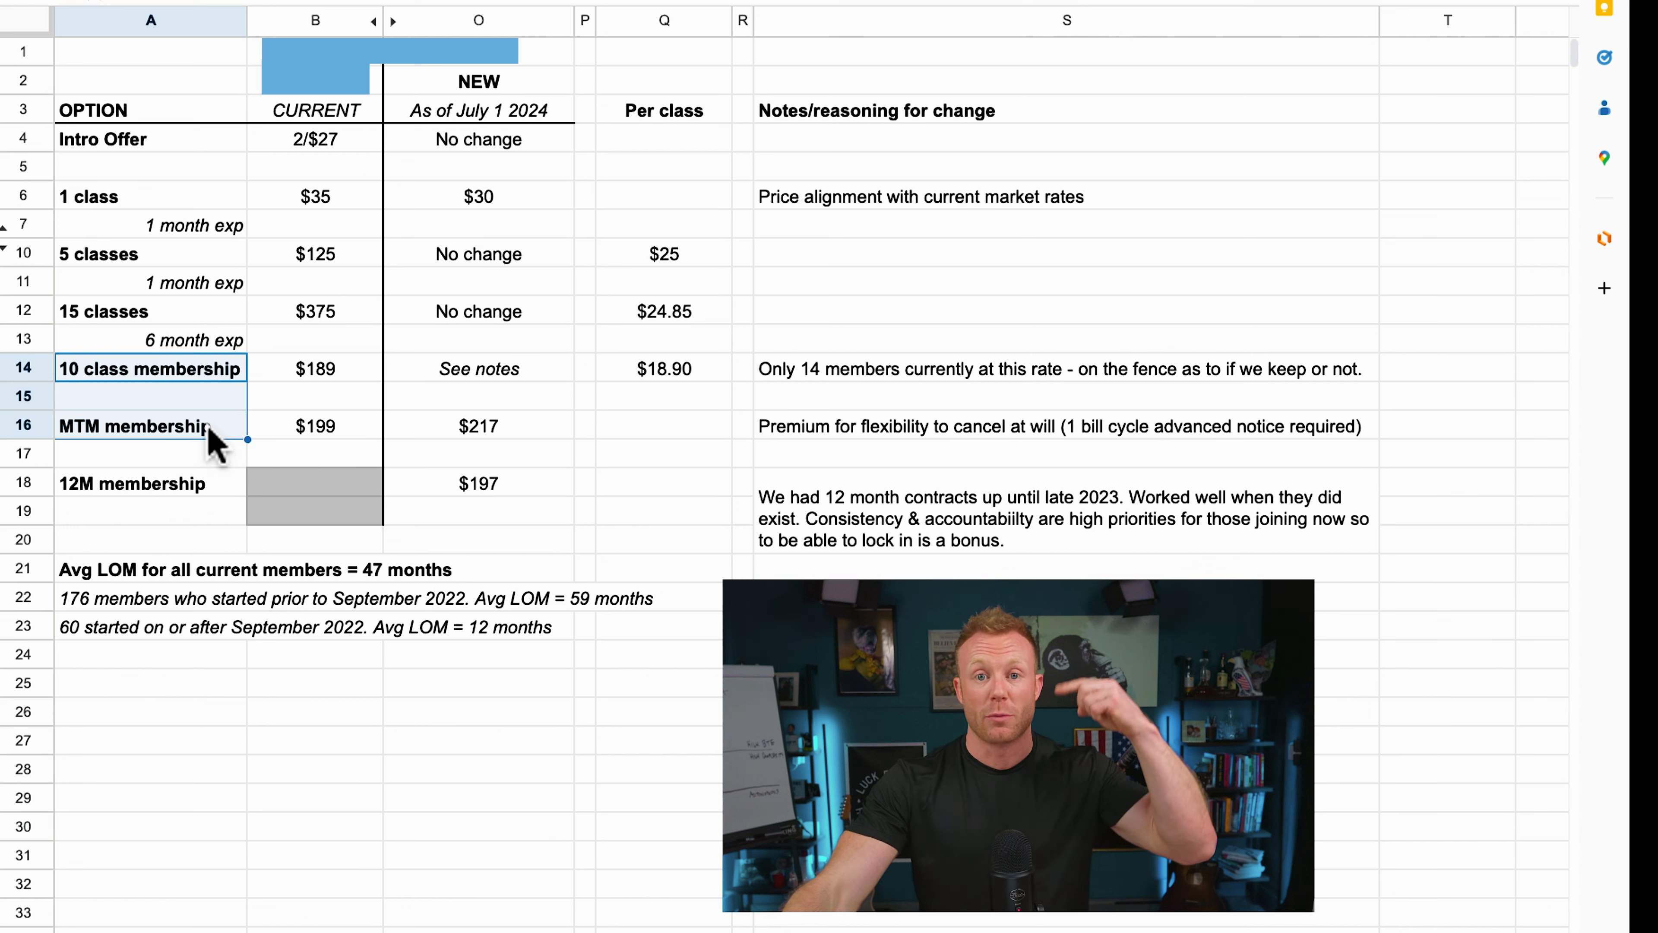
{"action": "mouse_move", "coordinate": [172, 396]}
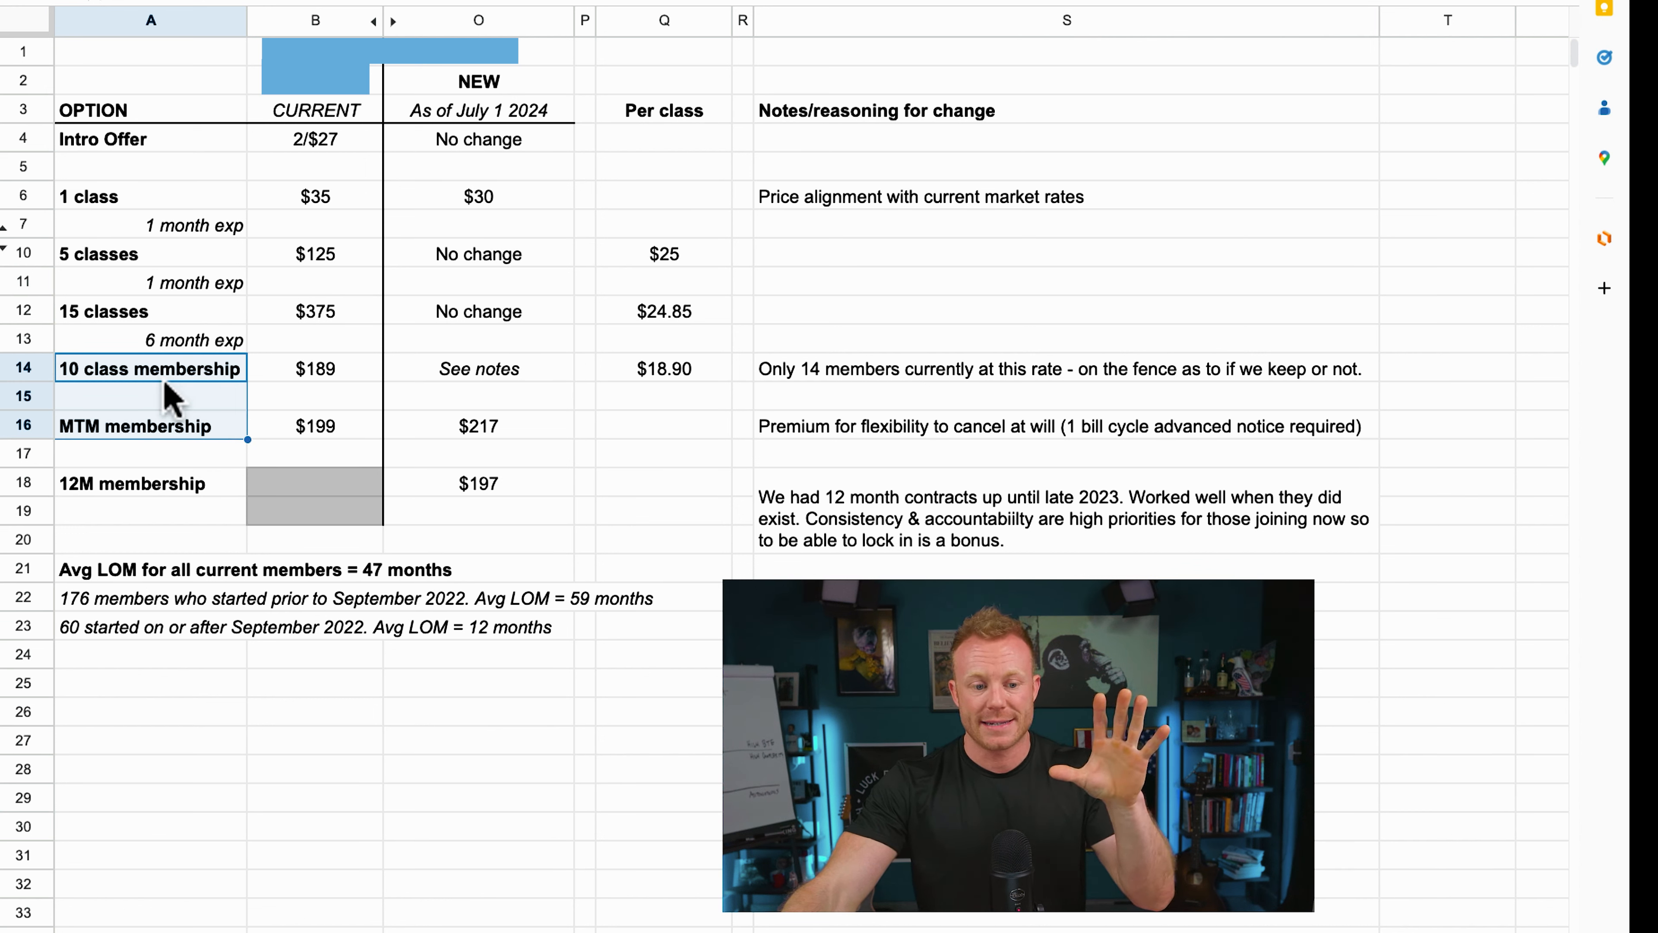
{"action": "mouse_move", "coordinate": [166, 437]}
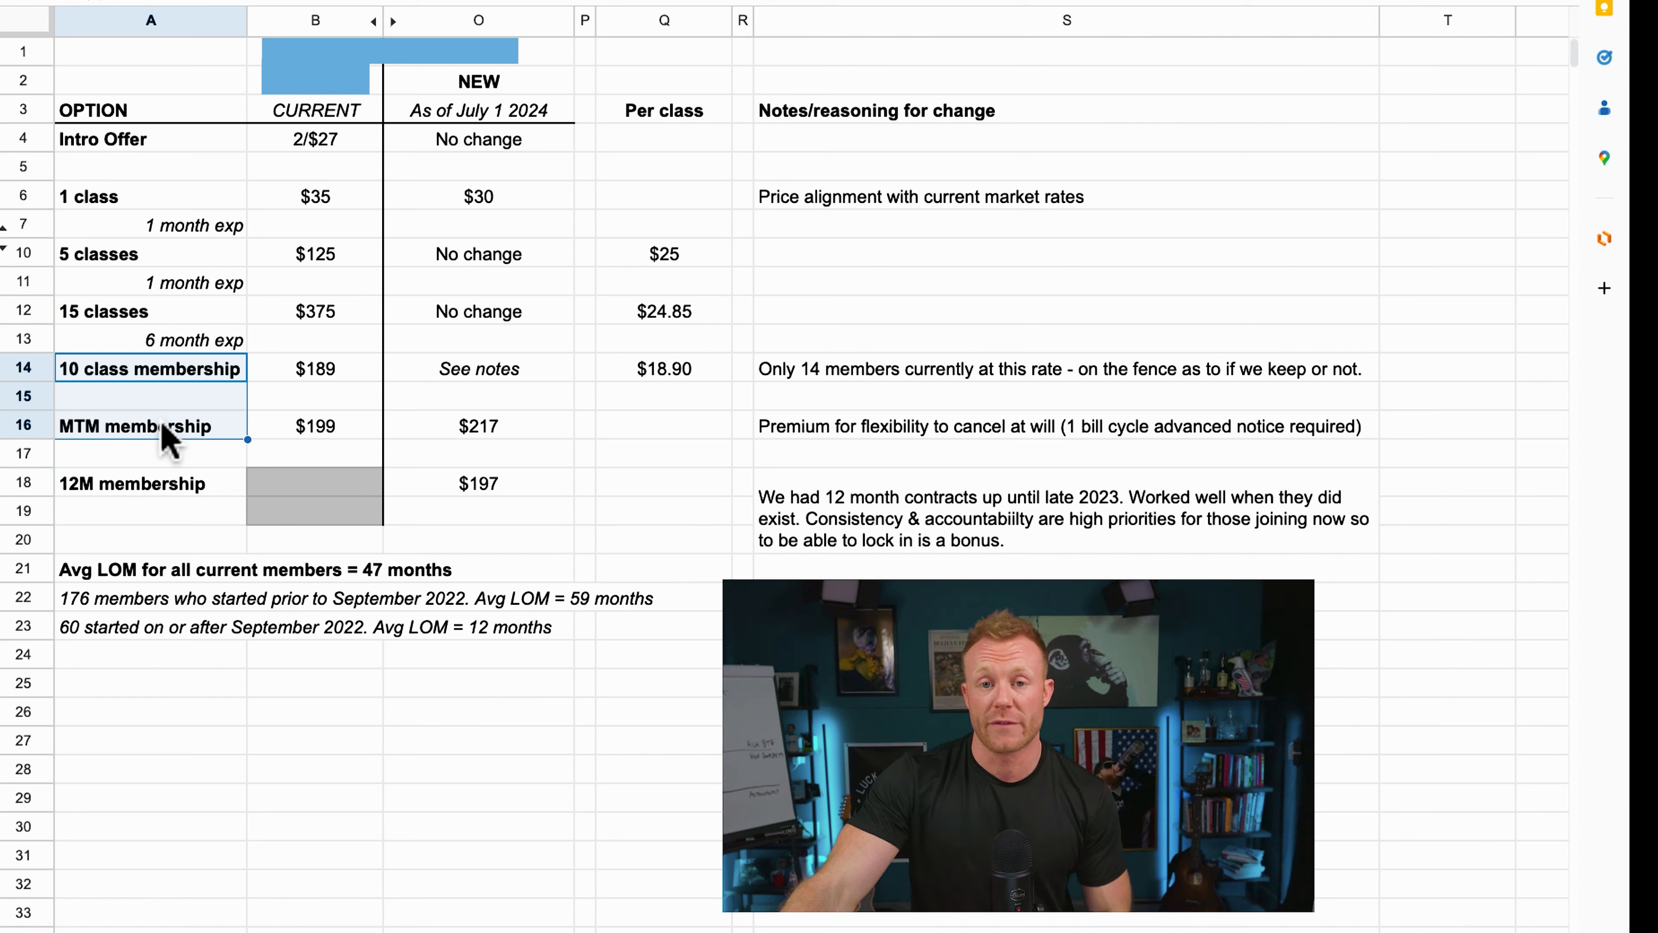
{"action": "mouse_move", "coordinate": [164, 428]}
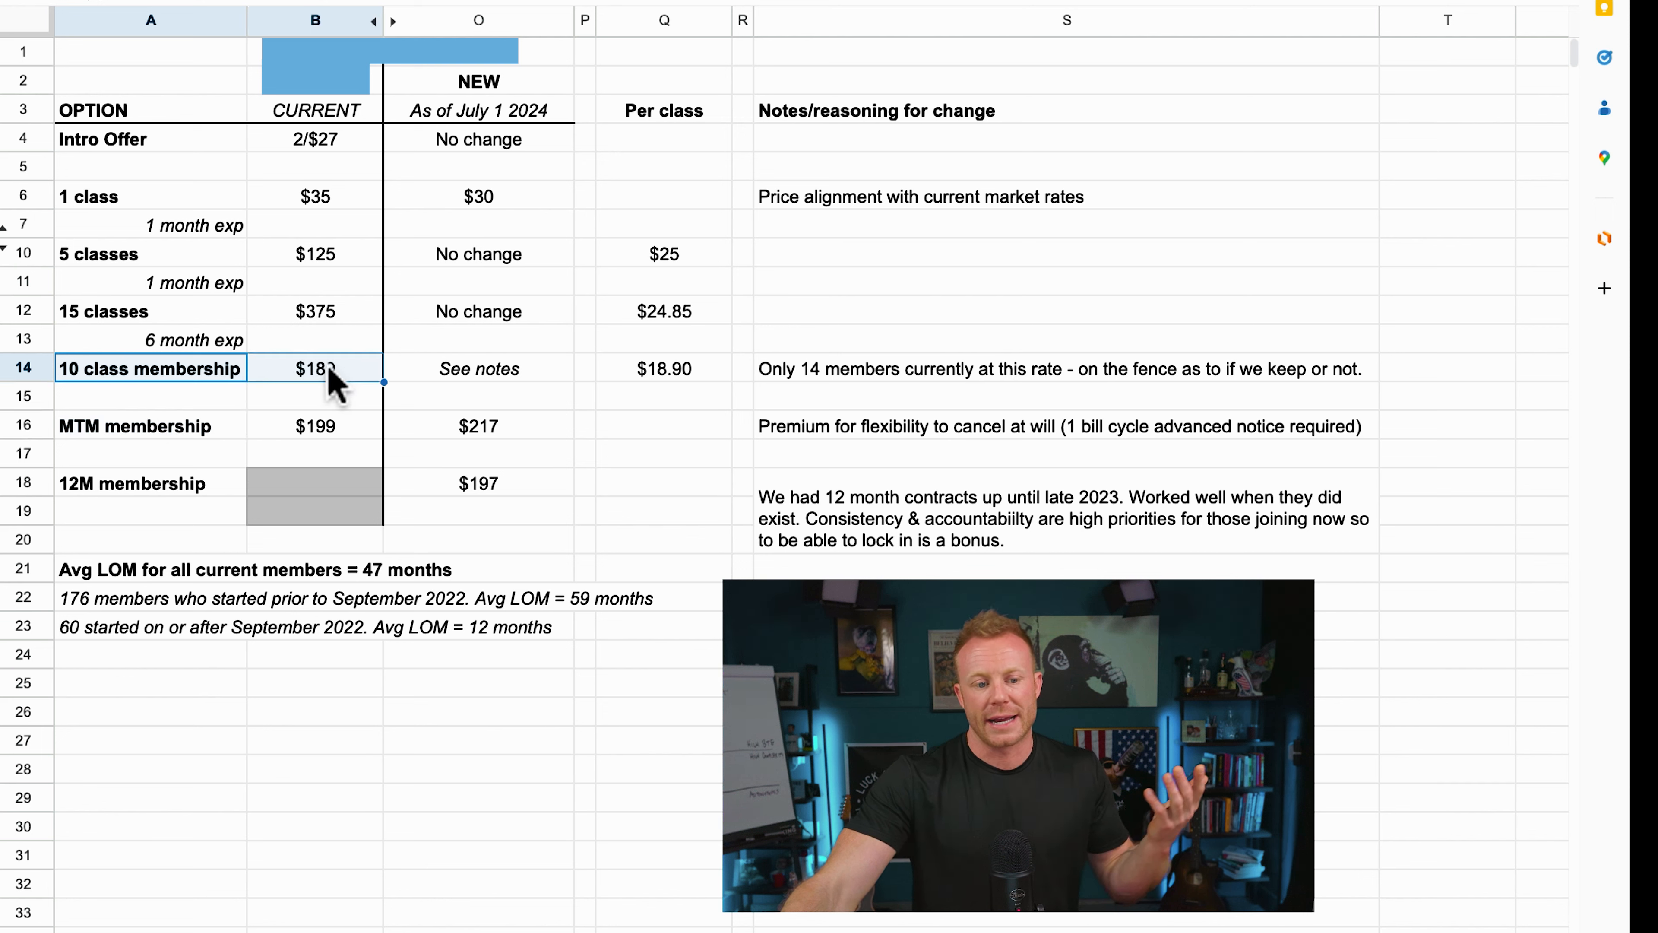
{"action": "left_click", "coordinate": [150, 425]}
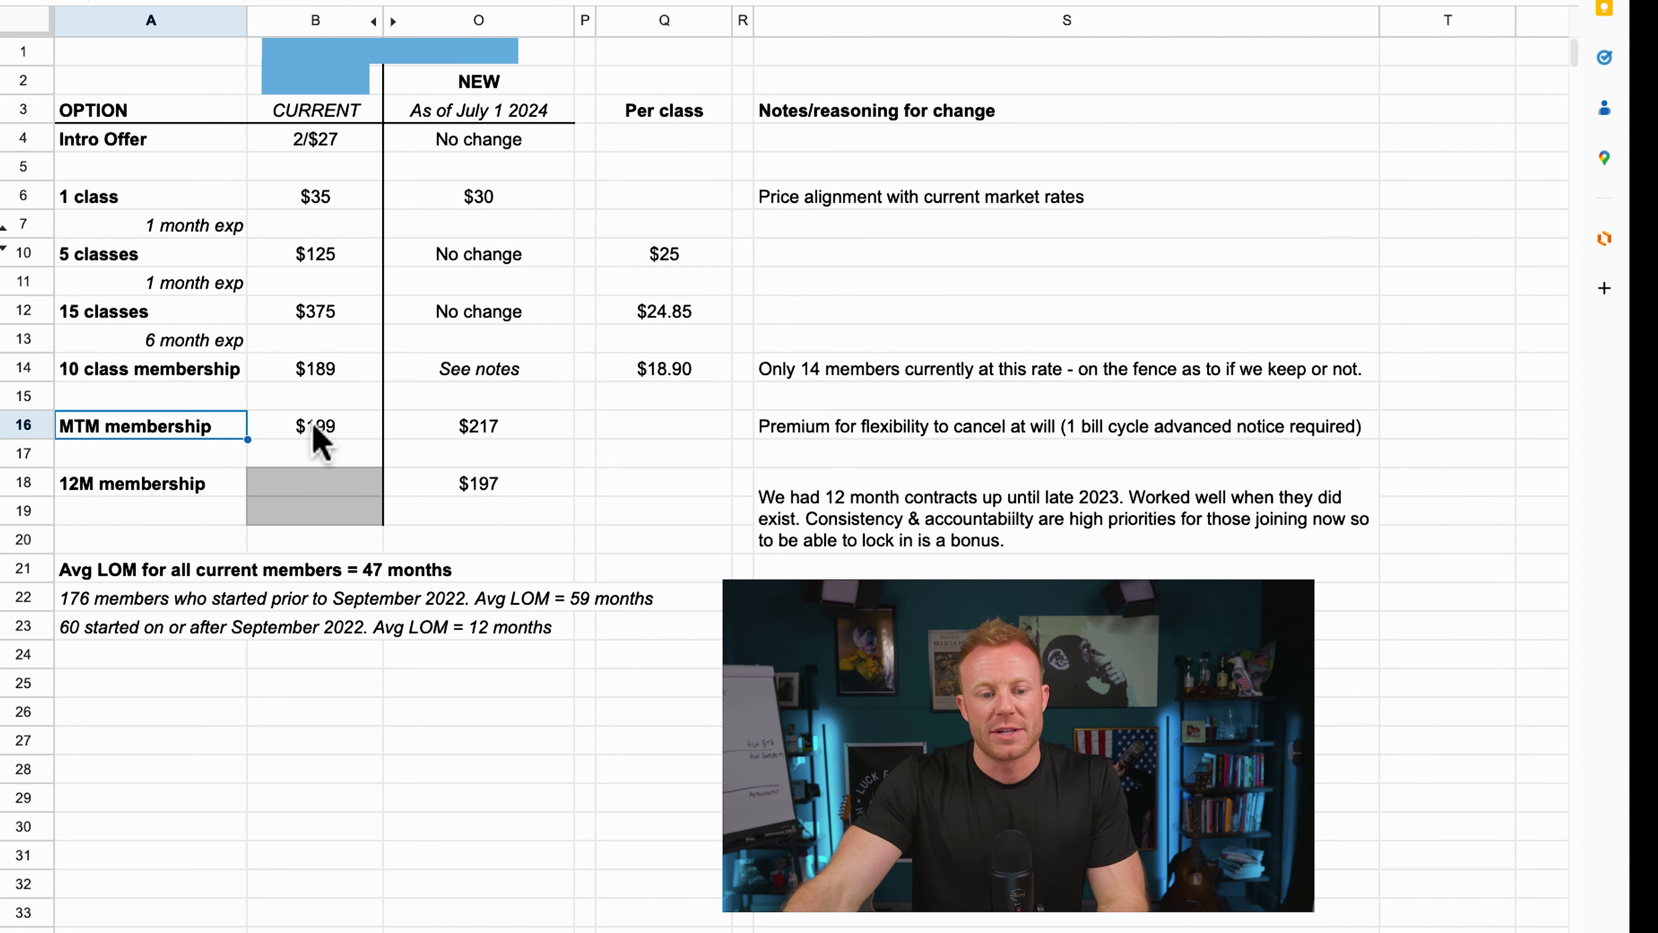
{"action": "mouse_move", "coordinate": [148, 444]}
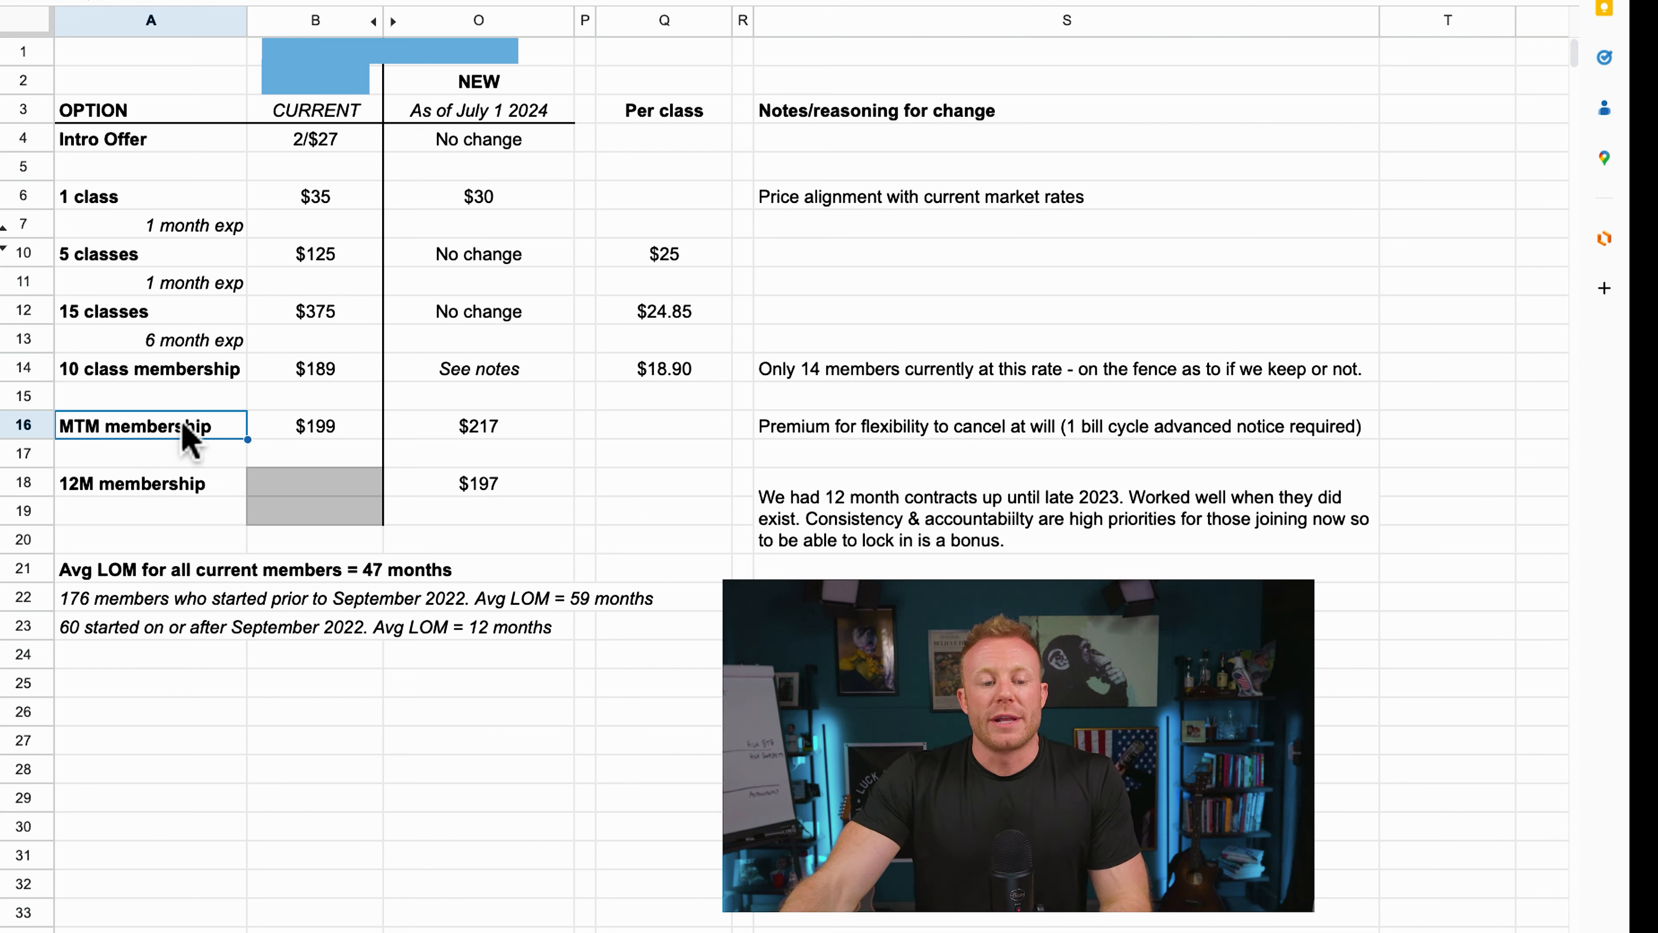
{"action": "left_click", "coordinate": [138, 484]}
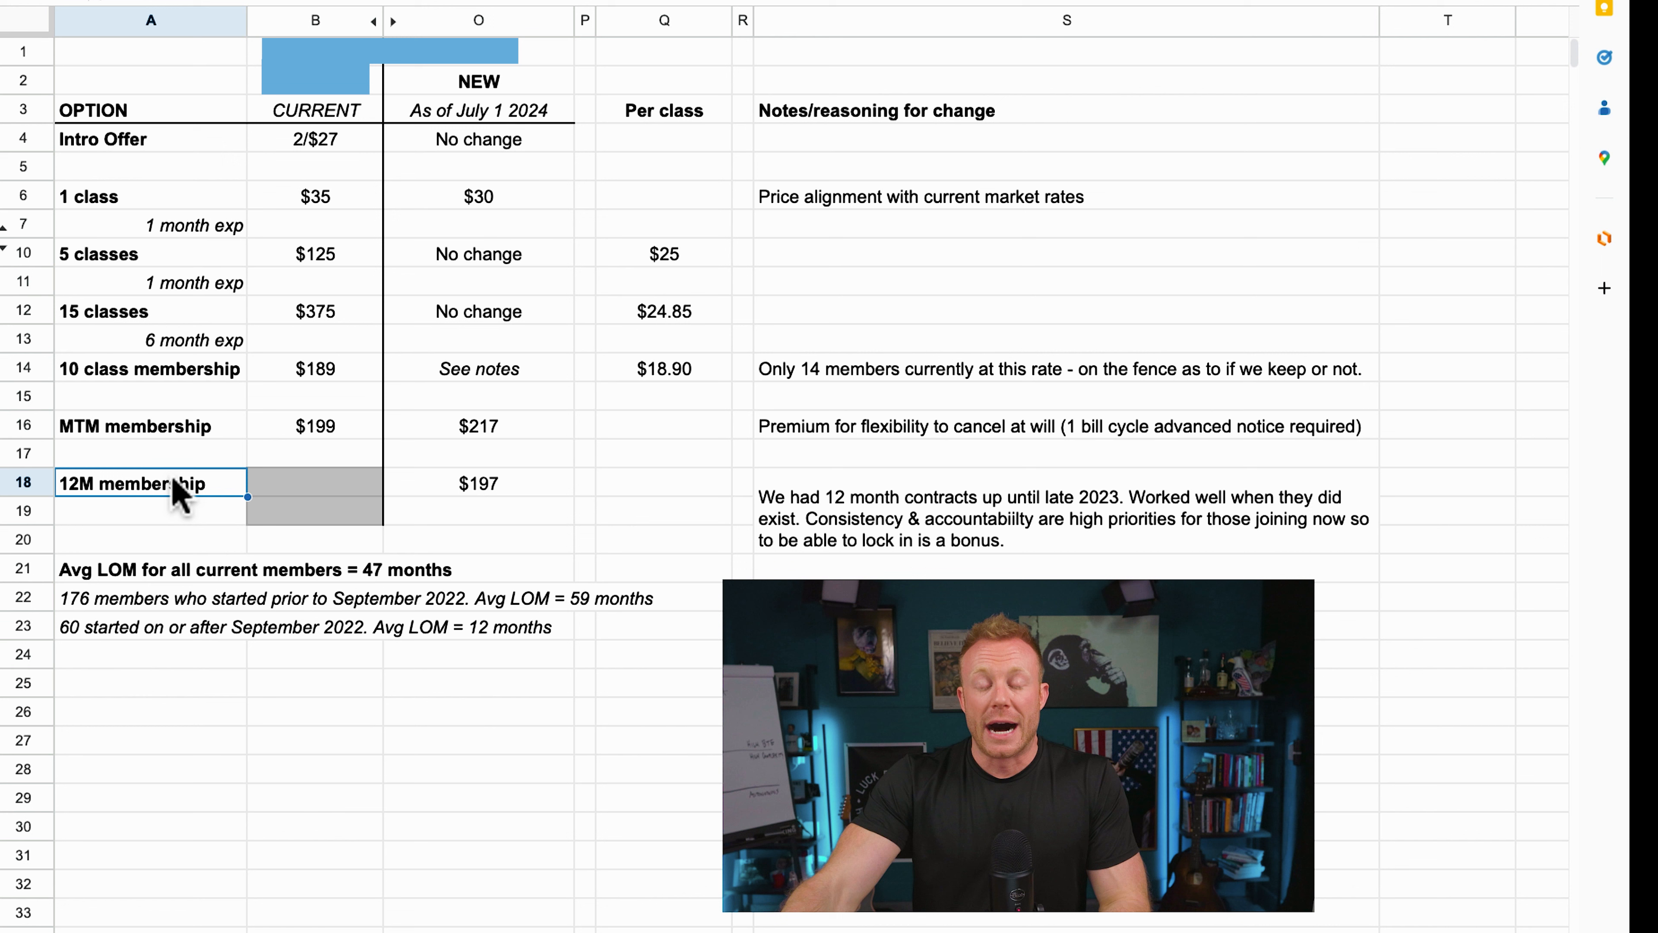
{"action": "left_click", "coordinate": [150, 425]}
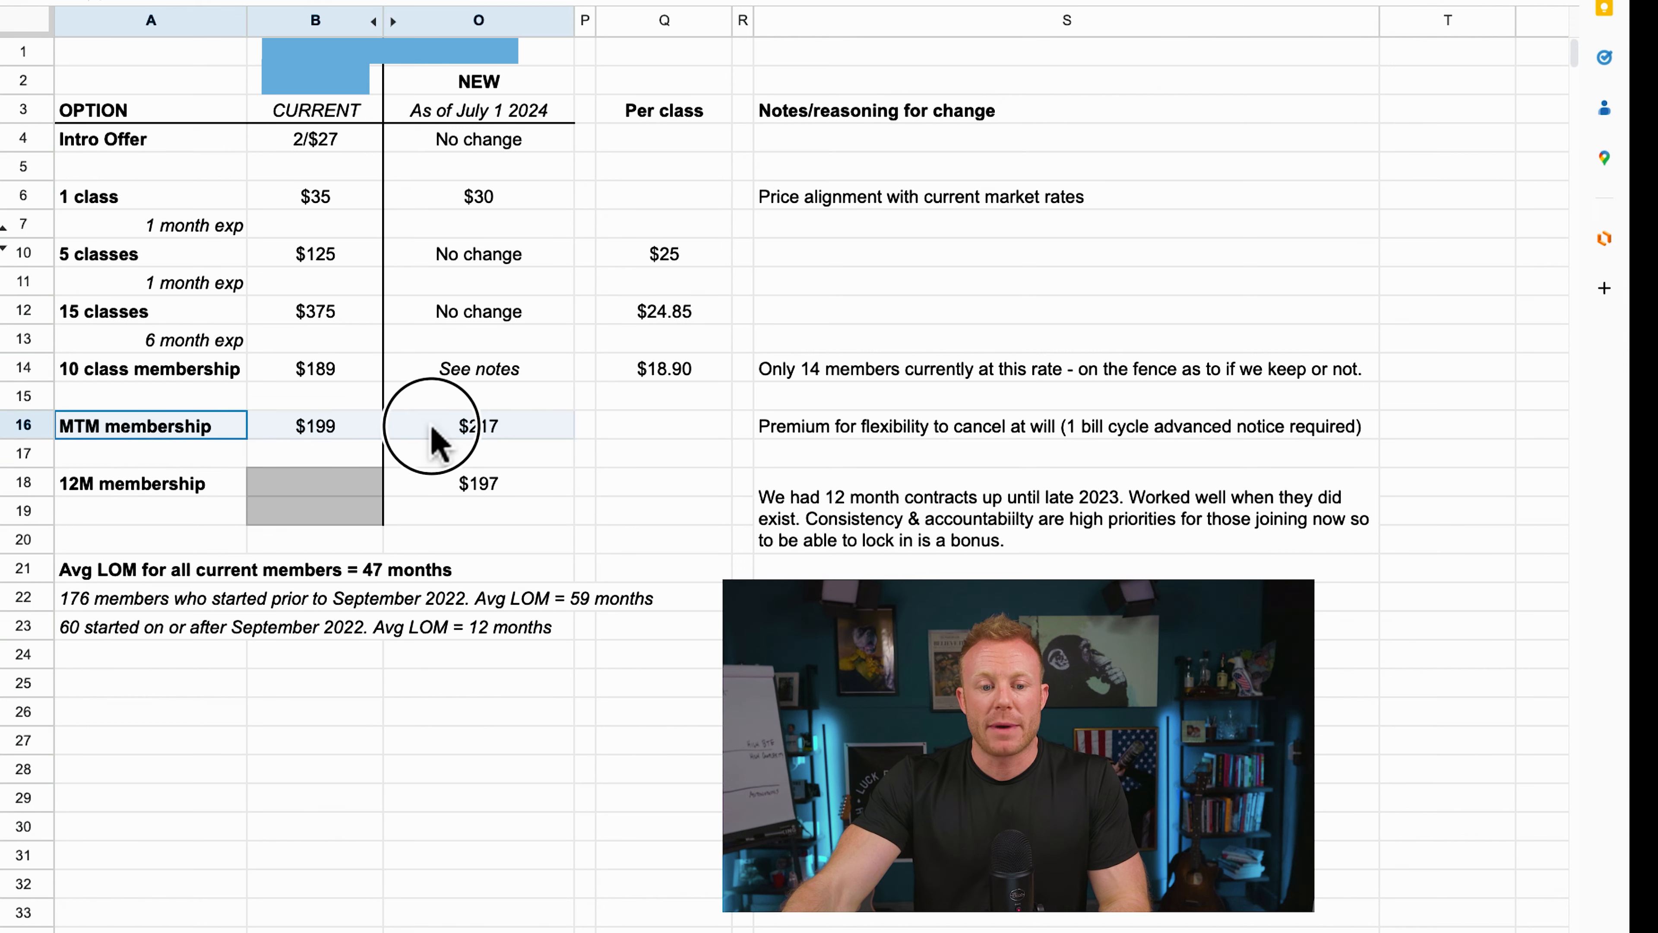
{"action": "left_click", "coordinate": [478, 425]}
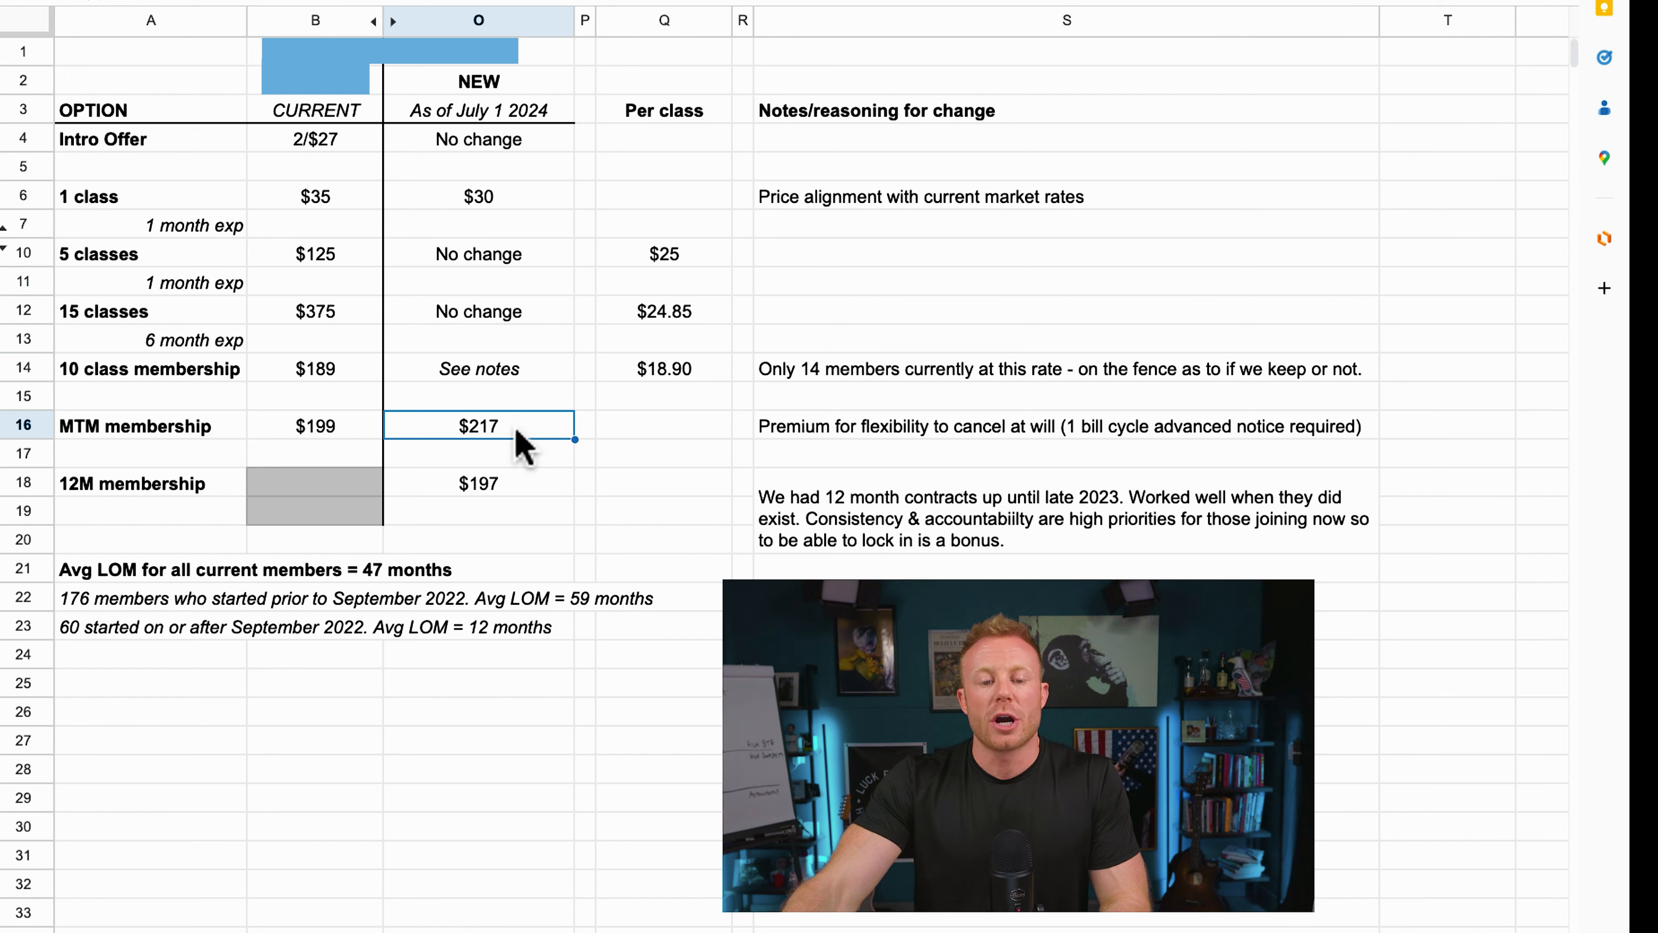
{"action": "left_click", "coordinate": [477, 484]}
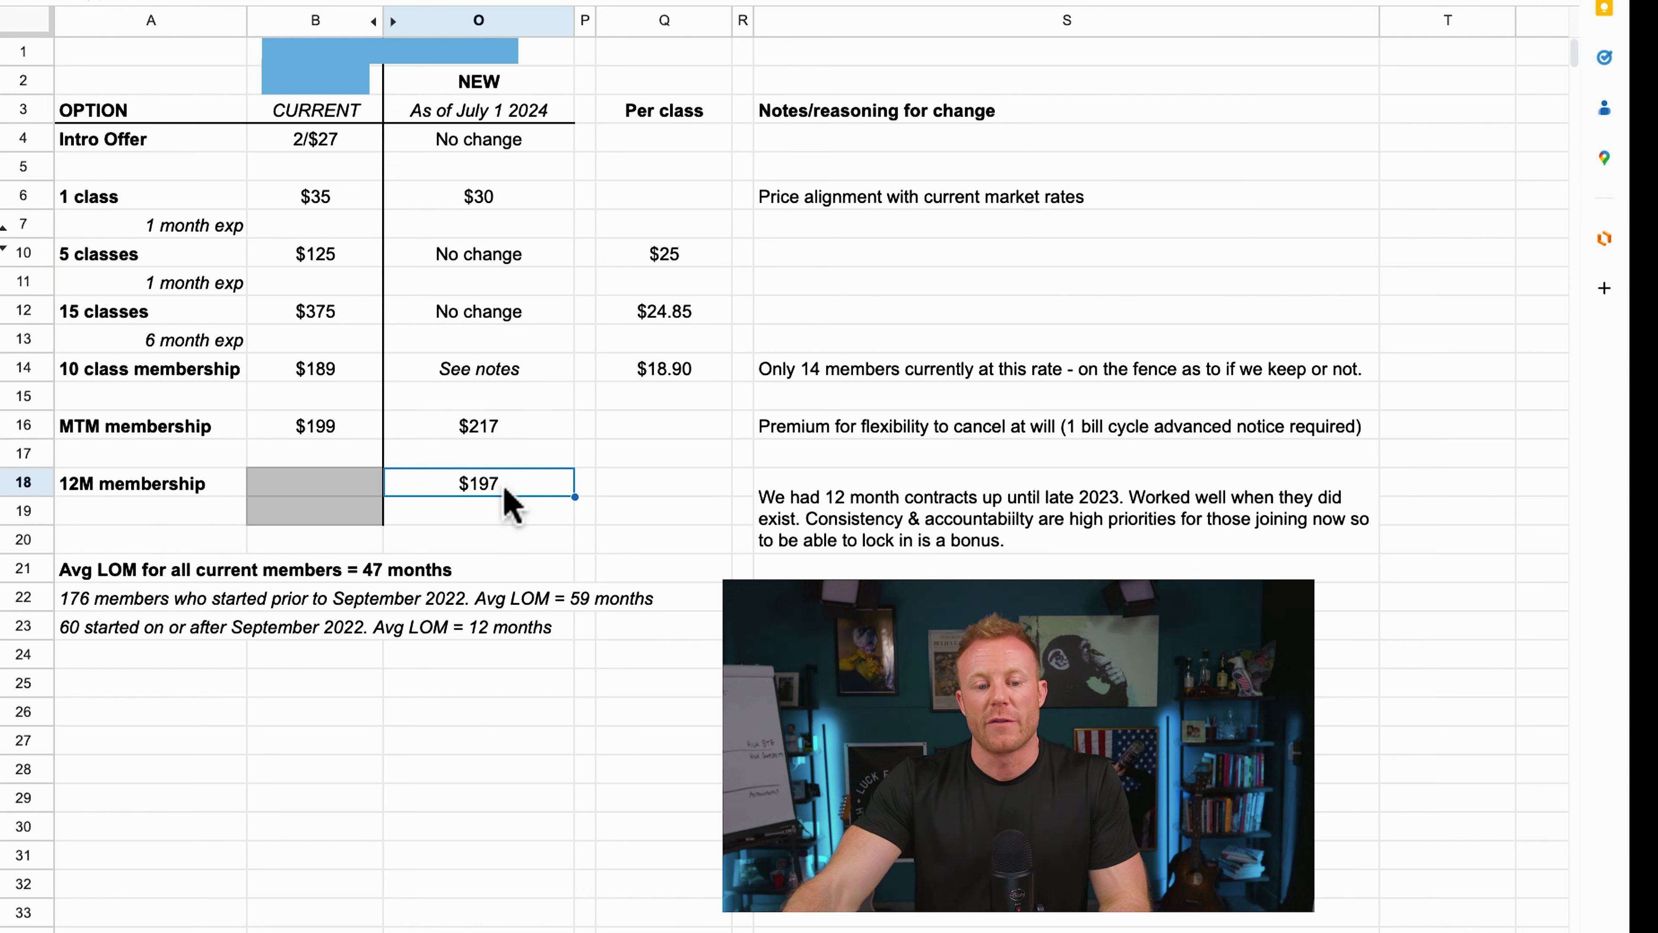
{"action": "mouse_move", "coordinate": [526, 499]}
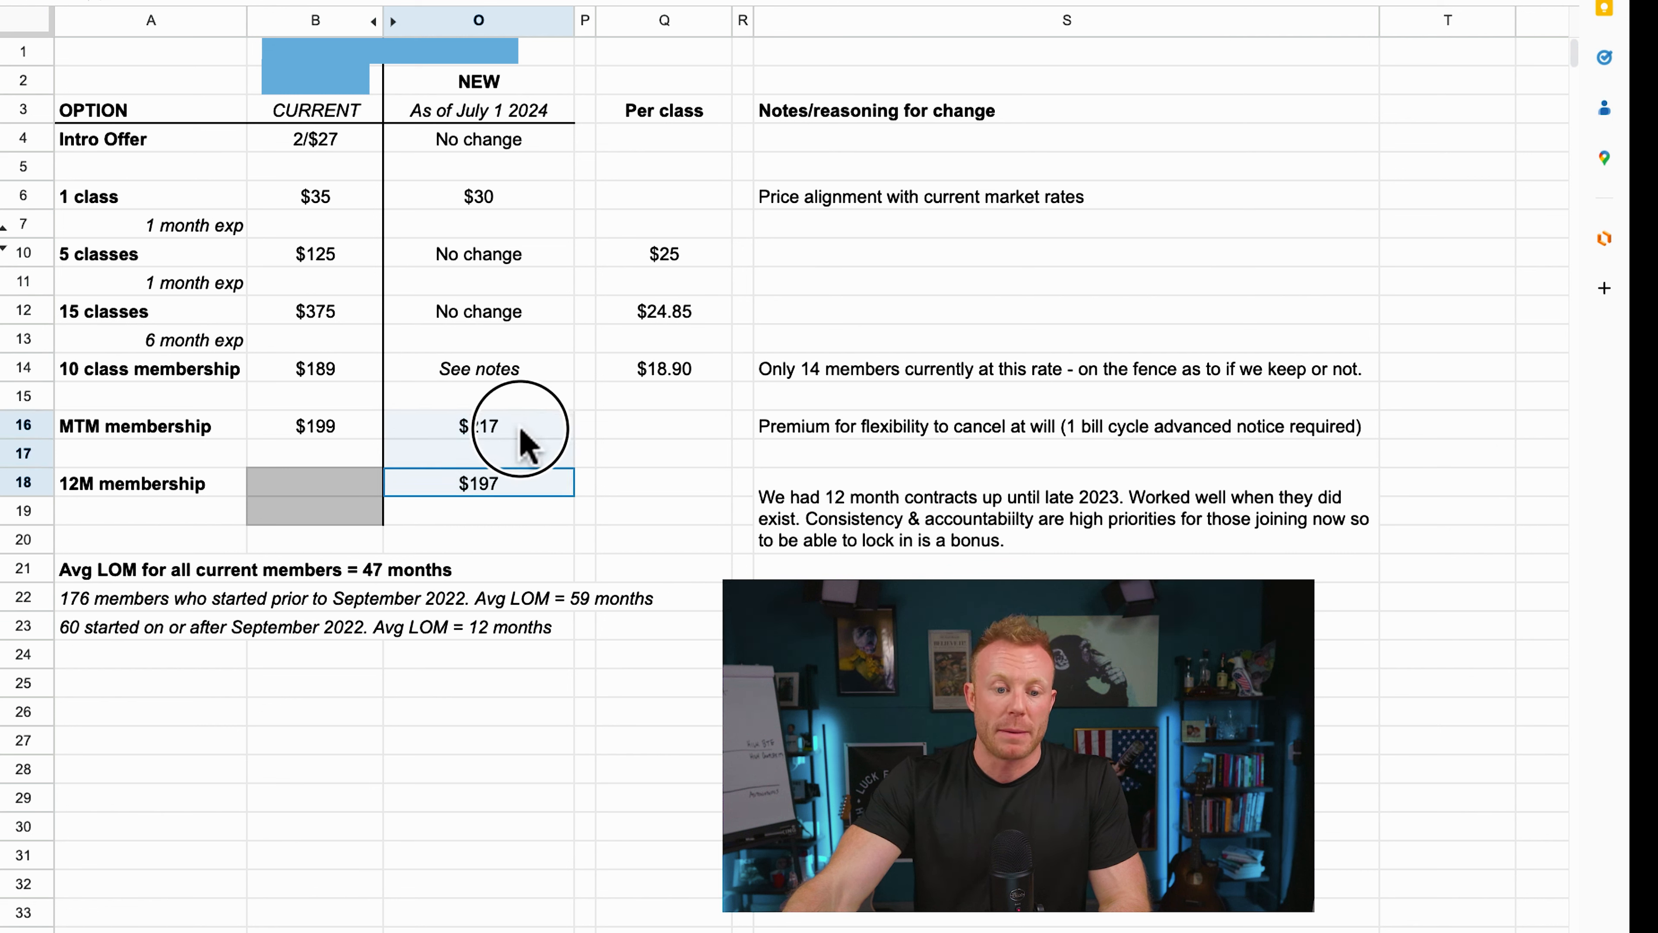
{"action": "left_click", "coordinate": [477, 425]}
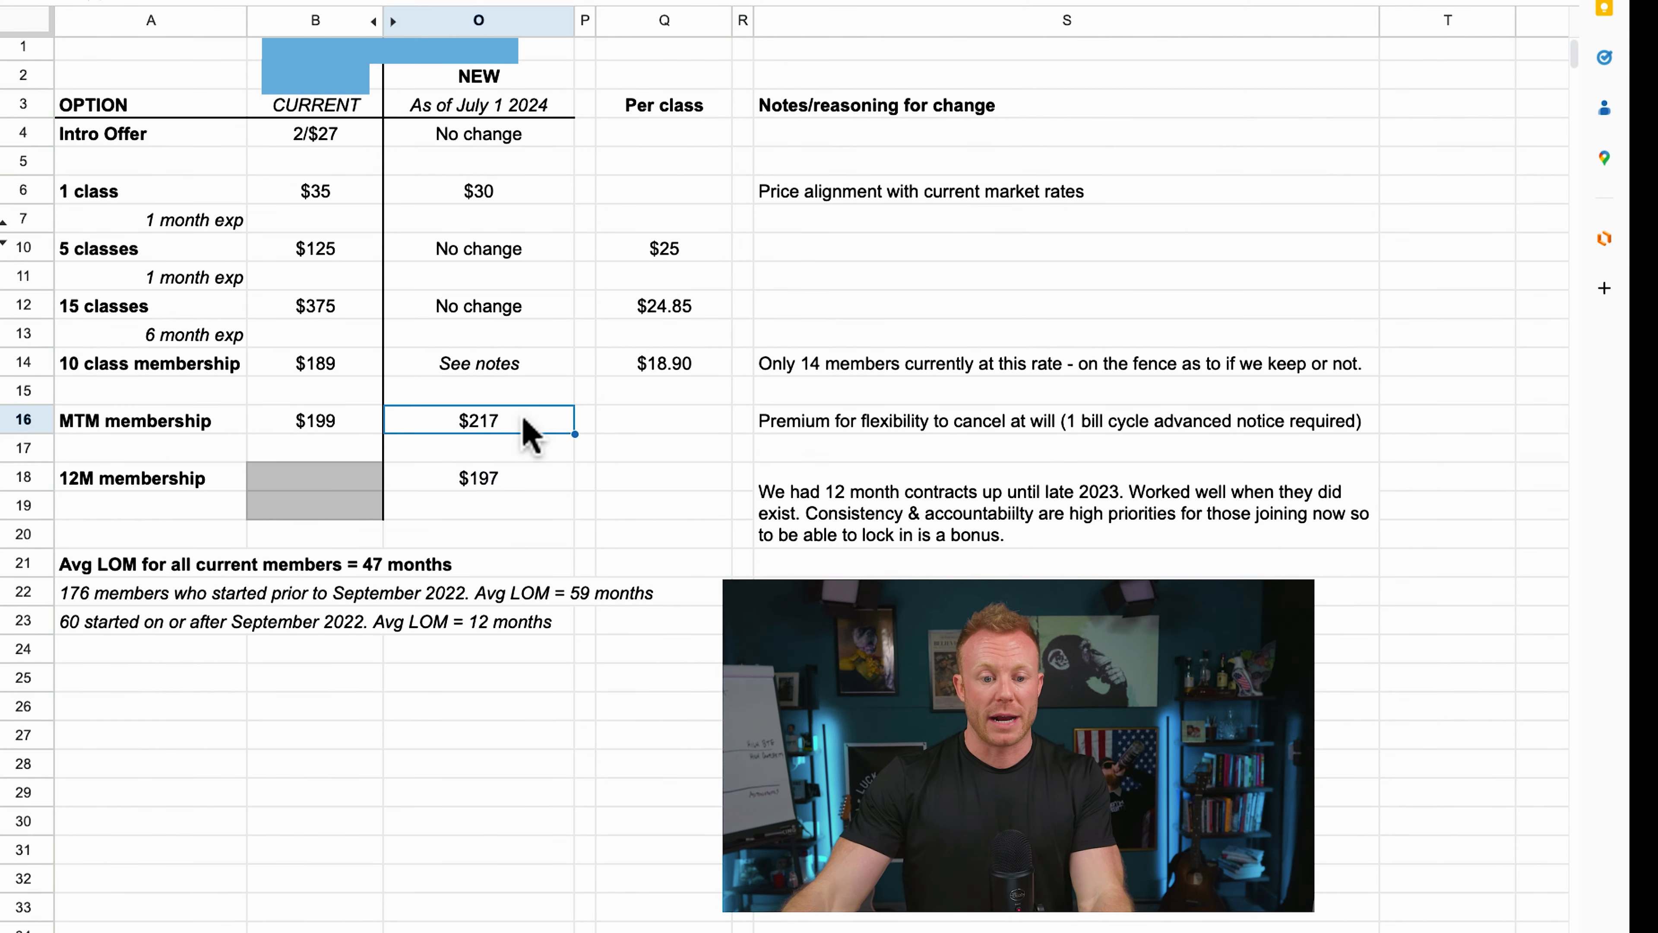
{"action": "right_click", "coordinate": [477, 420]}
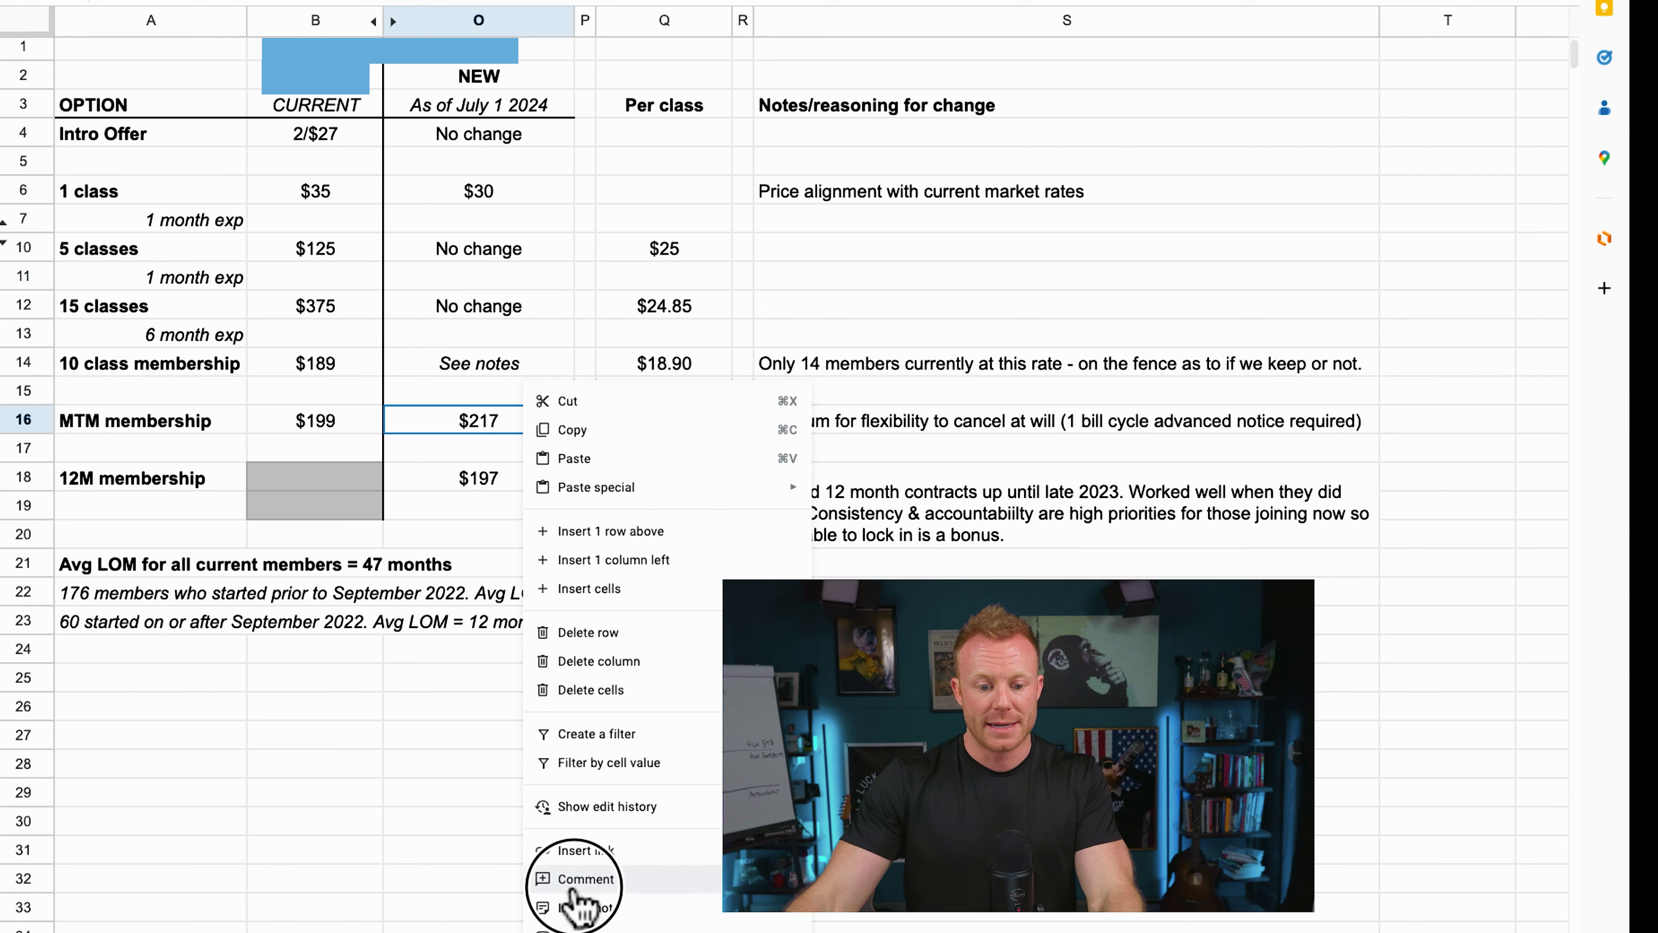
- Add a comment on the $217 price noting the gap between M2M and 12m contract, and post it
{"action": "left_click", "coordinate": [584, 879]}
{"action": "type", "text": "This is only a 10% difference.  Let's shoot for 20% delta b/t"}
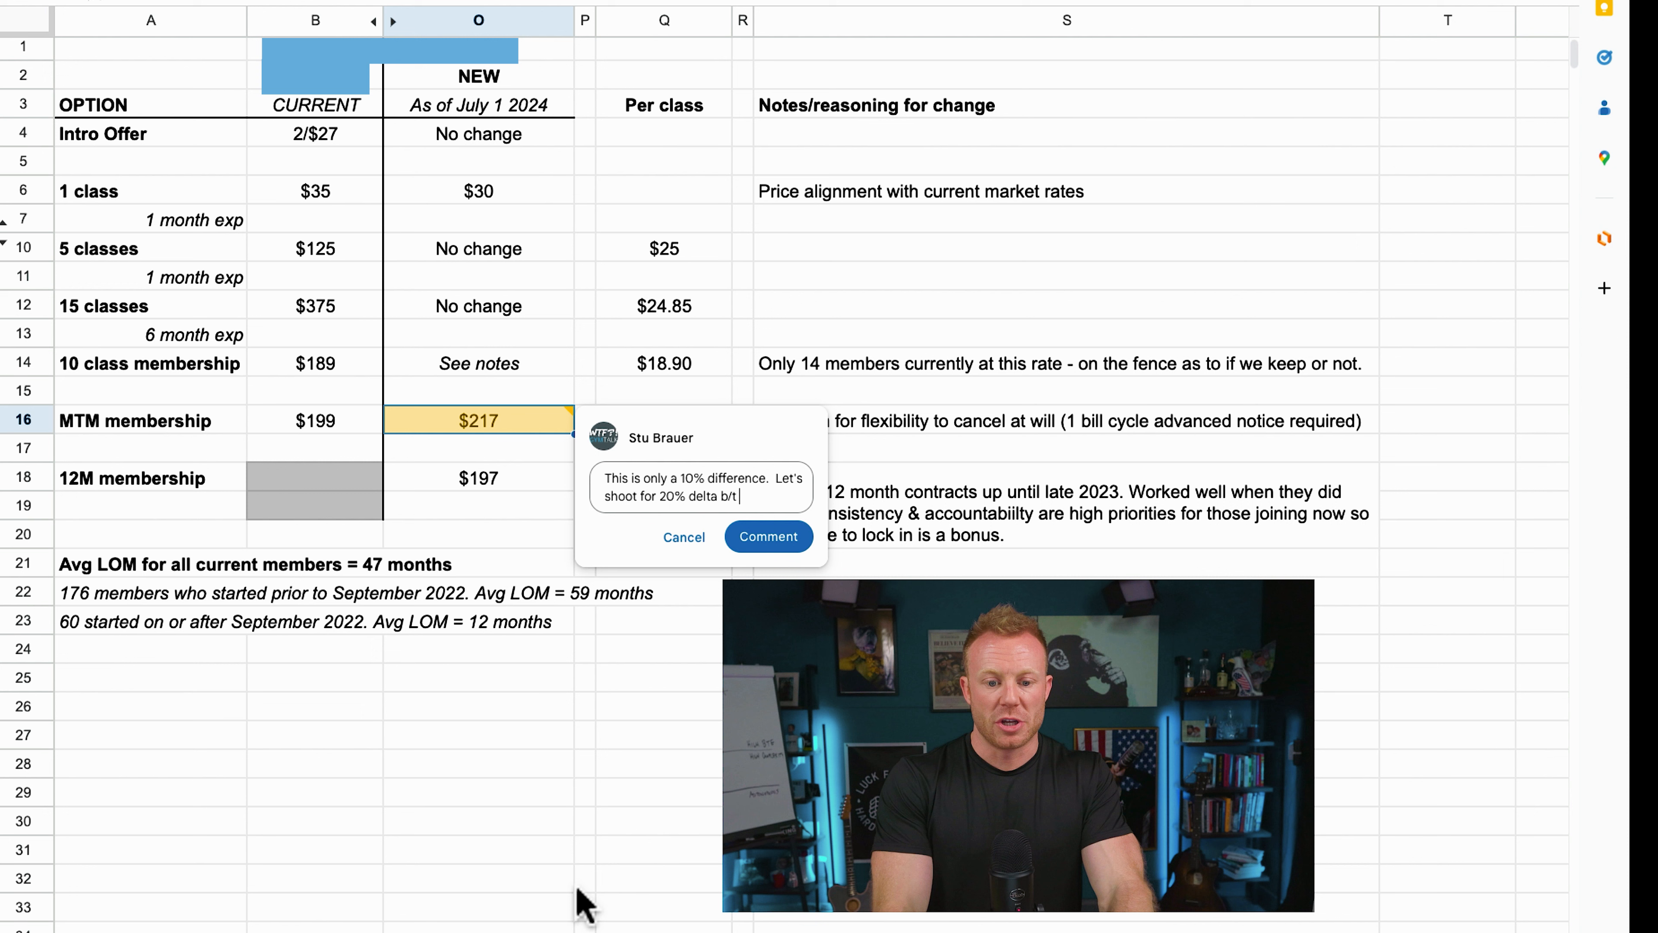
{"action": "type", "text": "M2M and"}
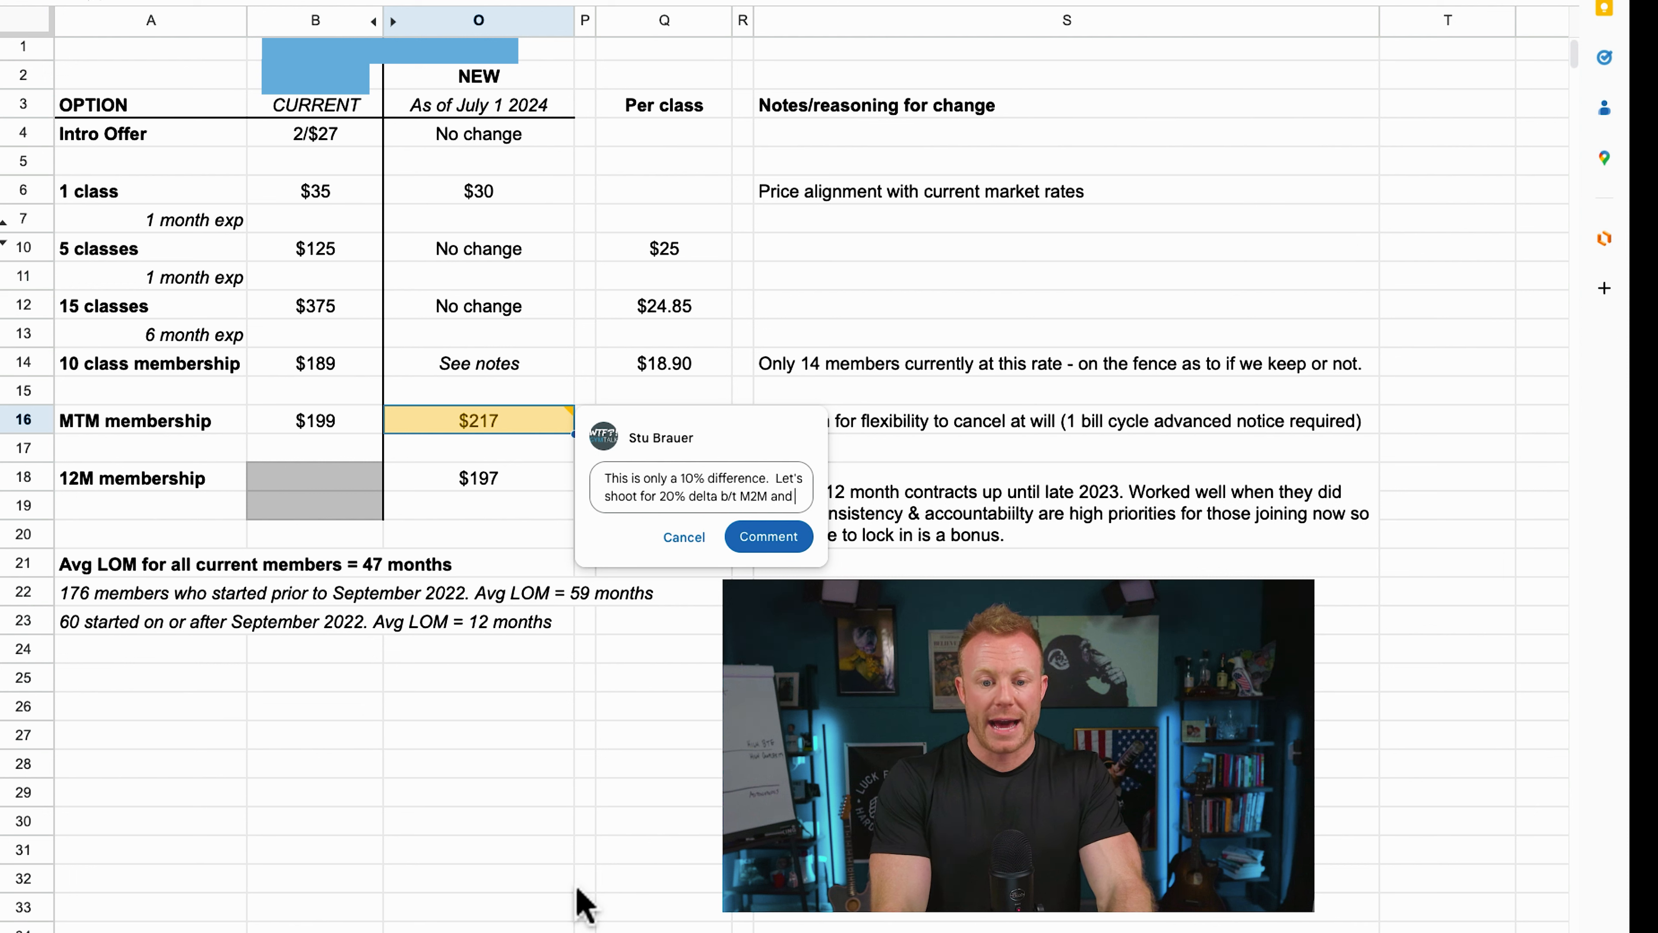
{"action": "type", "text": "12m cont"}
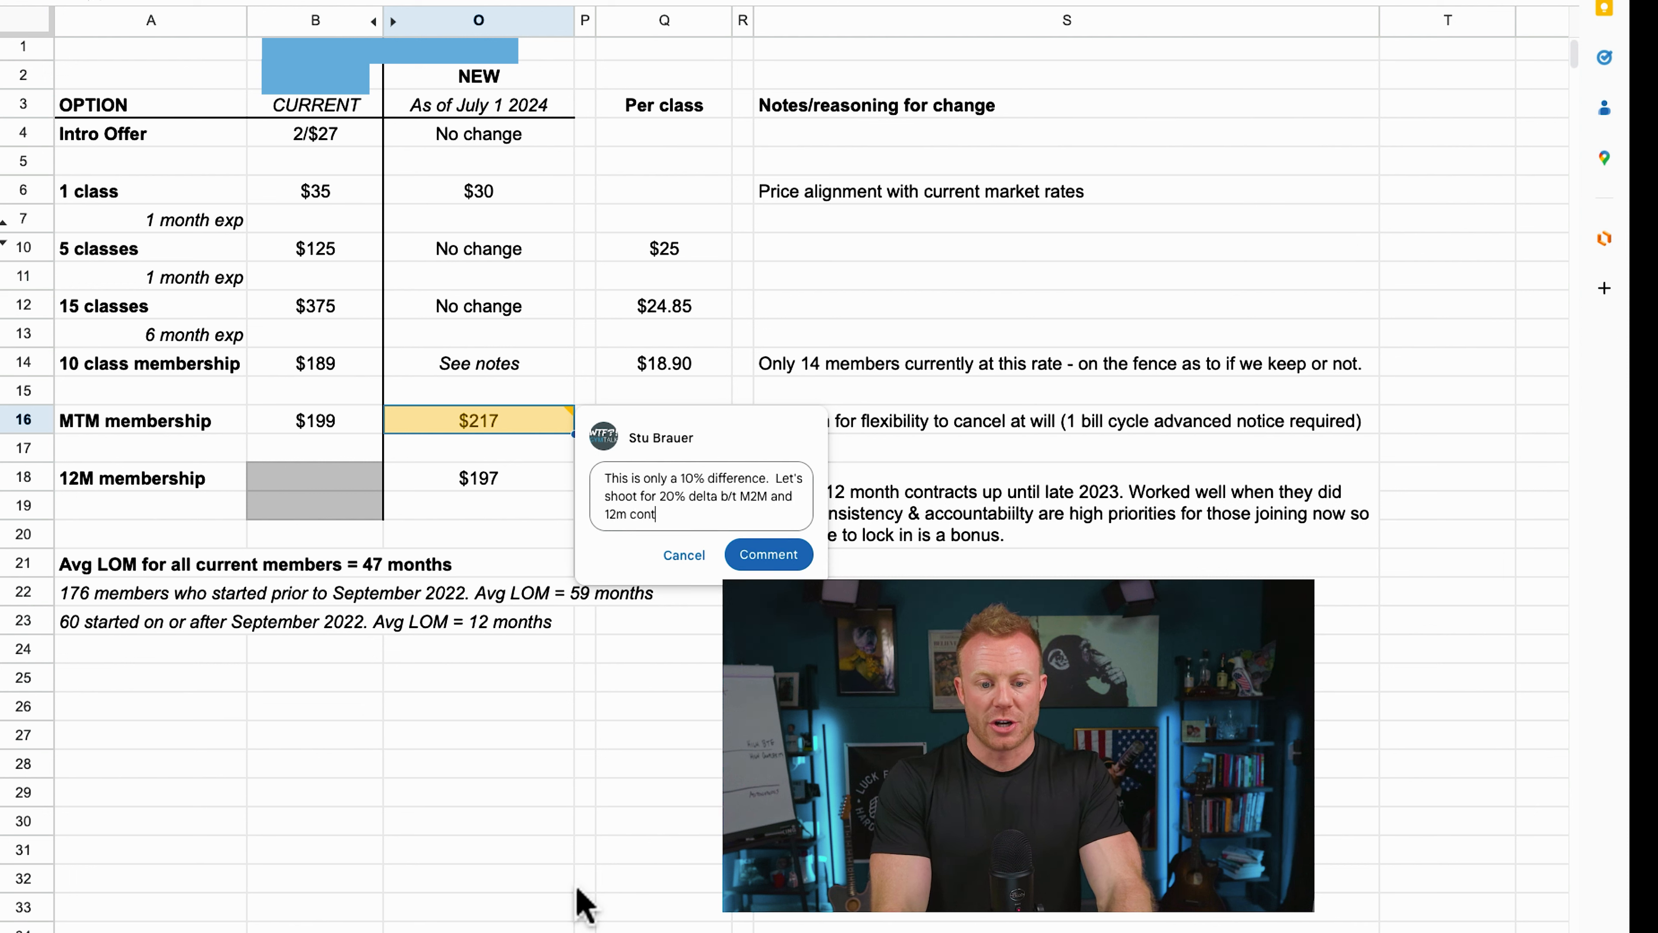
{"action": "type", "text": "ract."}
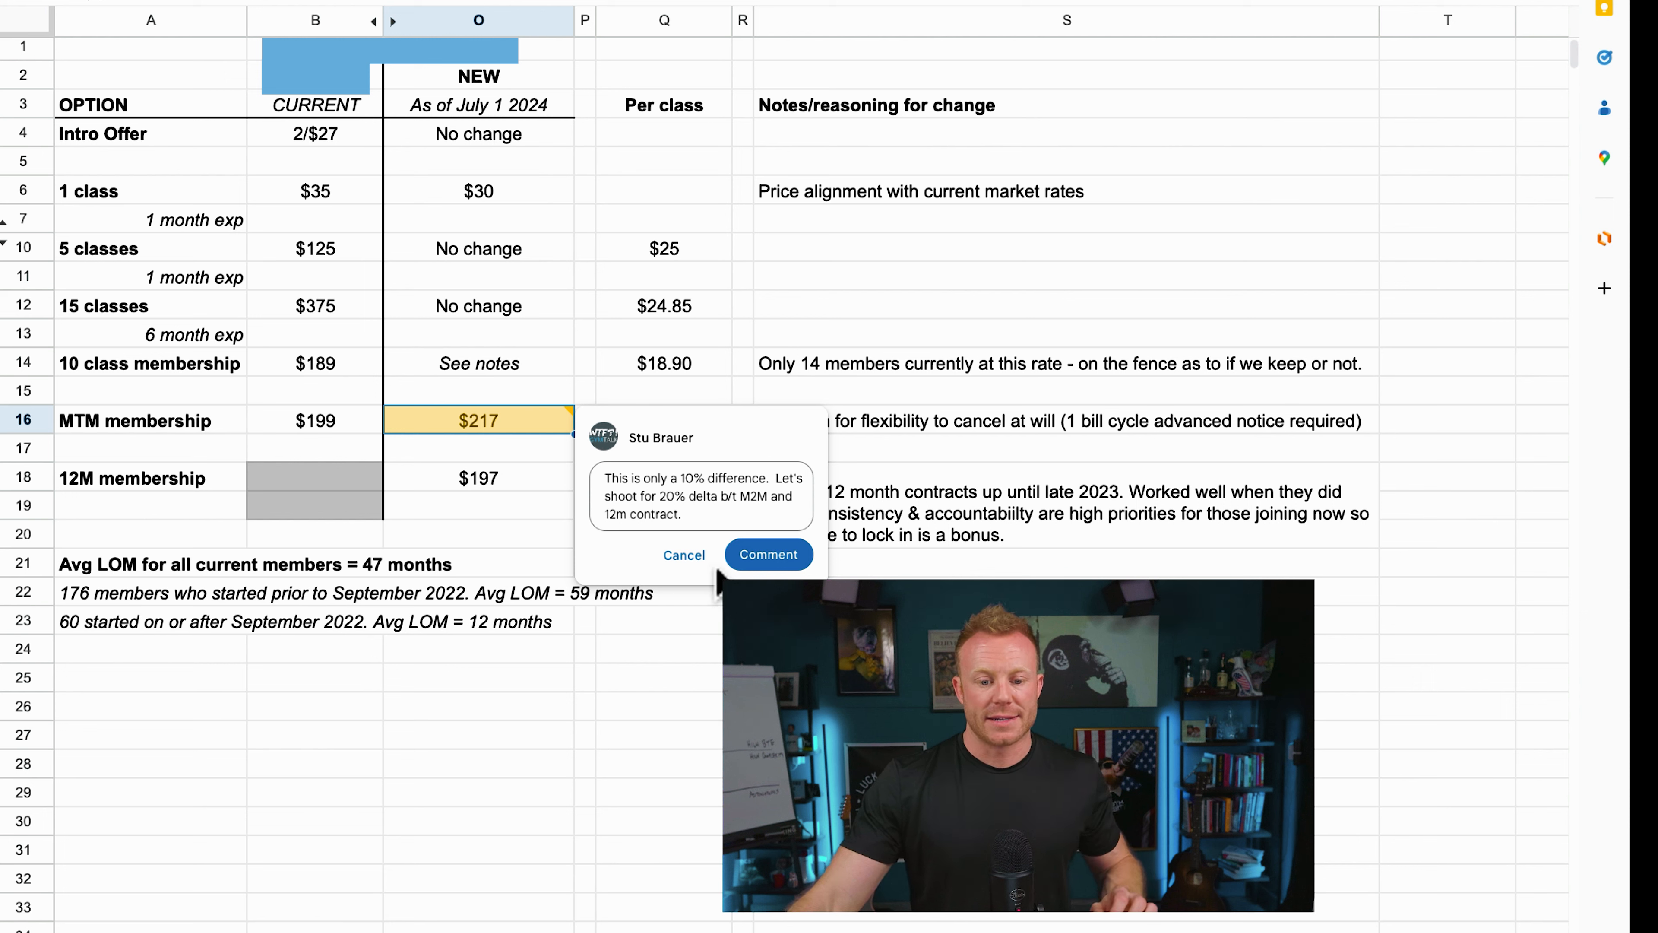
{"action": "left_click", "coordinate": [683, 556]}
{"action": "type", "text": "$2"}
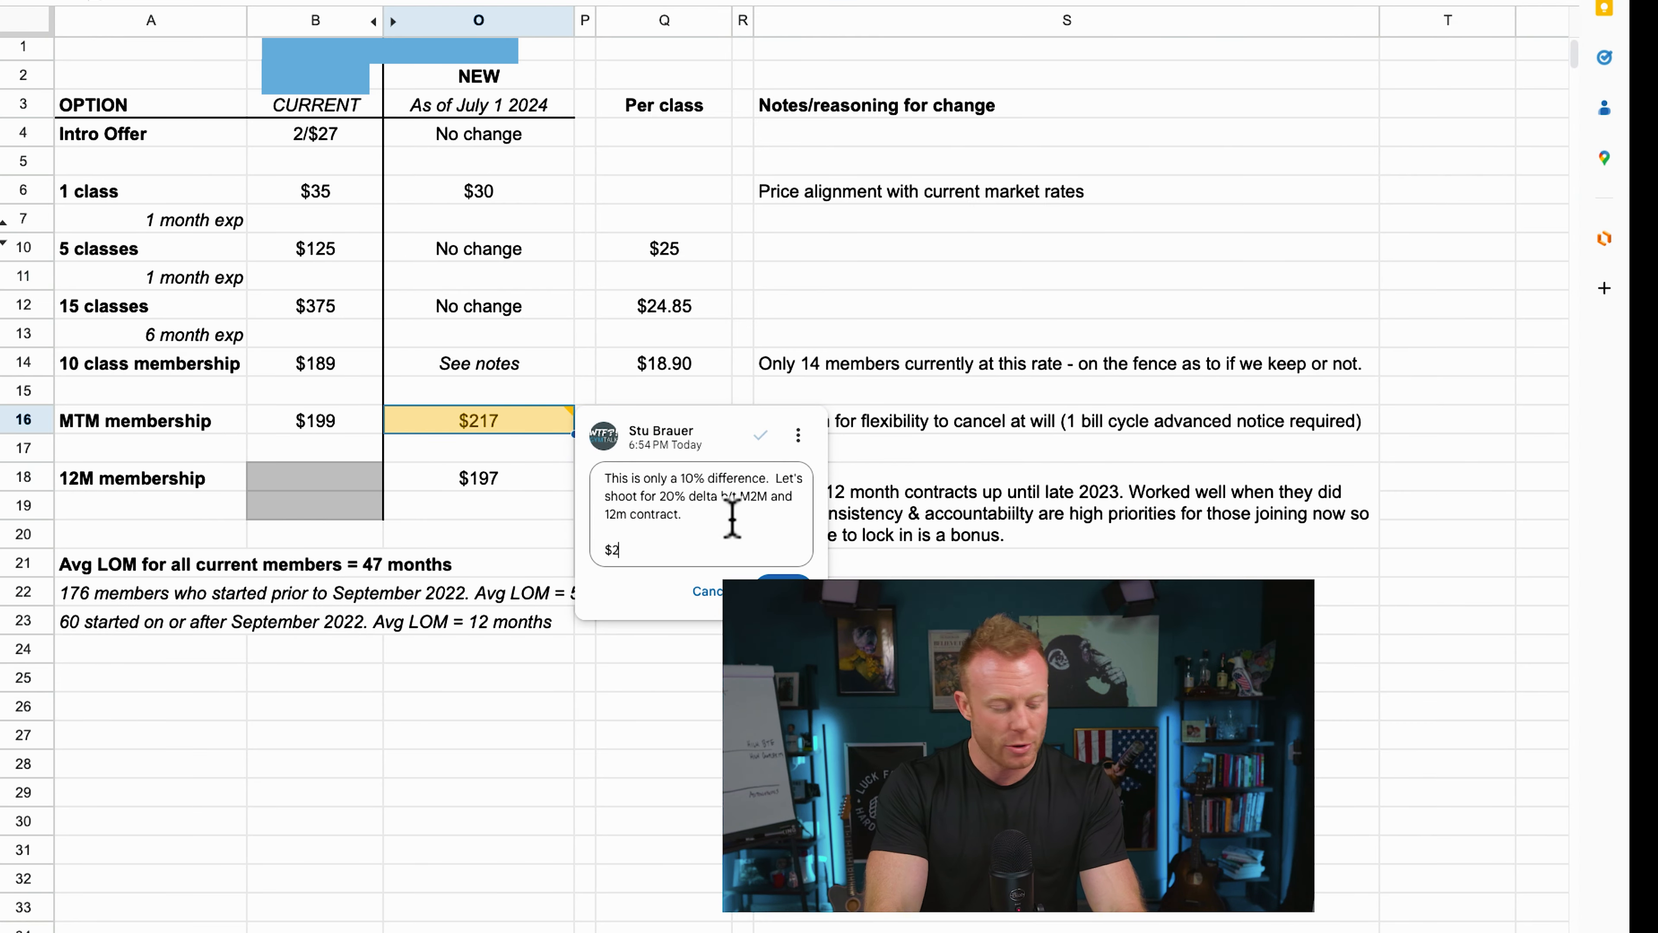
- Edit the comment to add '$240 = 20% delta' and save it
{"action": "type", "text": "40 = 2-0"}
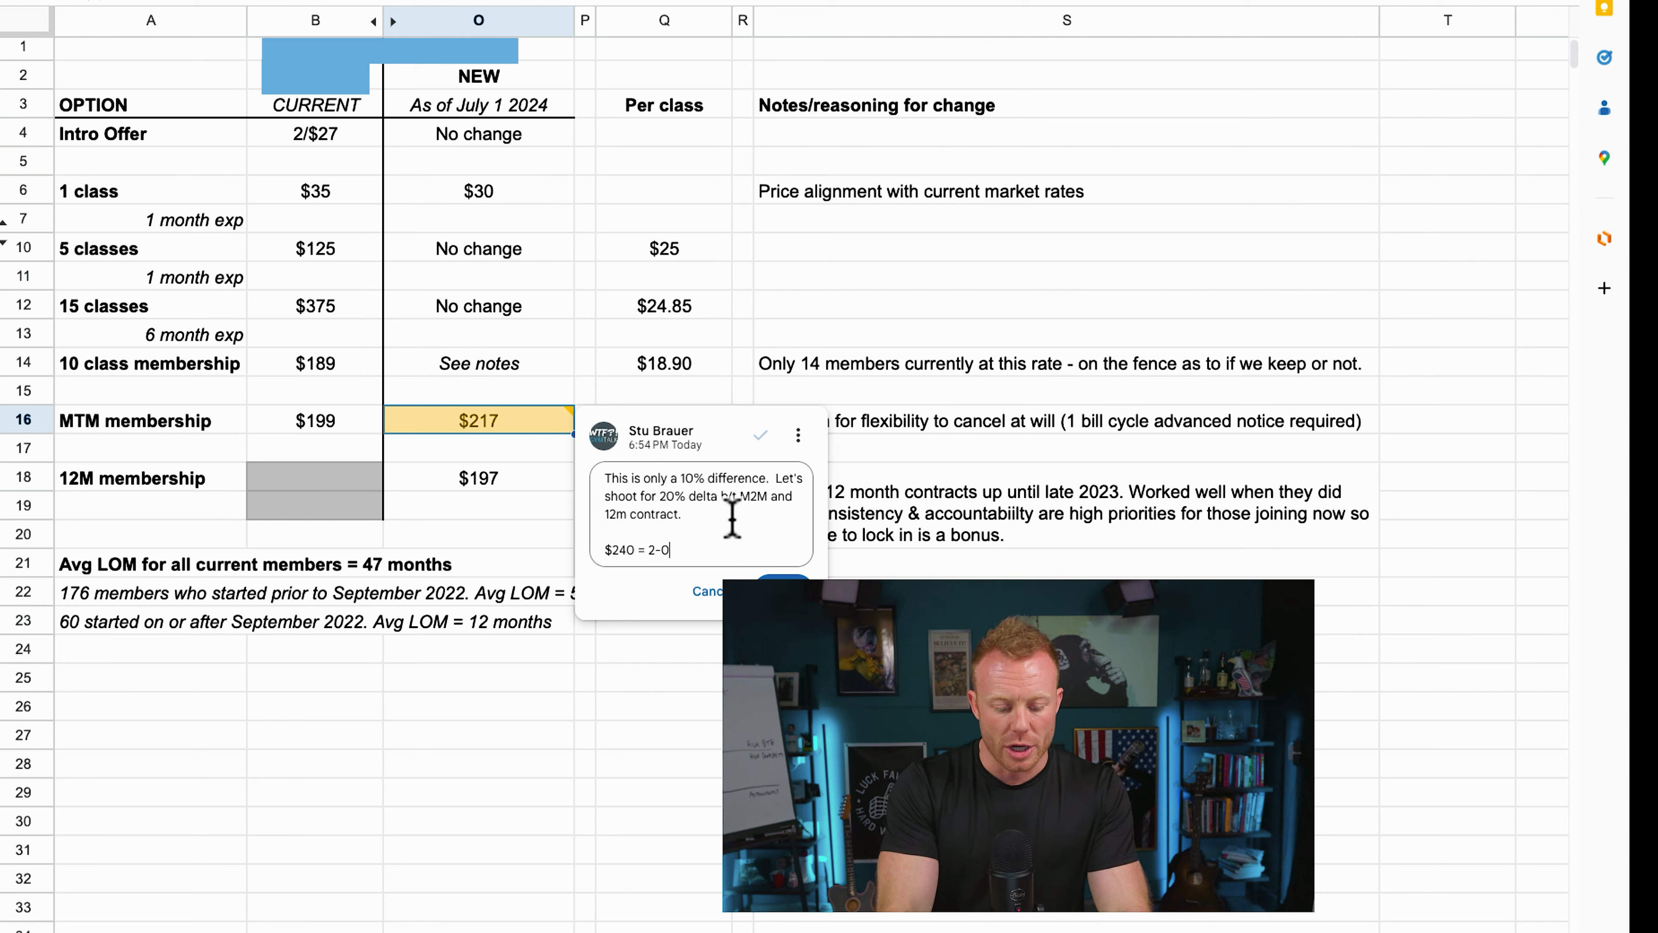
{"action": "key", "text": "BackSpace"}
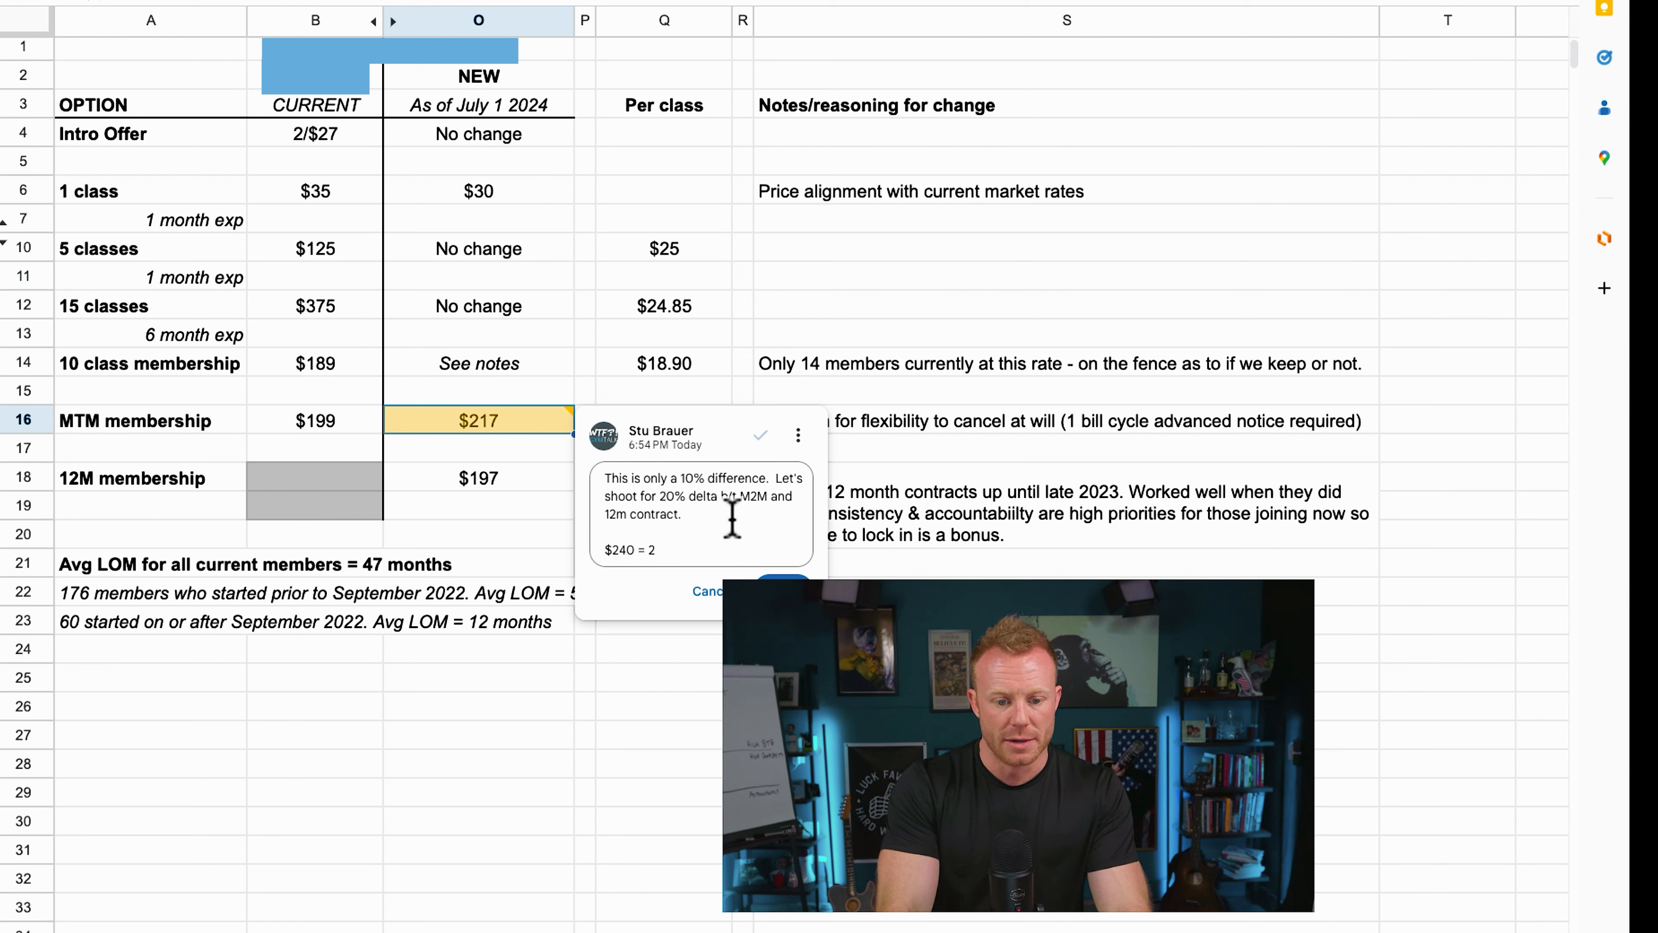
{"action": "type", "text": "20% delta"}
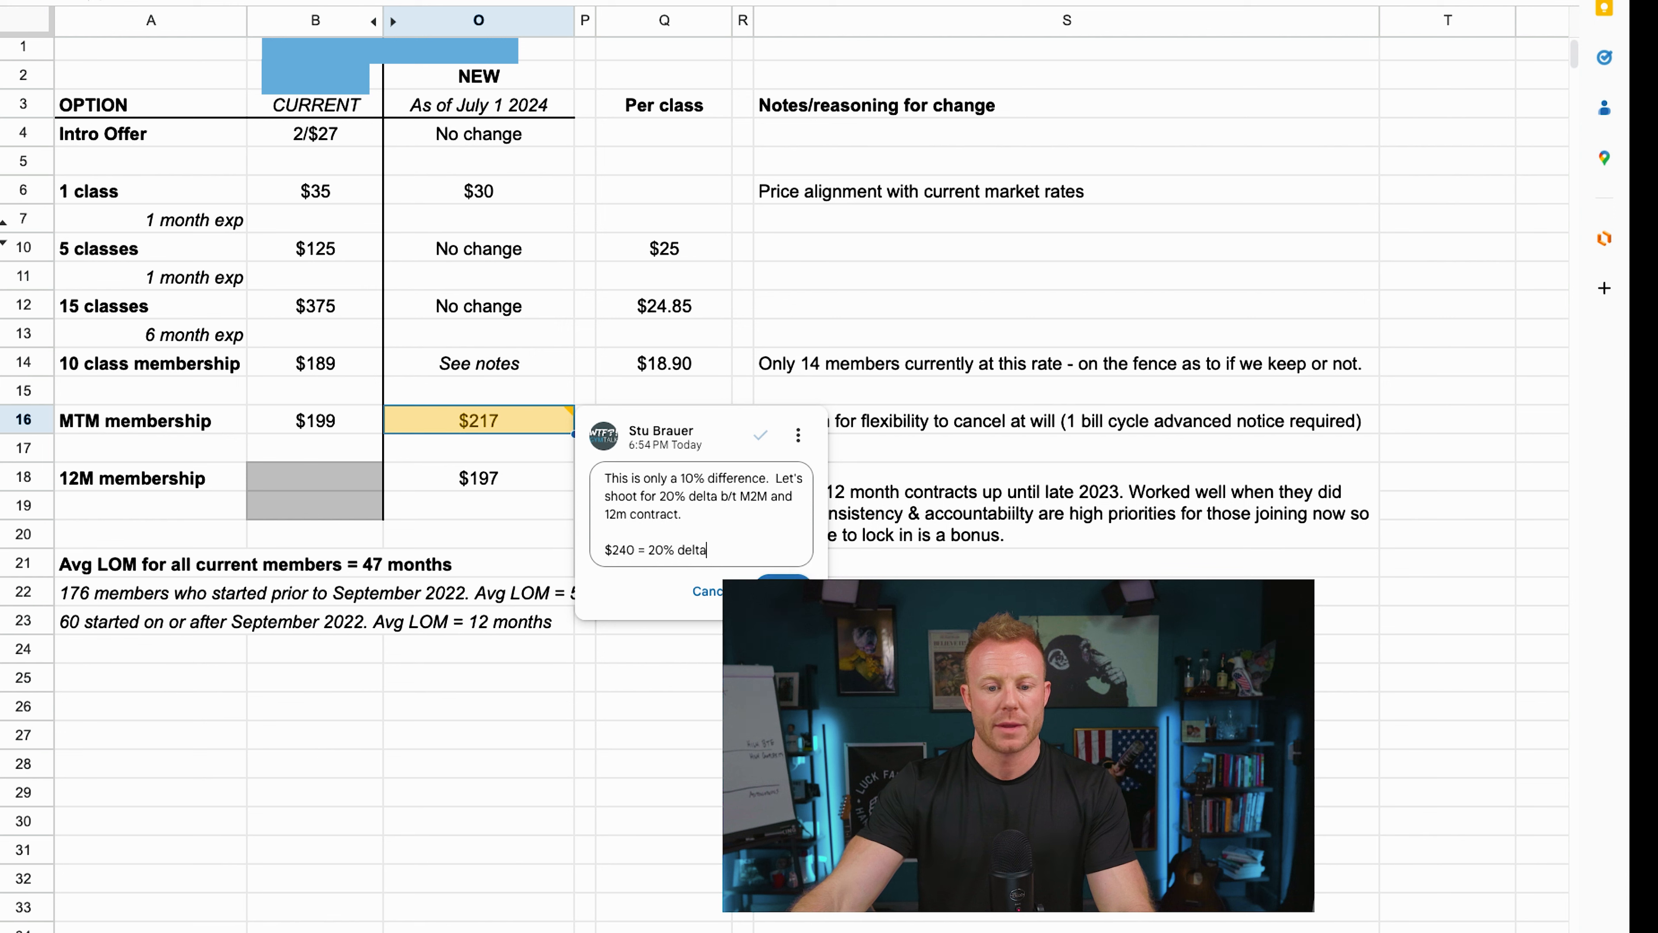
{"action": "left_click", "coordinate": [760, 435]}
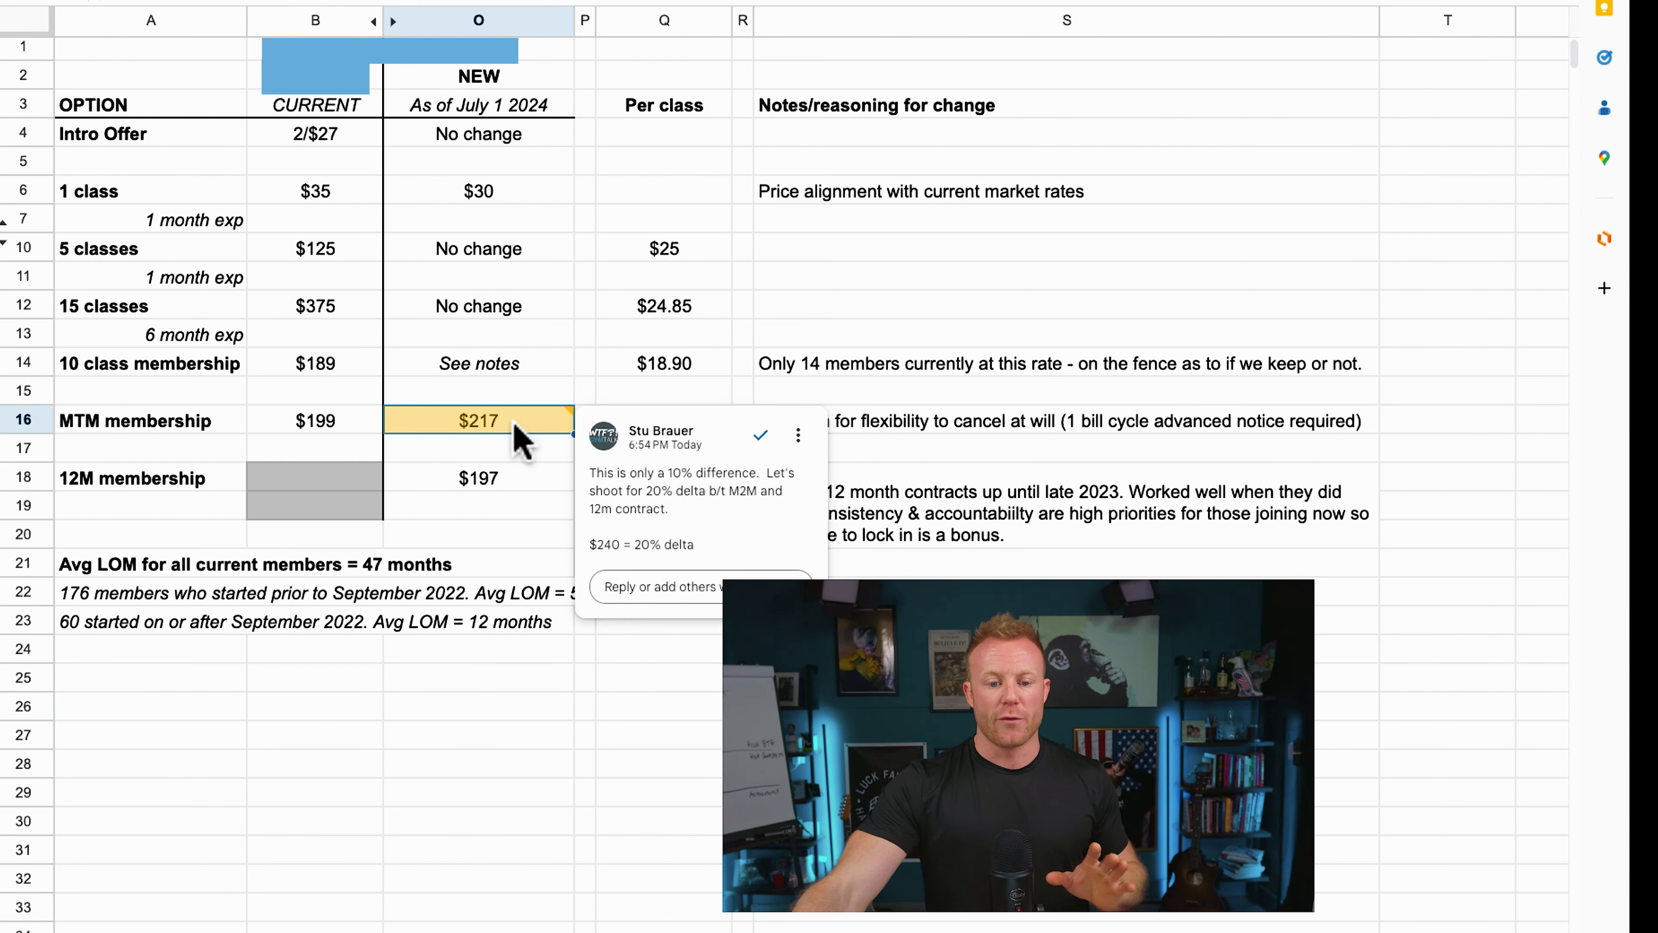
- Dismiss the comment popup by selecting other cells, leaving the marker on $217
{"action": "left_click", "coordinate": [477, 476]}
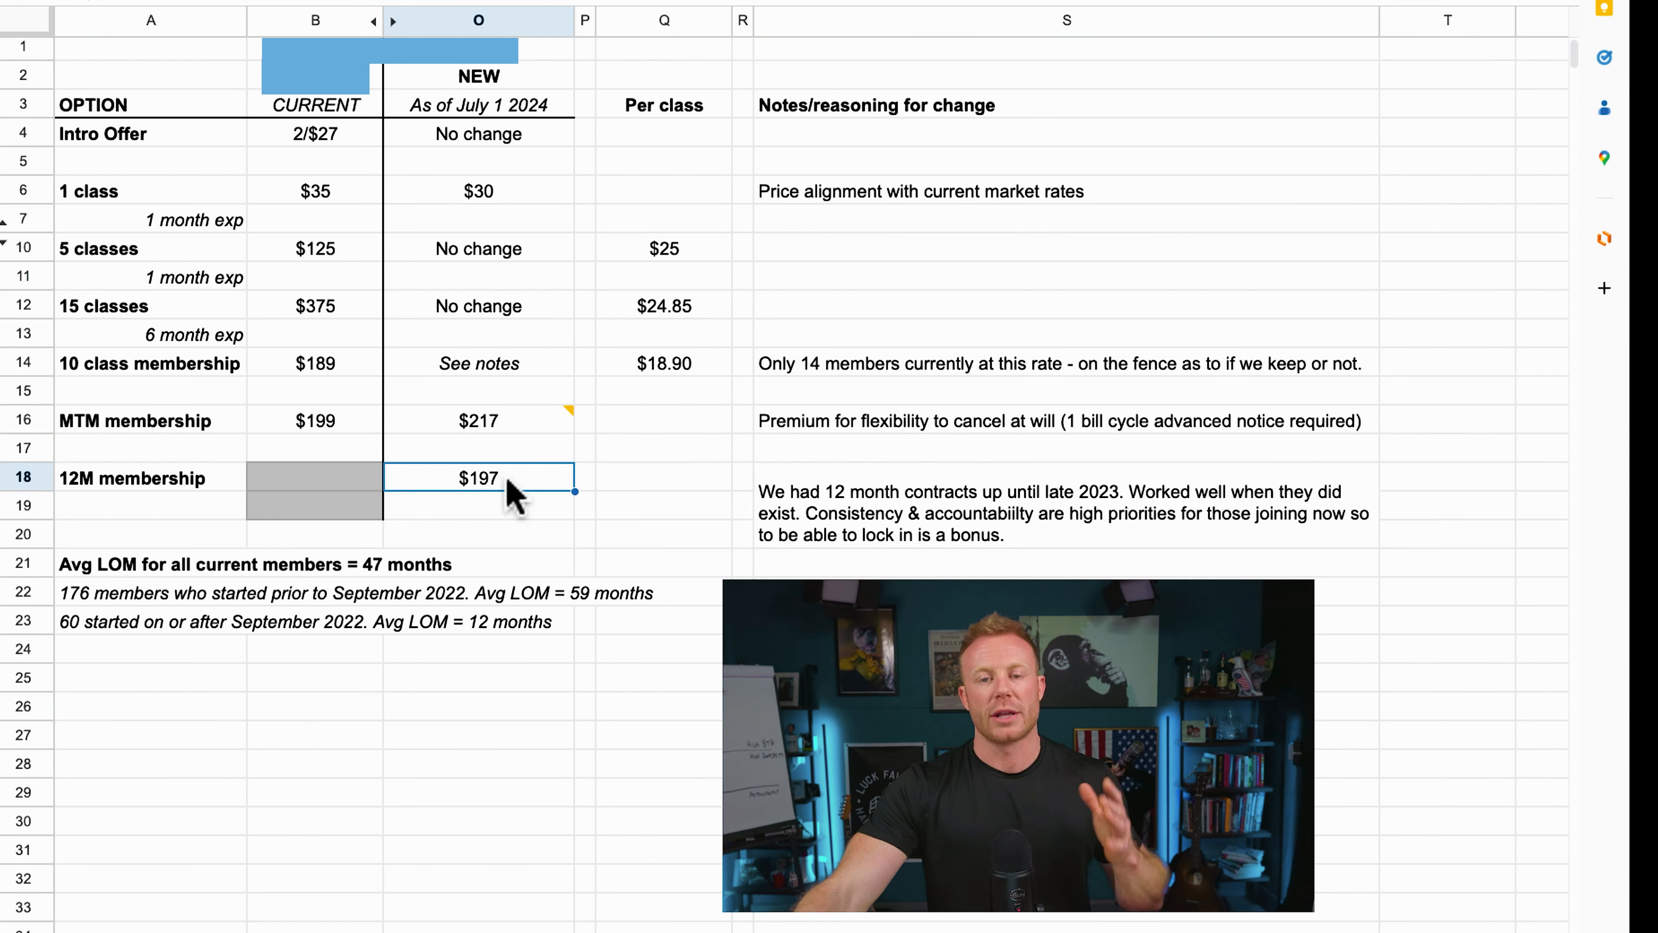
{"action": "left_click", "coordinate": [148, 477]}
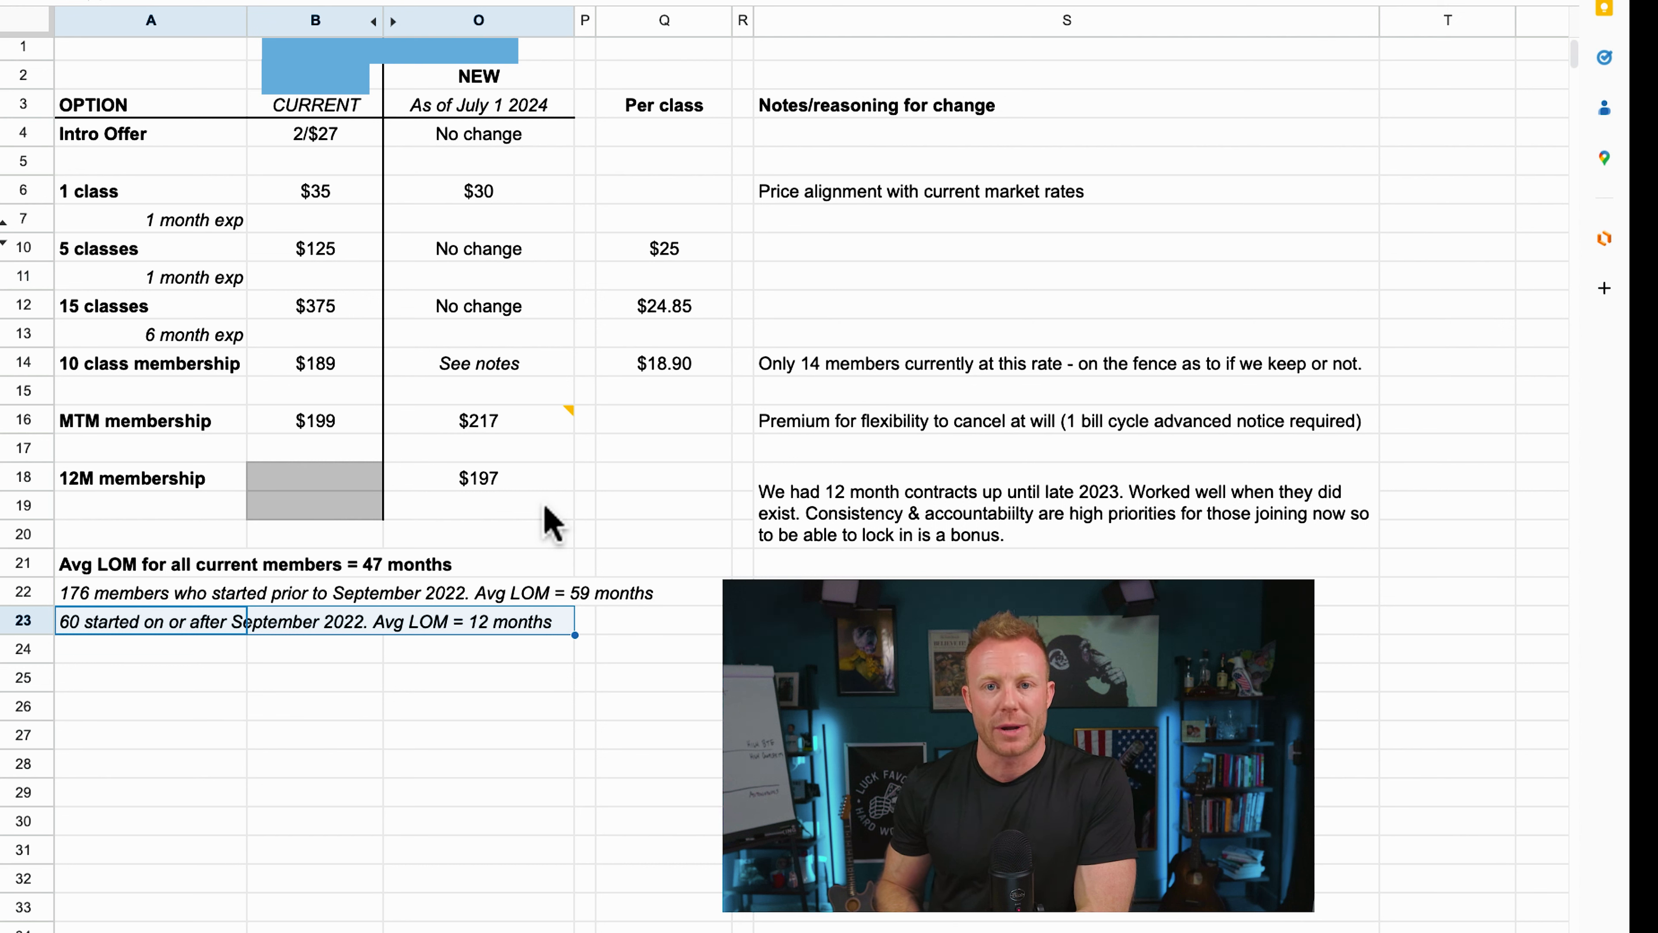
{"action": "mouse_move", "coordinate": [497, 476]}
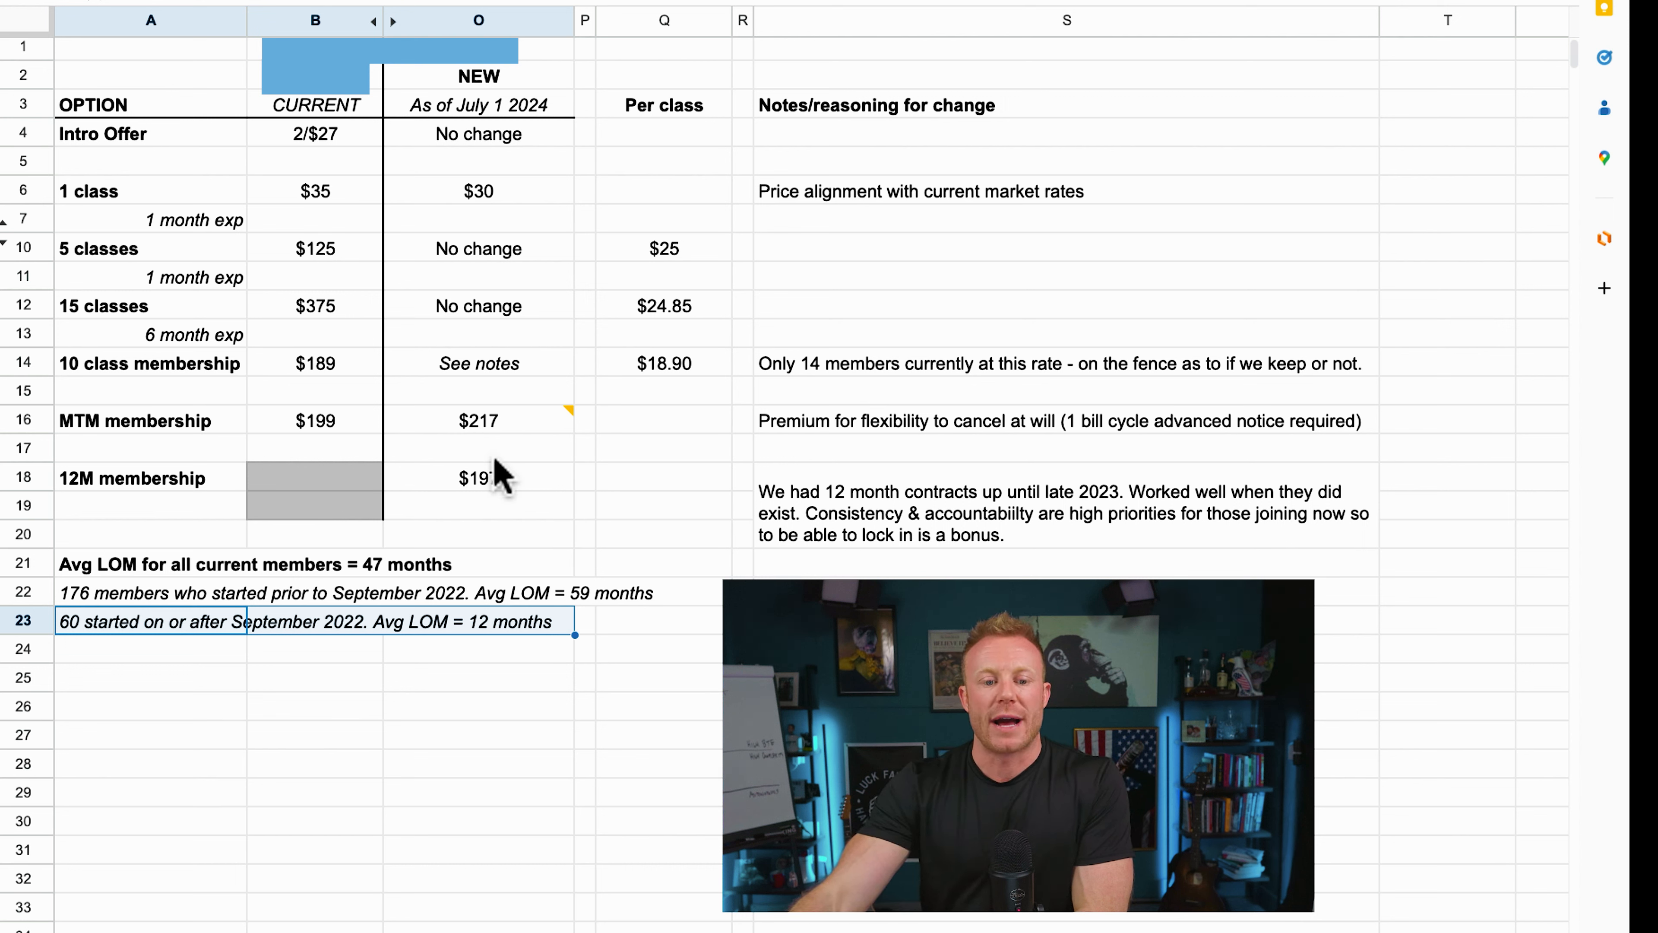
- Reopen the comment thread on the $217 price to review the $240 recommendation
{"action": "left_click", "coordinate": [478, 420]}
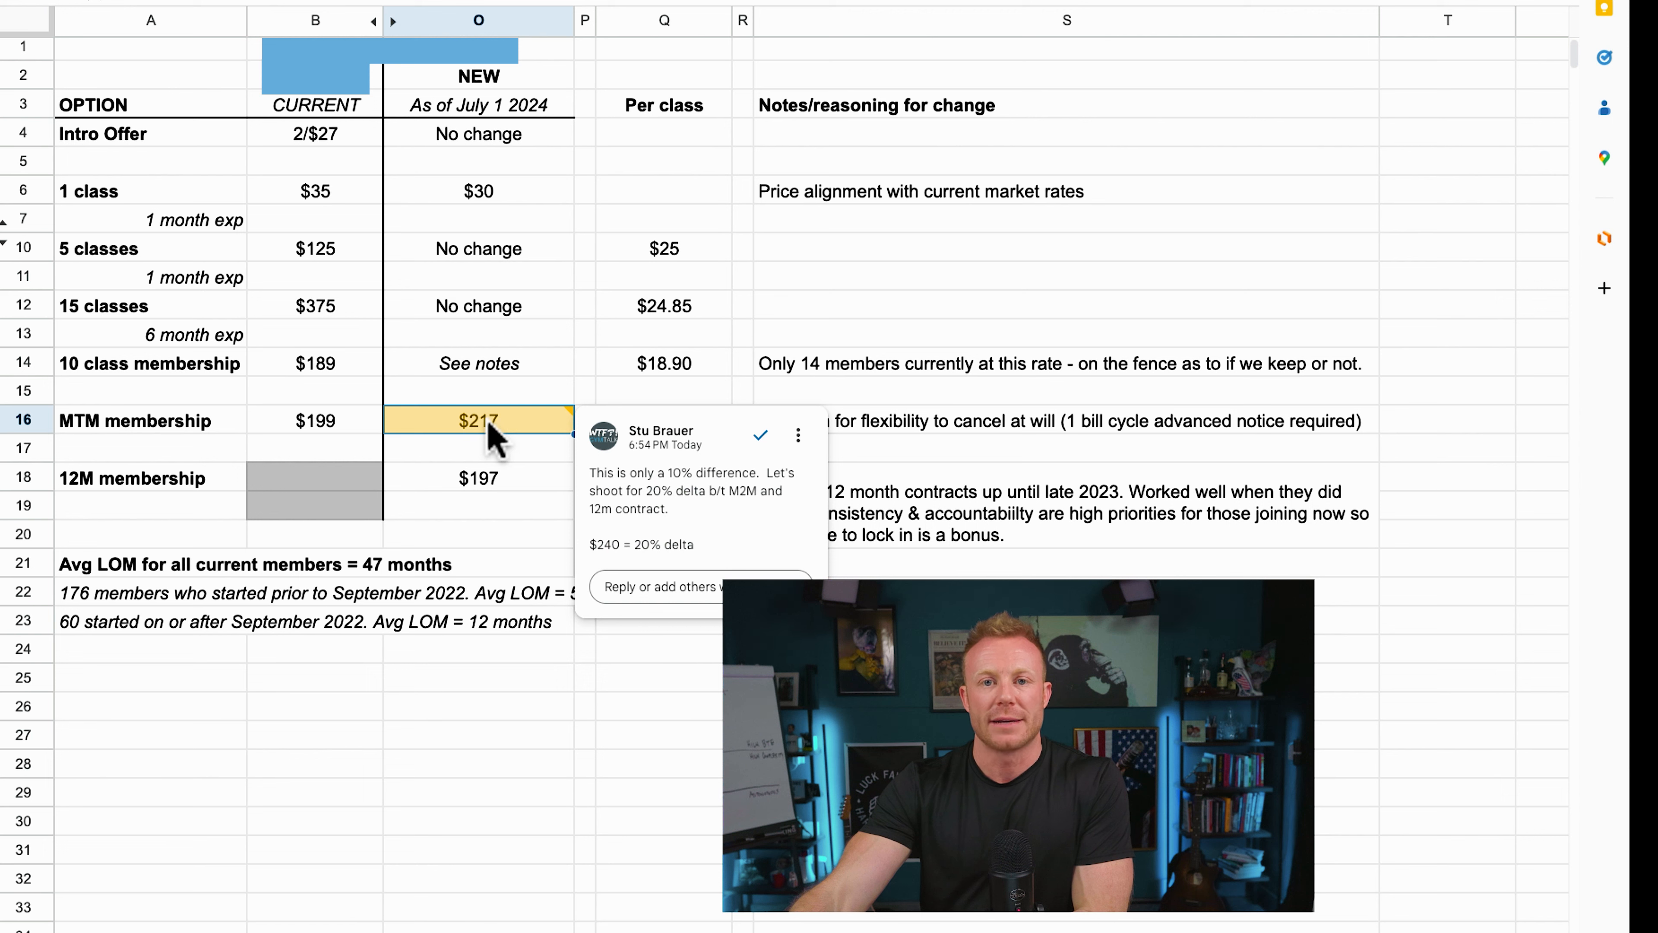
{"action": "left_click", "coordinate": [477, 477]}
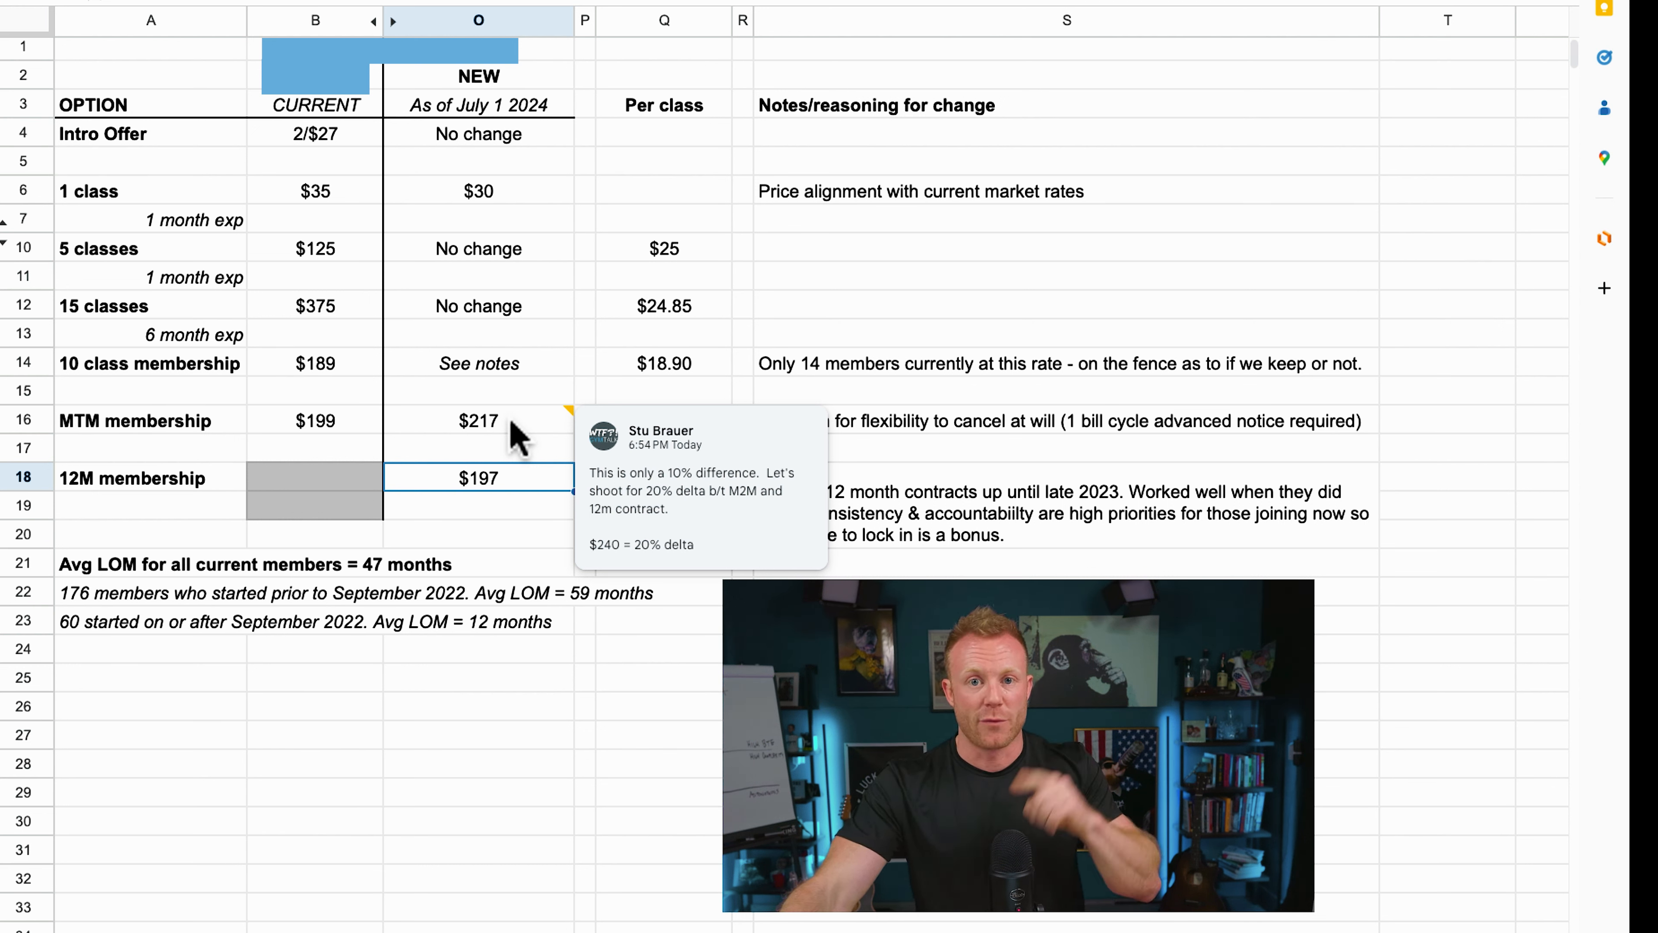
{"action": "left_click", "coordinate": [477, 421]}
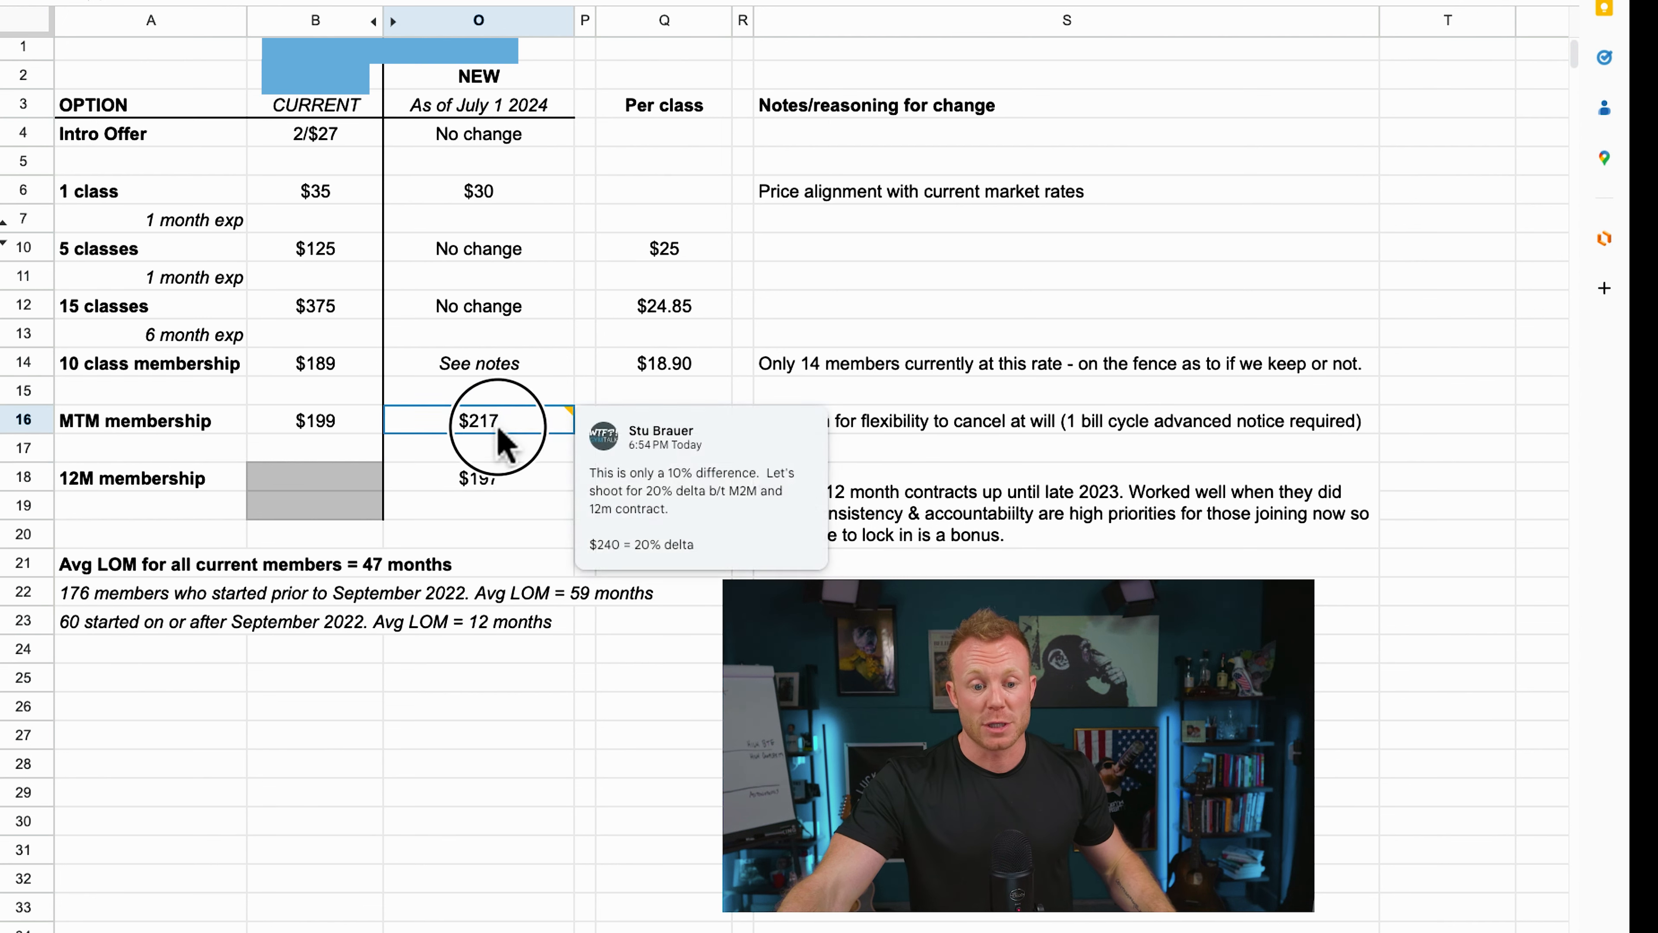